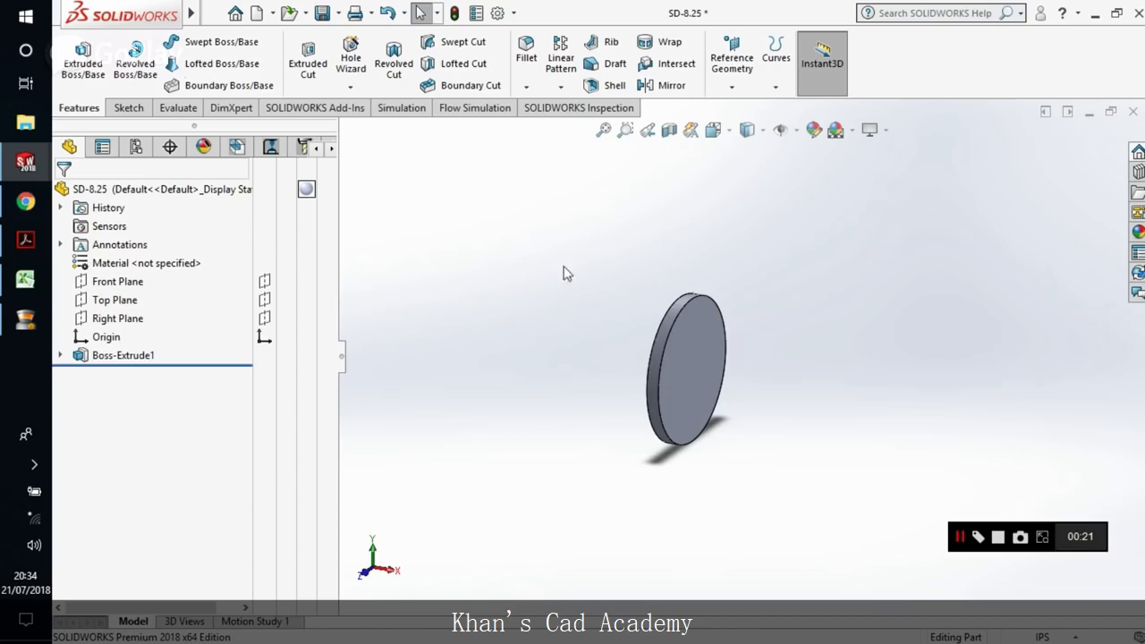
{"action": "mouse_move", "coordinate": [937, 404]}
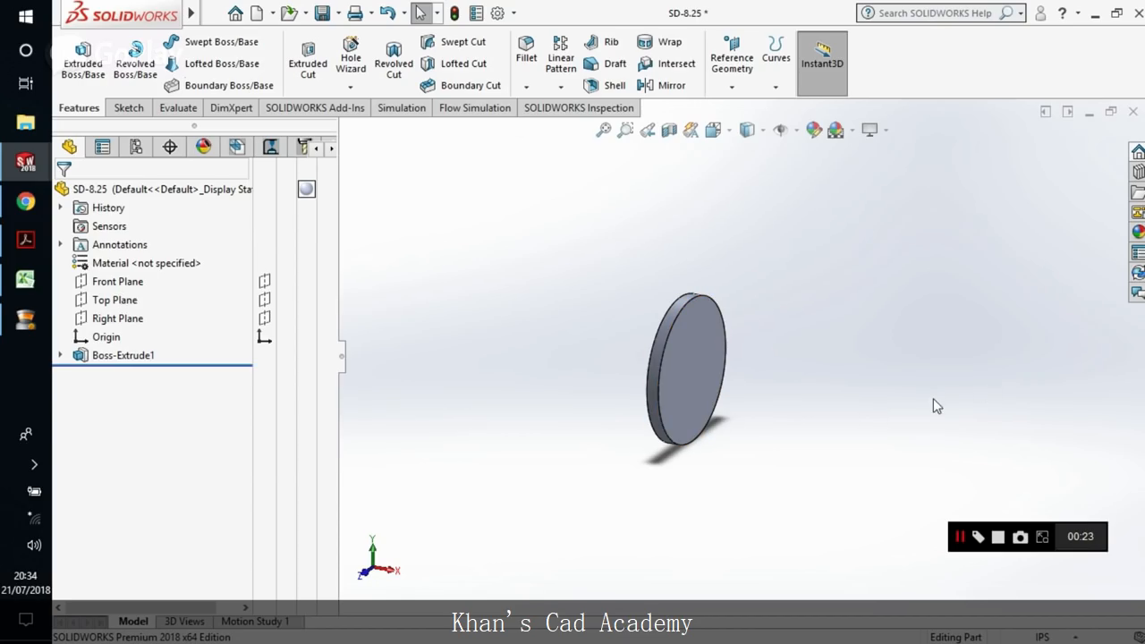
{"action": "mouse_move", "coordinate": [616, 447]}
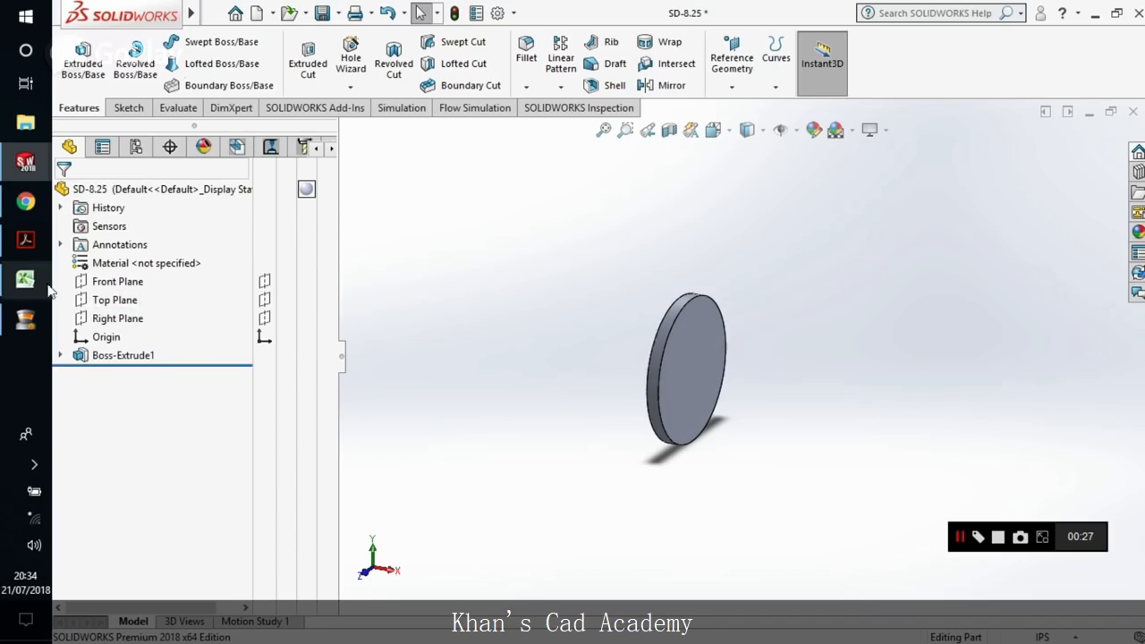
Step: Bring up the Excel sheet of disk velocities for the four Reynolds numbers
{"action": "left_click", "coordinate": [25, 279]}
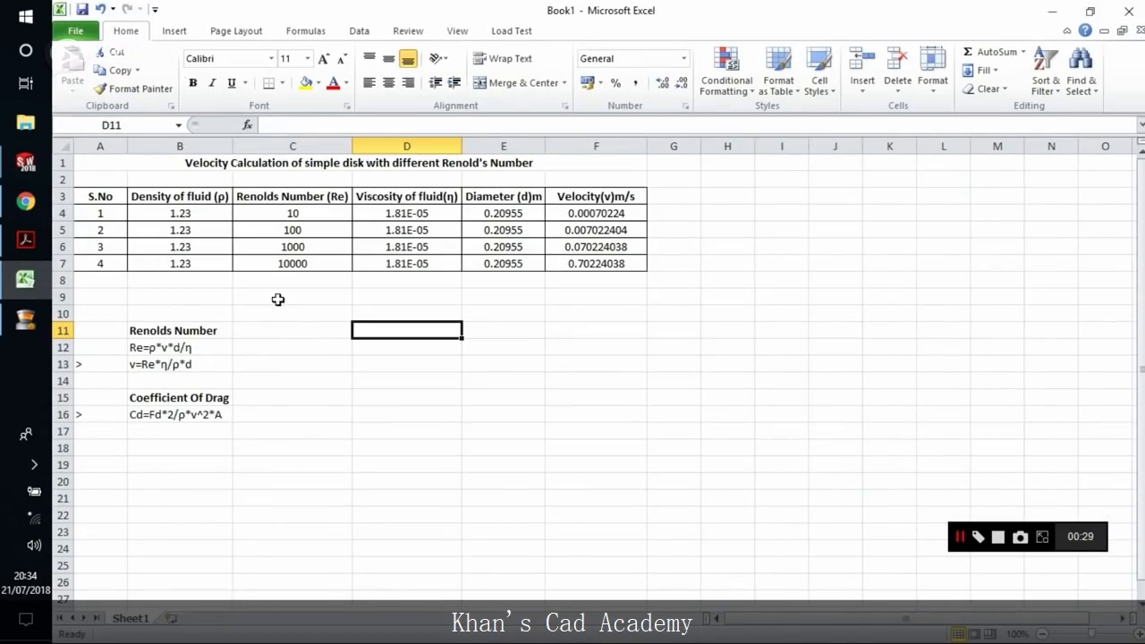
{"action": "mouse_move", "coordinate": [297, 232]}
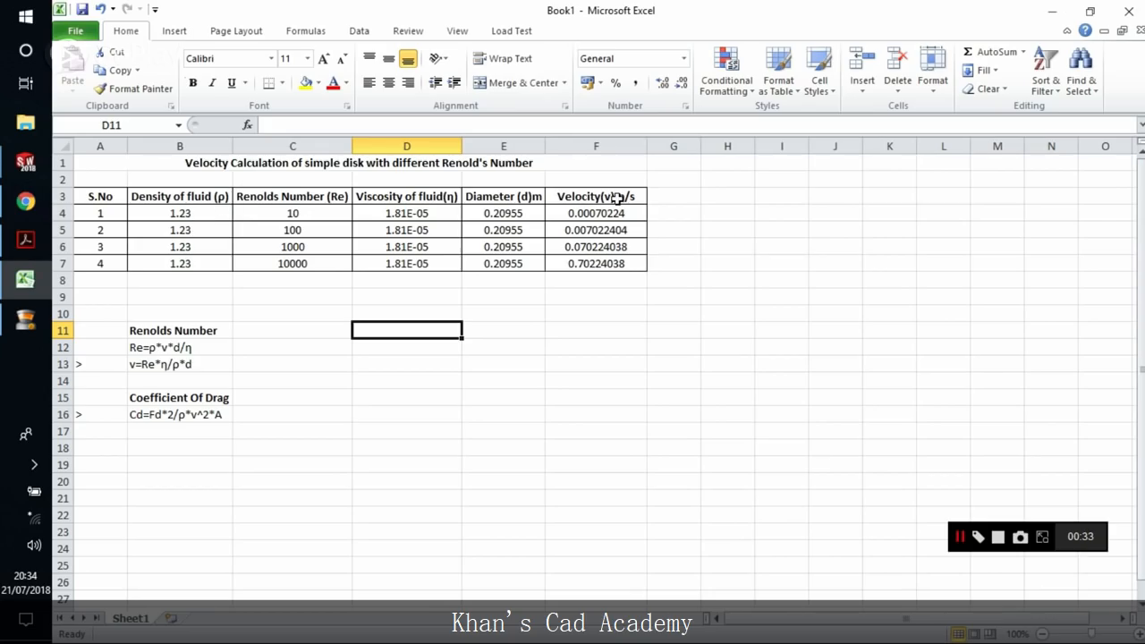
{"action": "mouse_move", "coordinate": [229, 251]}
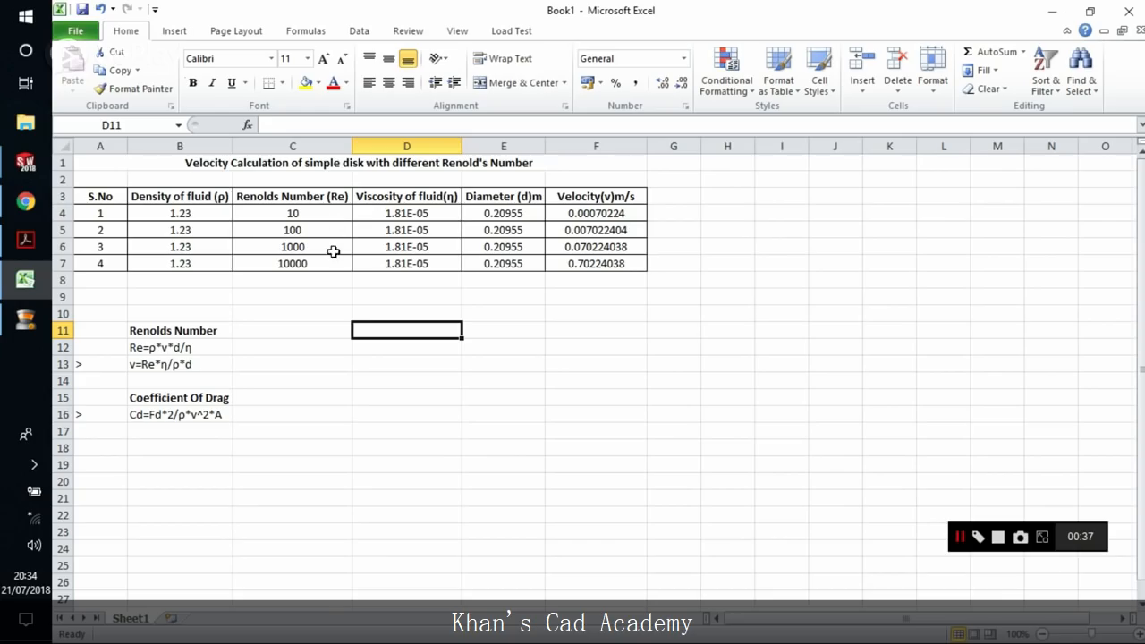
{"action": "mouse_move", "coordinate": [329, 232]}
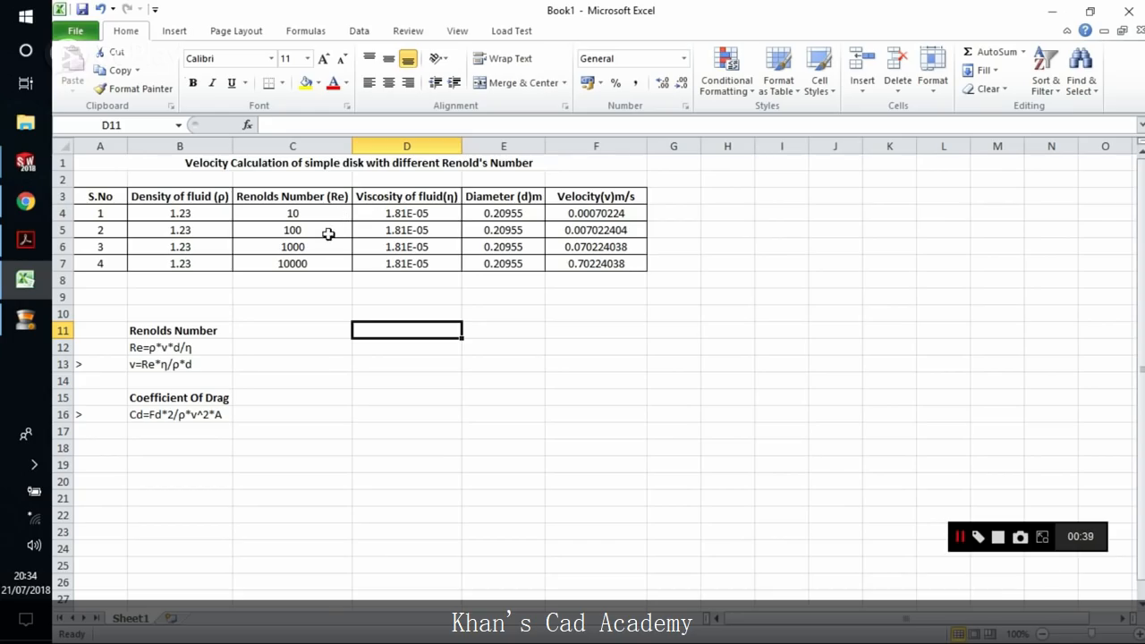
{"action": "mouse_move", "coordinate": [531, 219]}
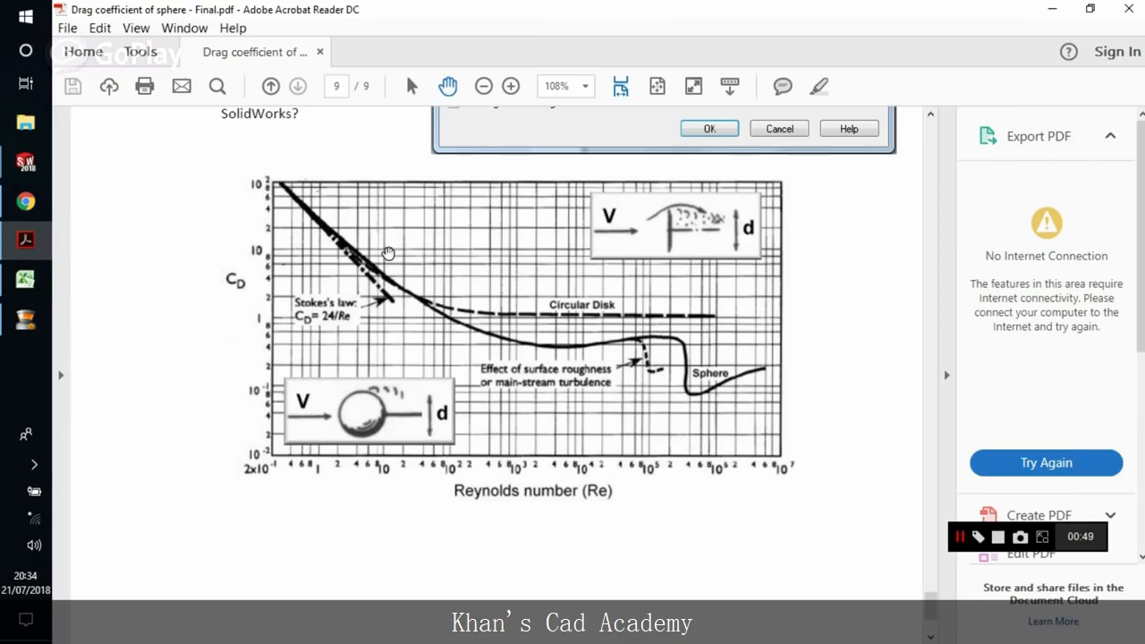
{"action": "mouse_move", "coordinate": [678, 340]}
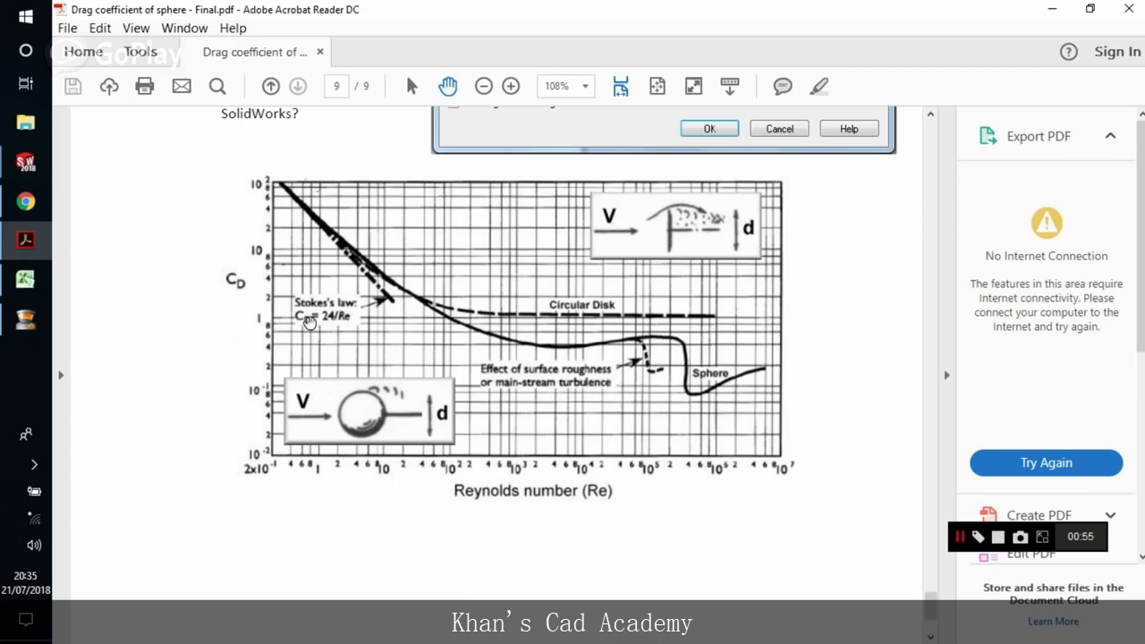
{"action": "mouse_move", "coordinate": [338, 270]}
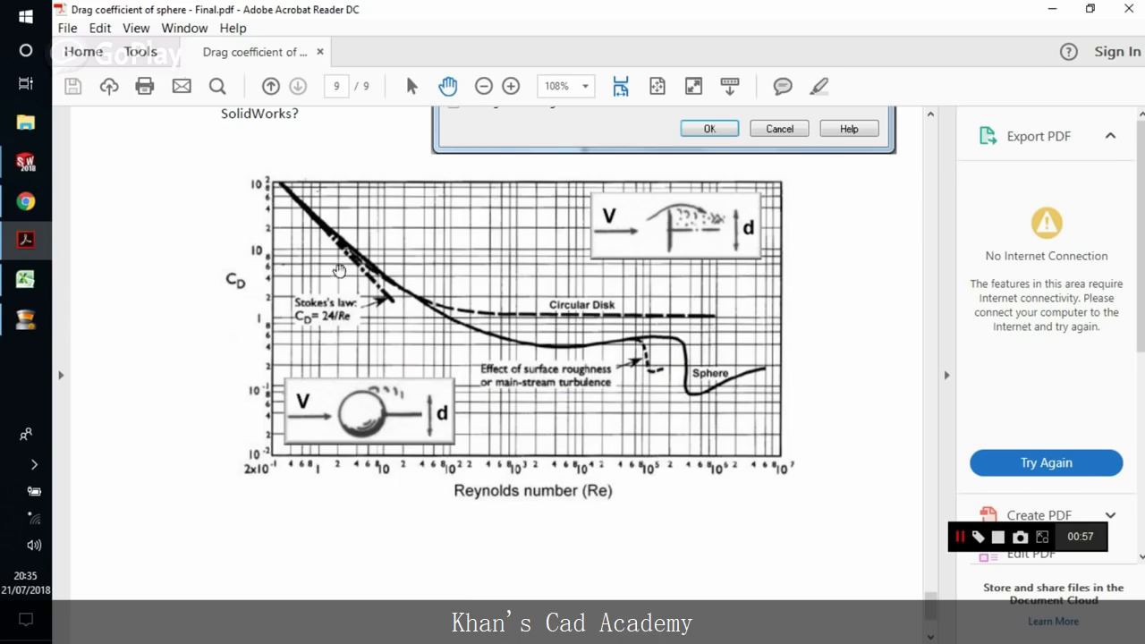
{"action": "mouse_move", "coordinate": [479, 302]}
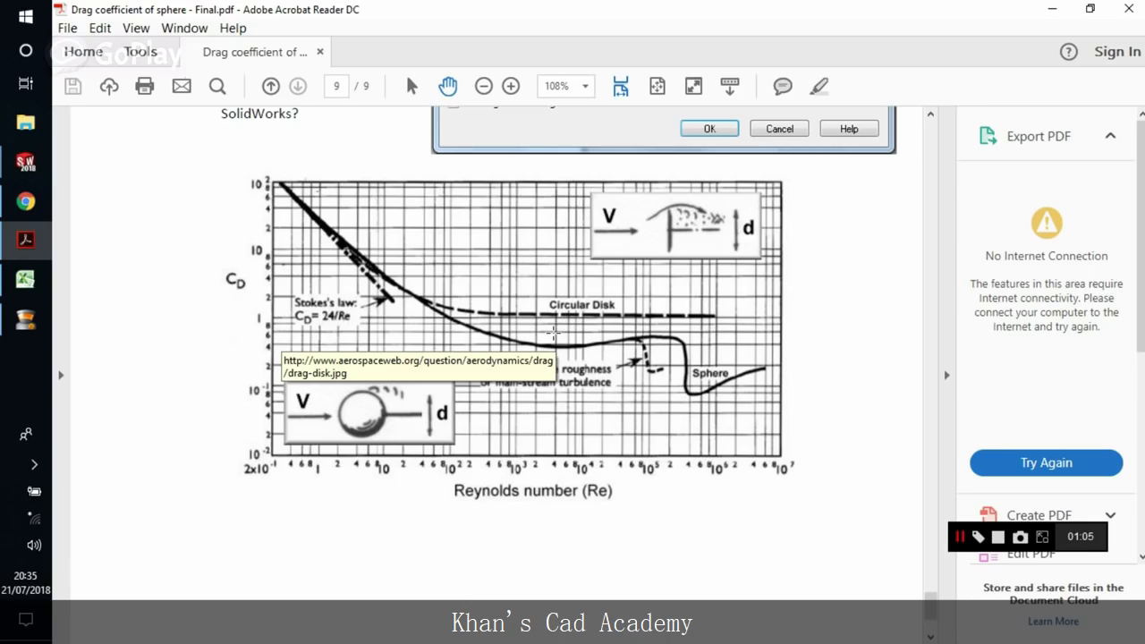
{"action": "mouse_move", "coordinate": [96, 265]}
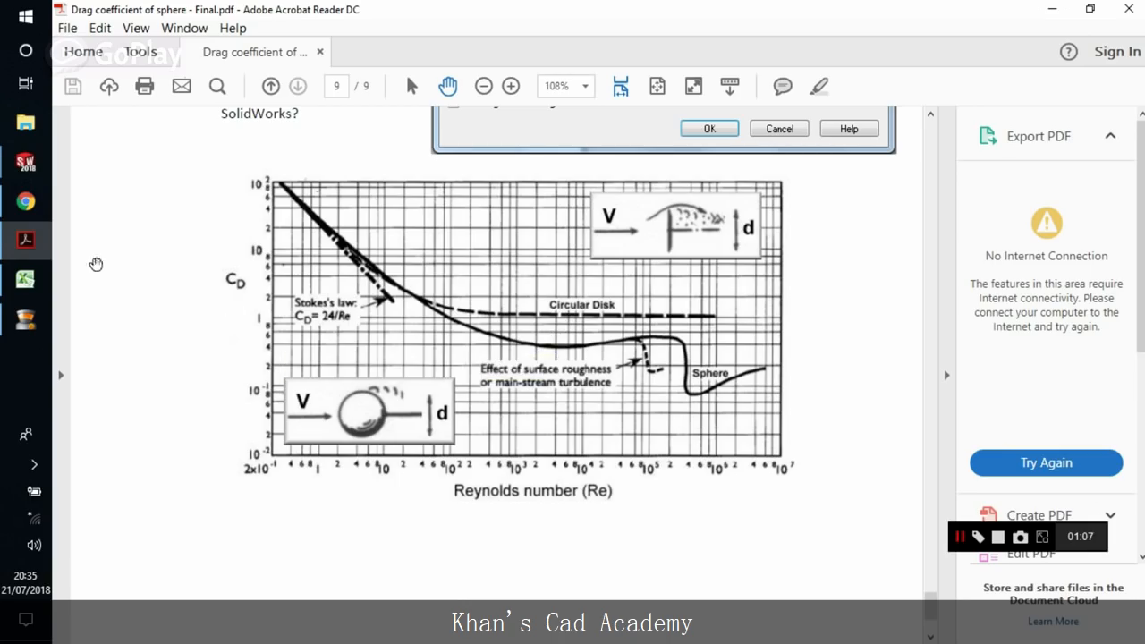
Step: Return to the Excel velocity table for the four Reynolds numbers
{"action": "left_click", "coordinate": [25, 279]}
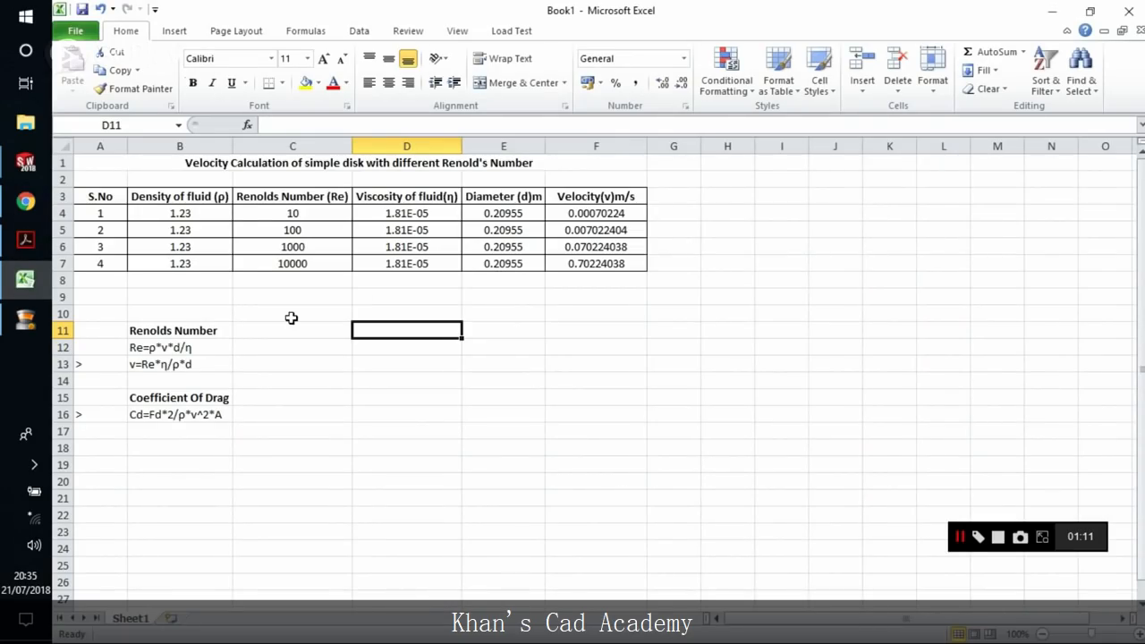
{"action": "mouse_move", "coordinate": [322, 322]}
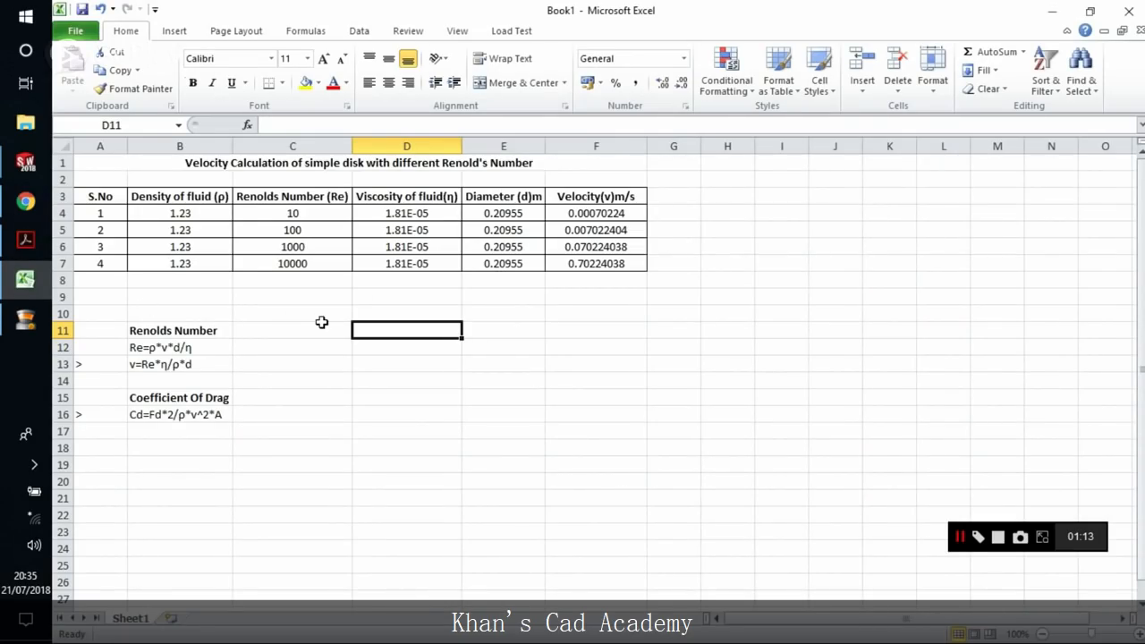
{"action": "mouse_move", "coordinate": [293, 250]}
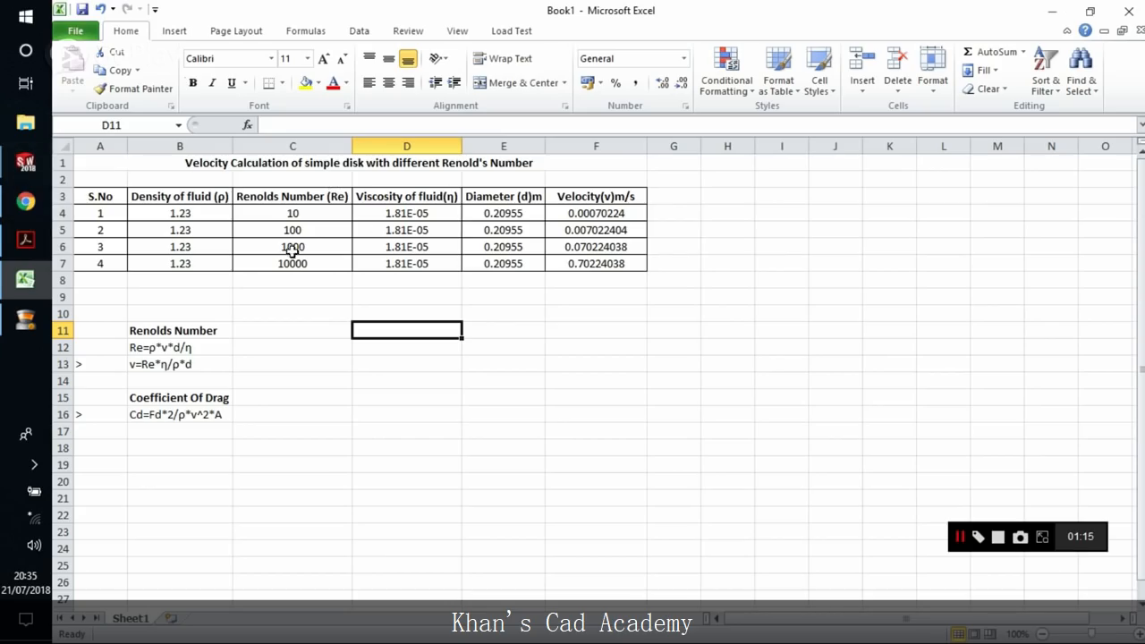
{"action": "mouse_move", "coordinate": [25, 161]}
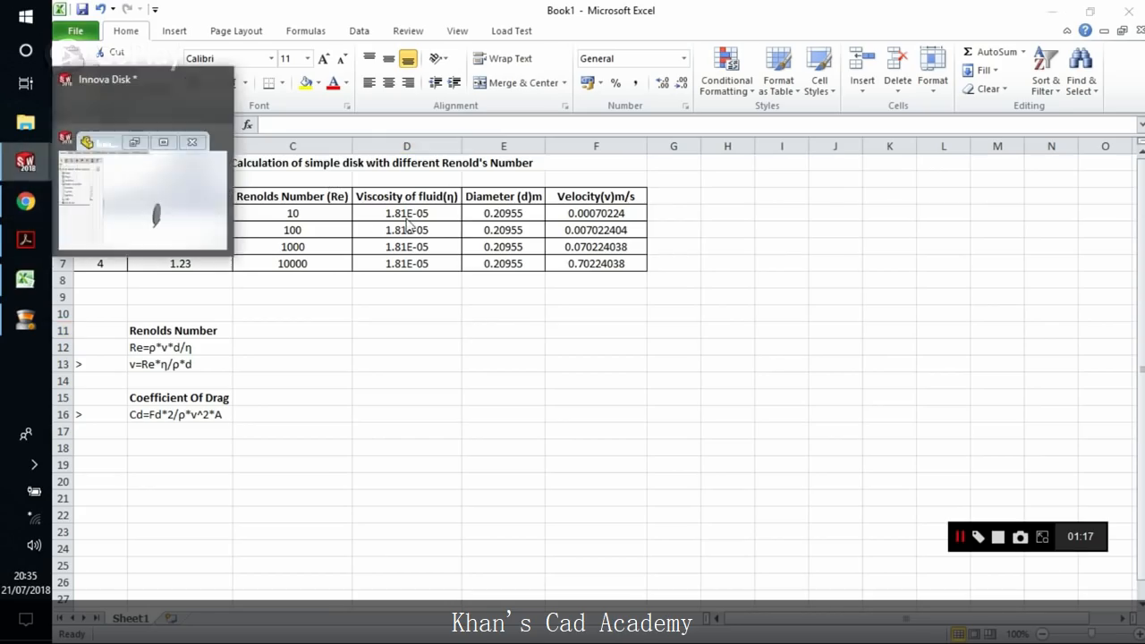
Step: Inspect the disk's 8.25 in diameter and .70 thickness dimensions in the model view
{"action": "left_click", "coordinate": [25, 161]}
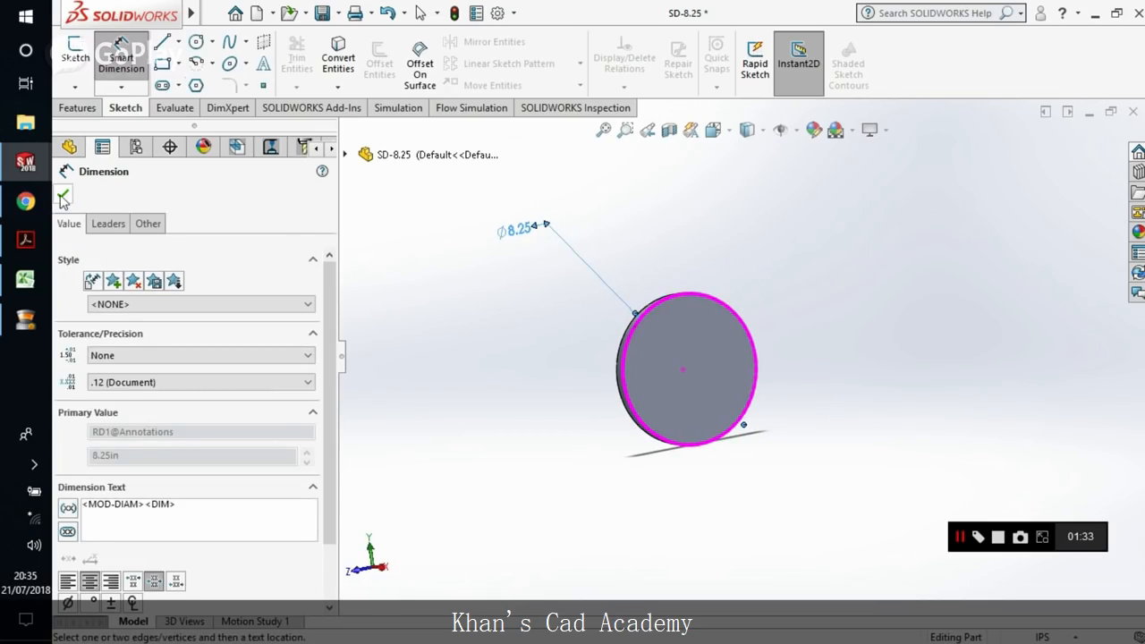
{"action": "left_click", "coordinate": [62, 196]}
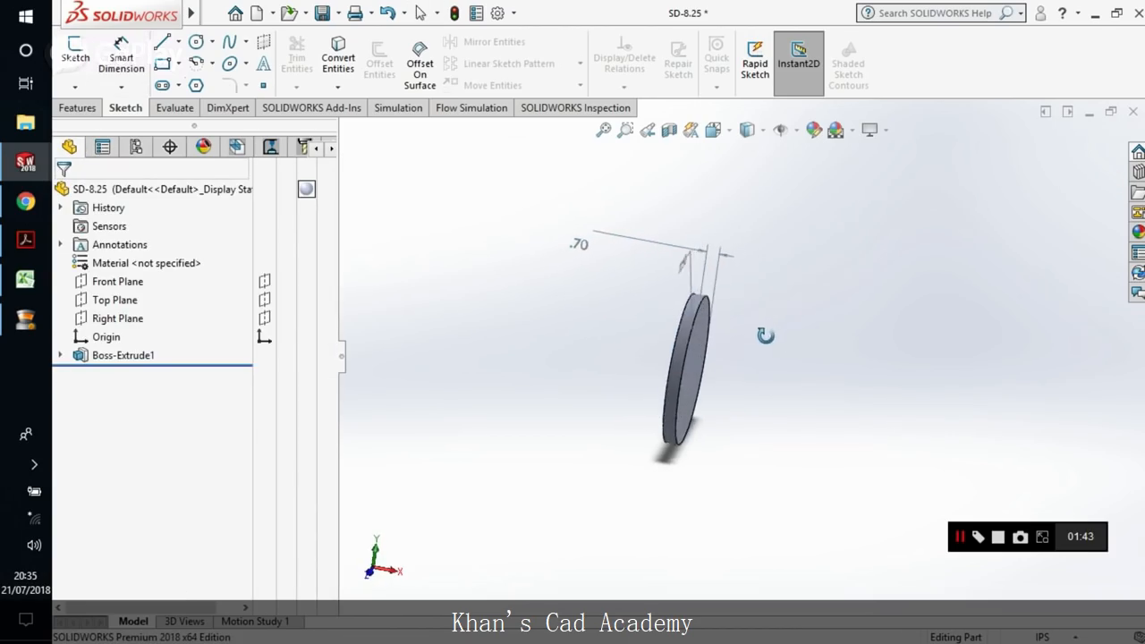
{"action": "left_click_drag", "start_coordinate": [766, 336], "coordinate": [689, 349]}
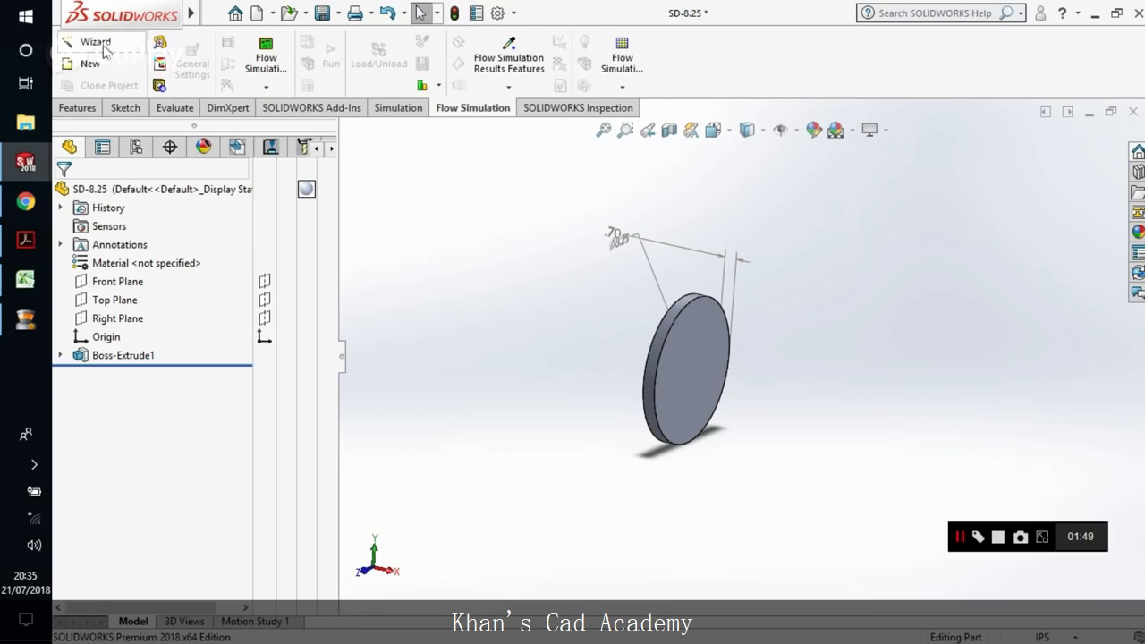
Step: Start the Flow Simulation Wizard and name the project Re 10
{"action": "left_click", "coordinate": [96, 43]}
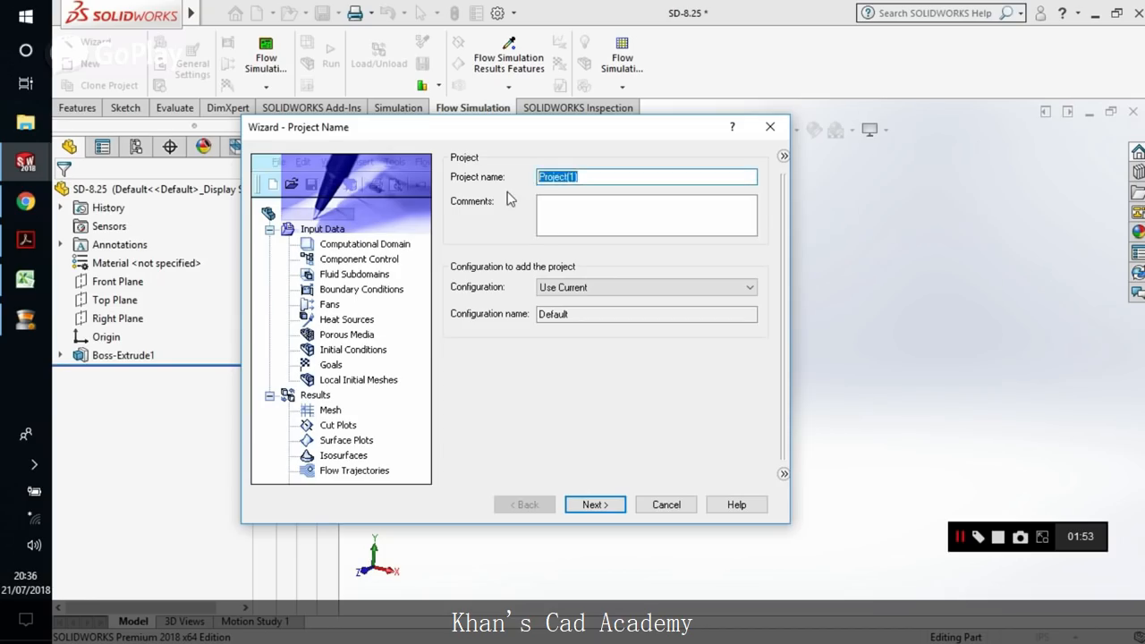
{"action": "type", "text": "Re 1"}
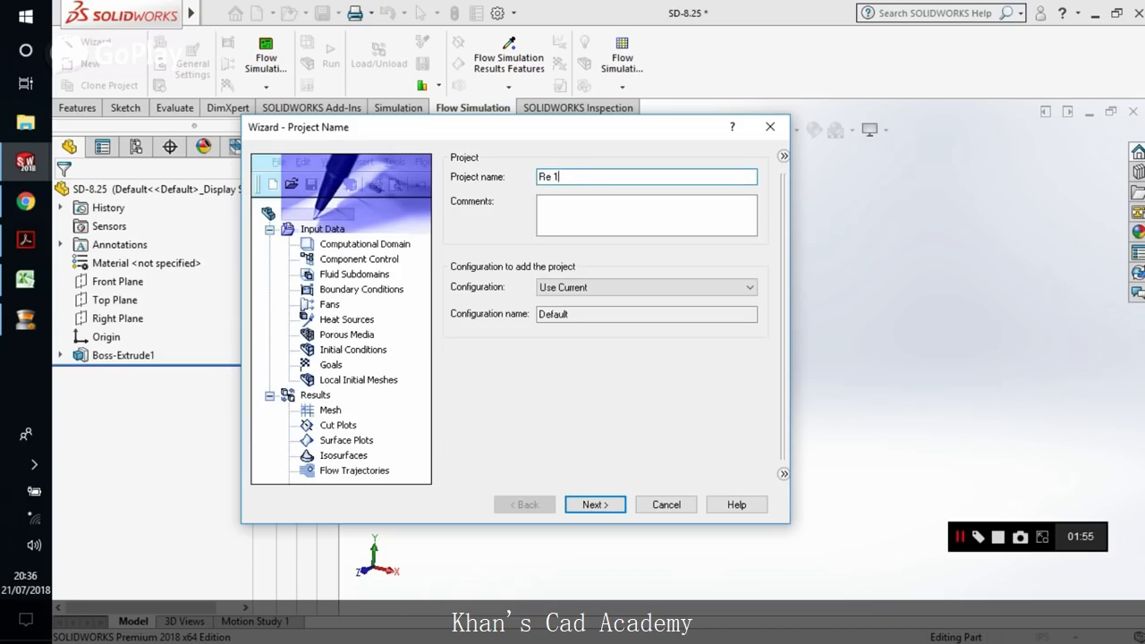
{"action": "type", "text": "0"}
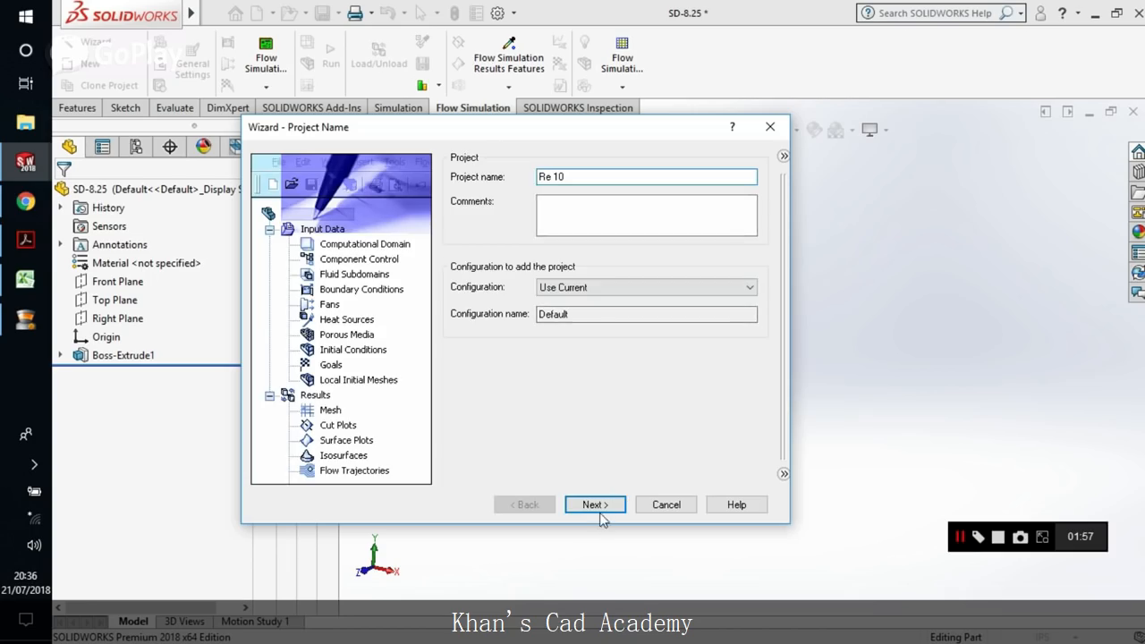
{"action": "left_click", "coordinate": [594, 504]}
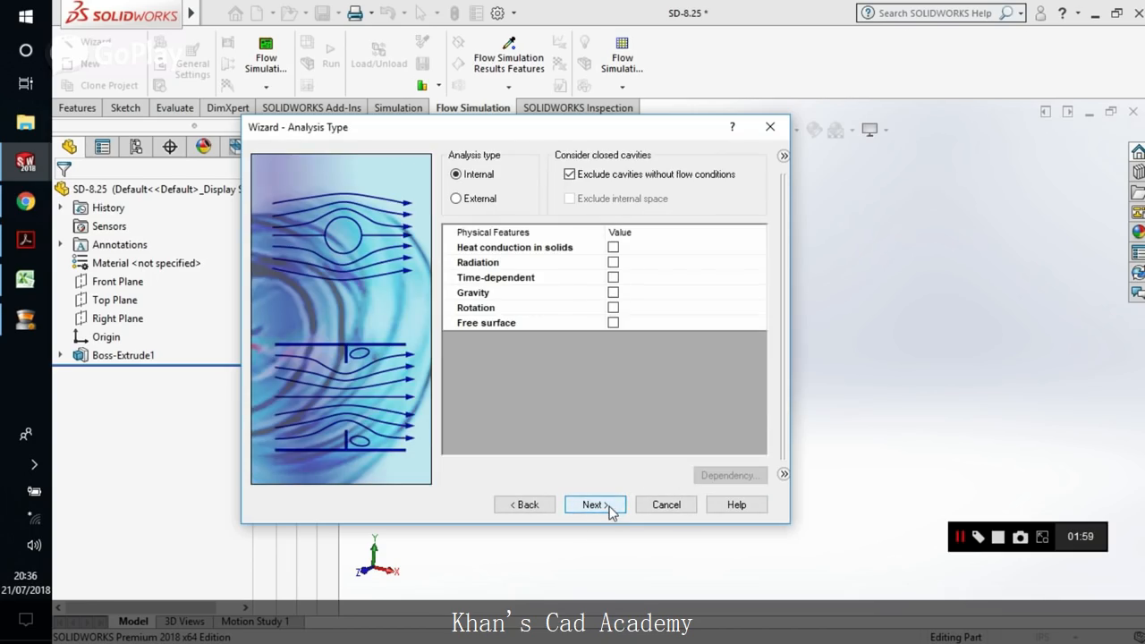
Step: Make the analysis external with air as fluid, keeping default wall conditions
{"action": "left_click", "coordinate": [456, 197]}
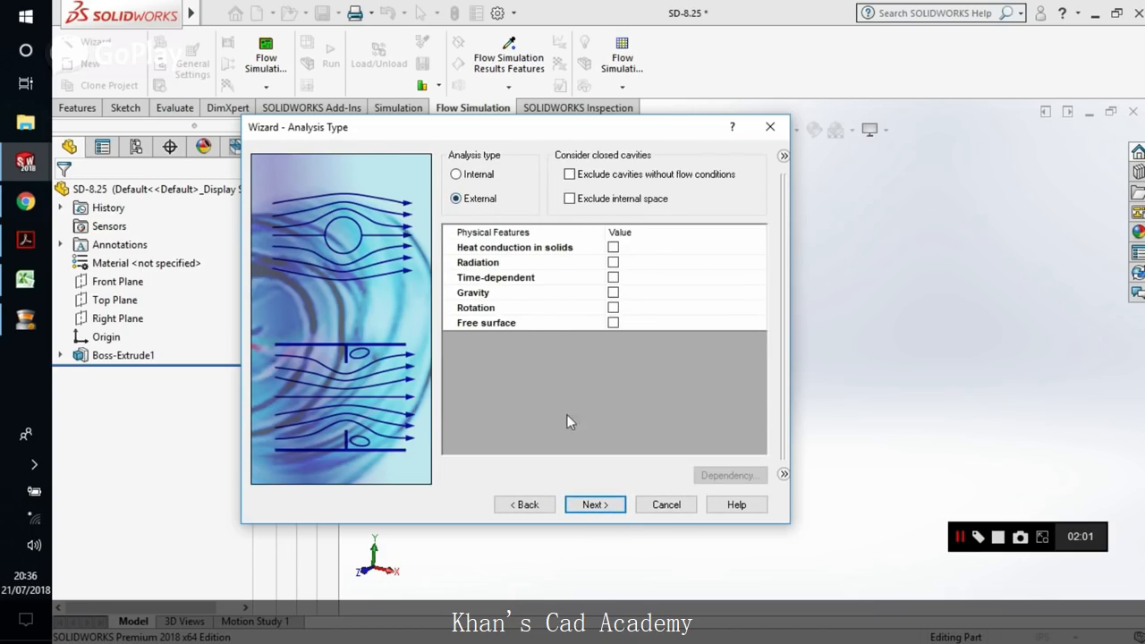
{"action": "left_click", "coordinate": [594, 504]}
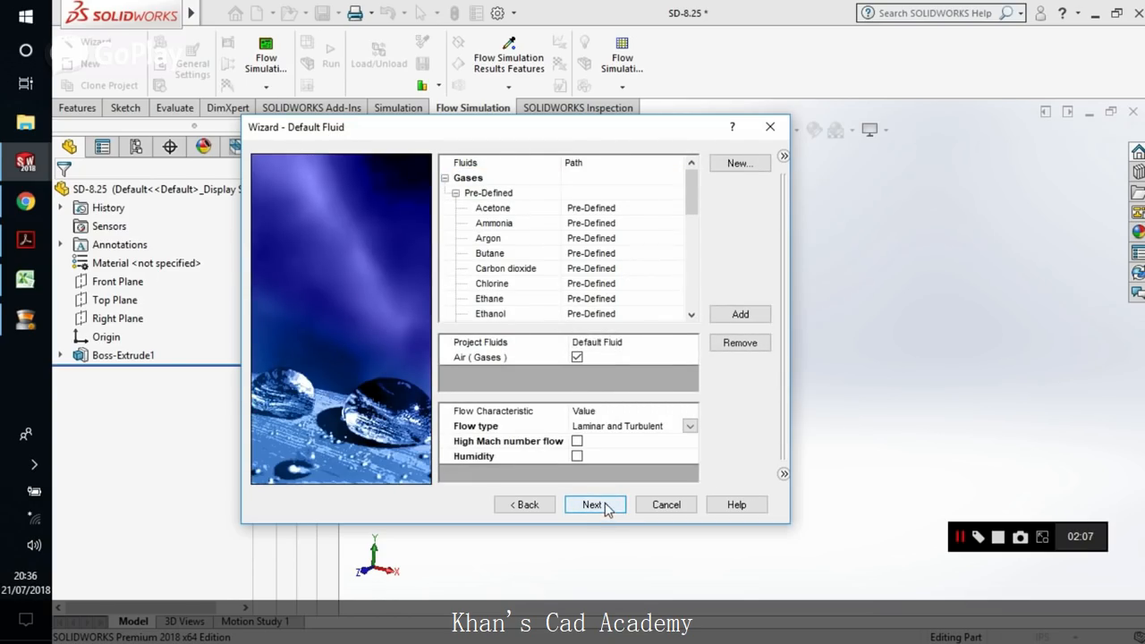
{"action": "left_click", "coordinate": [594, 504]}
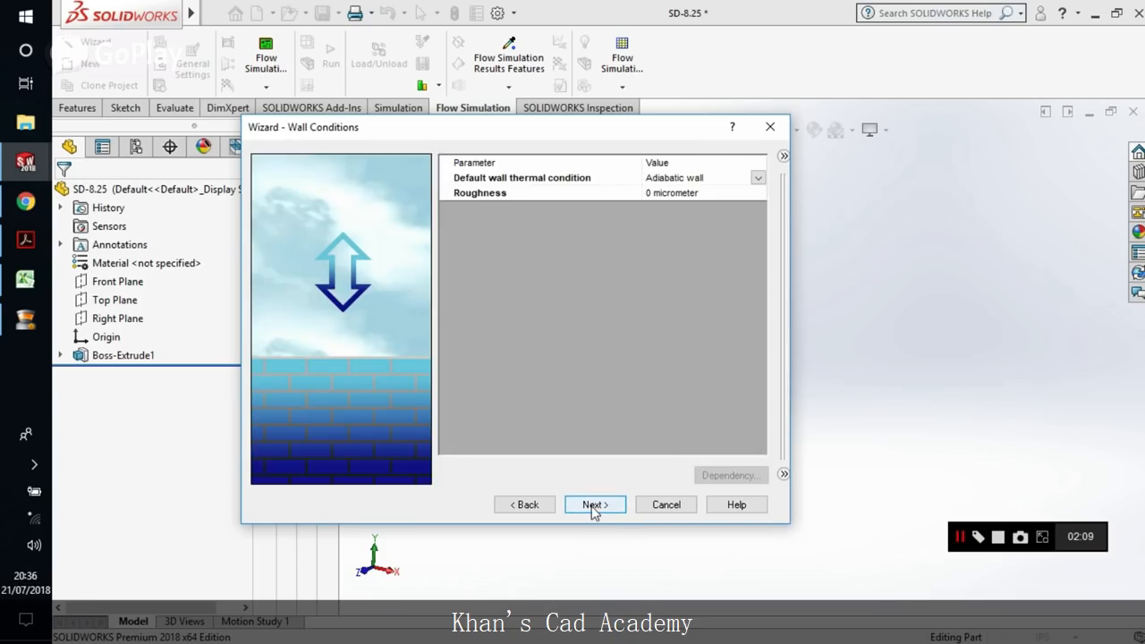
{"action": "left_click", "coordinate": [594, 504]}
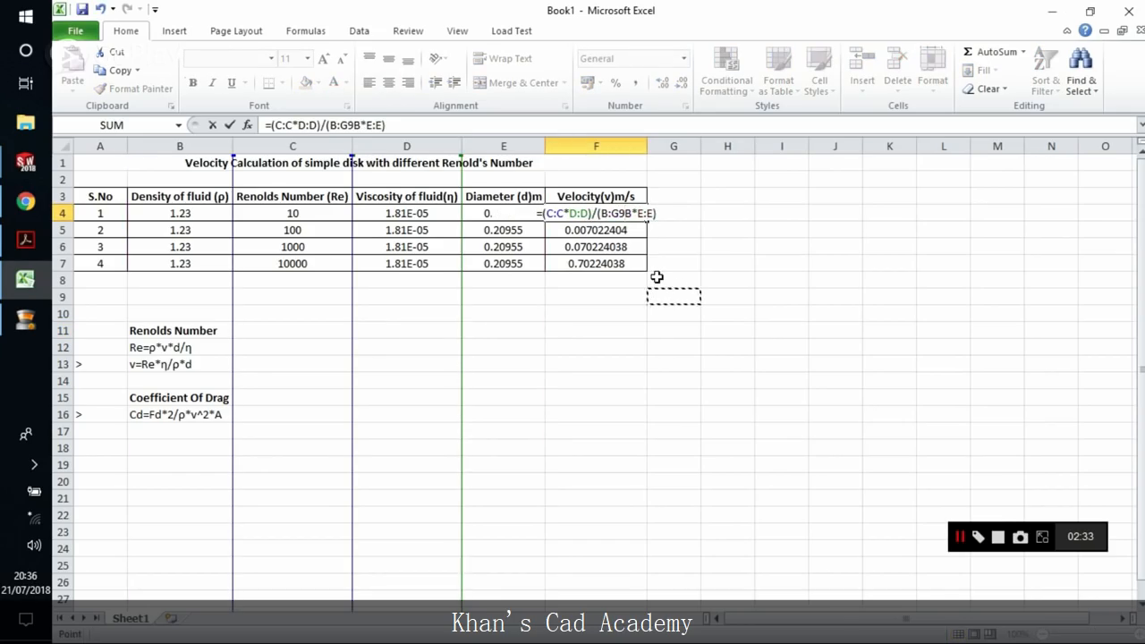
Step: Set the X-direction inflow velocity to 0.00070224 m/s from Excel and finish the Re 10 project
{"action": "right_click", "coordinate": [596, 213]}
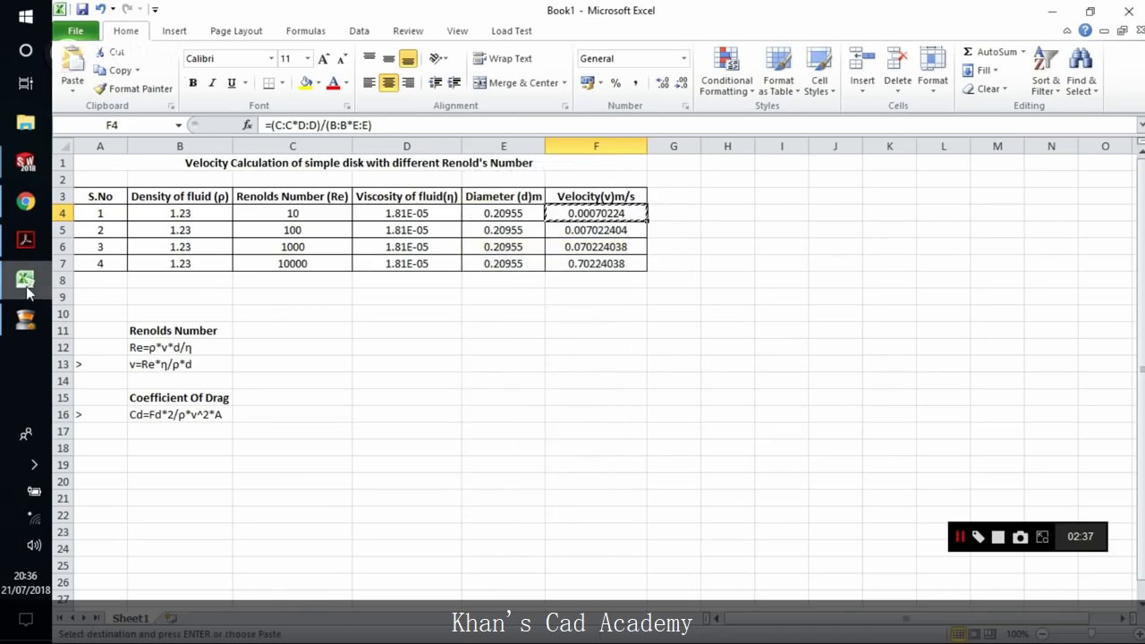
{"action": "left_click", "coordinate": [25, 279]}
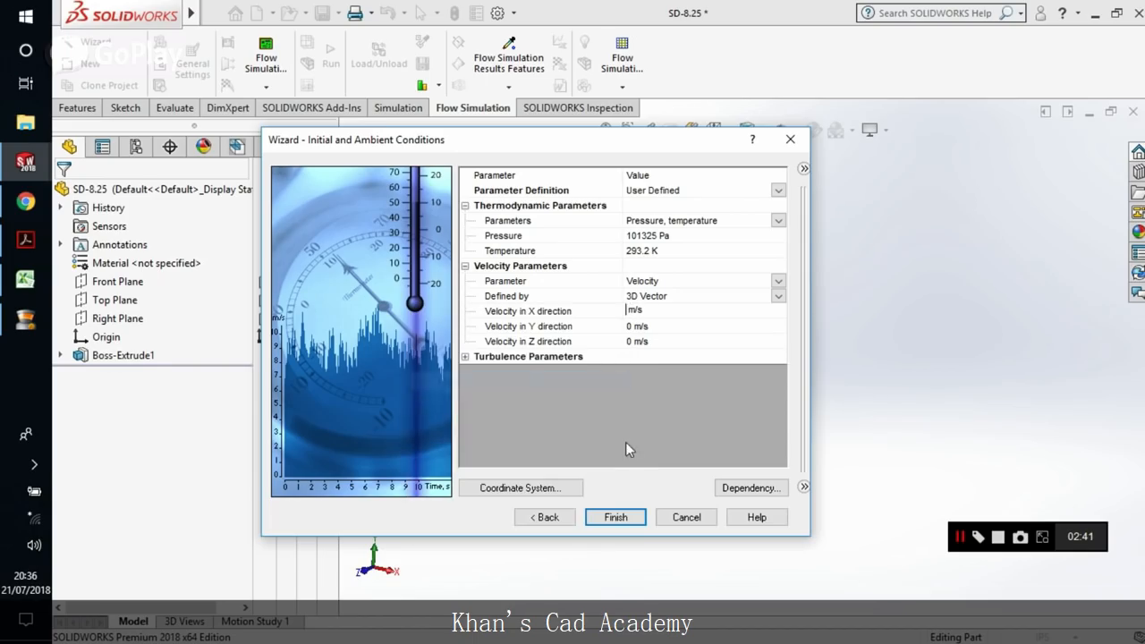
{"action": "type", "text": "0."}
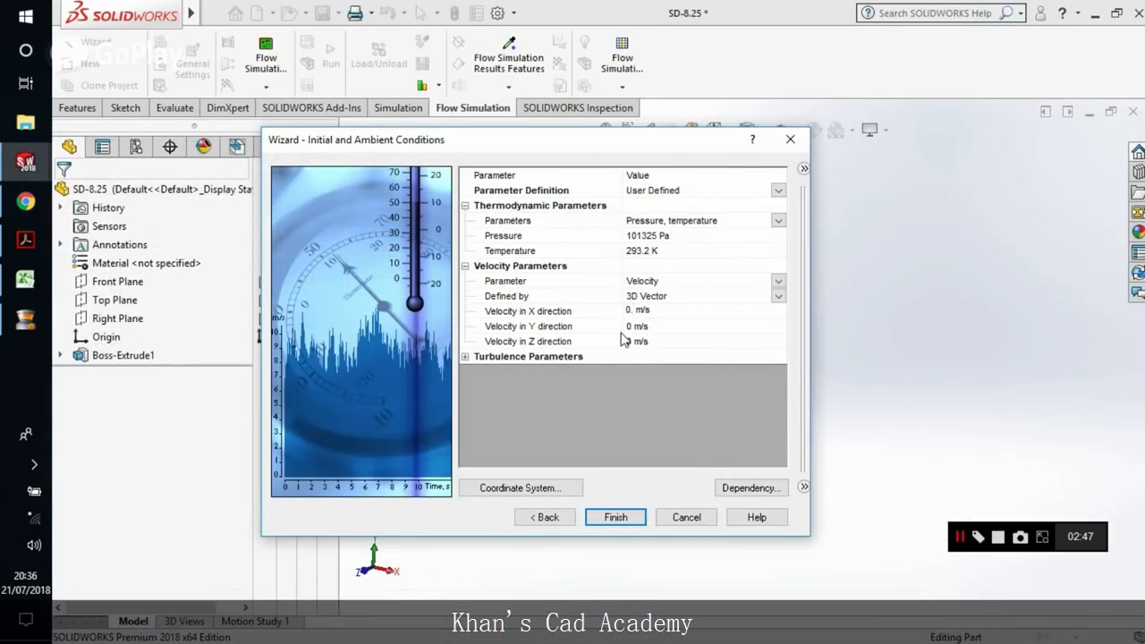
{"action": "type", "text": "0.0007"}
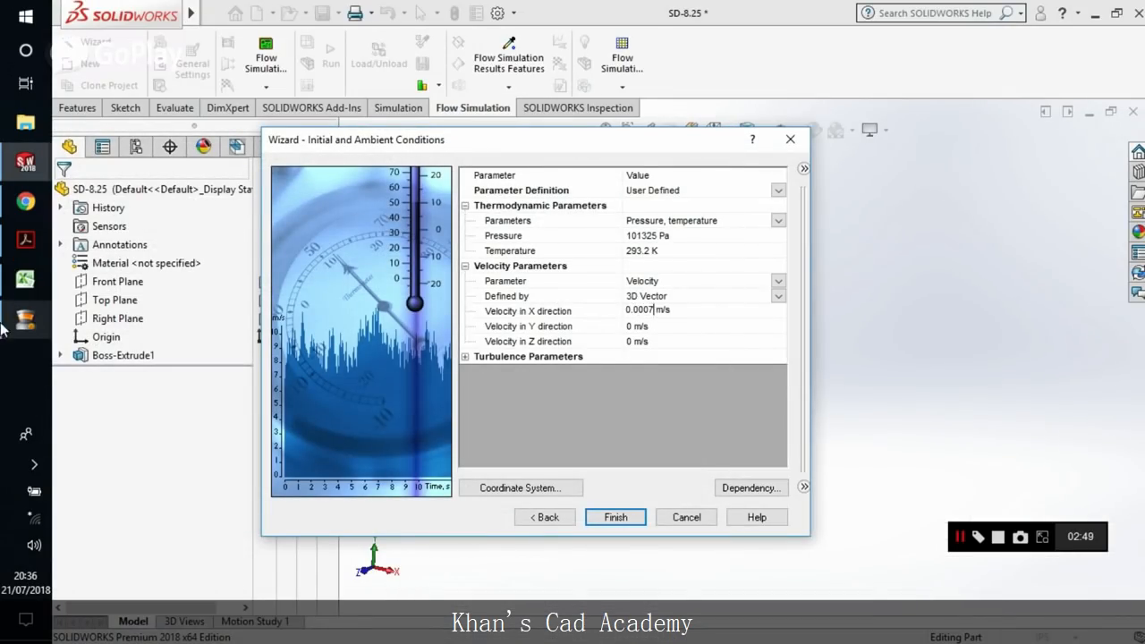
{"action": "left_click", "coordinate": [25, 278]}
{"action": "type", "text": "0224"}
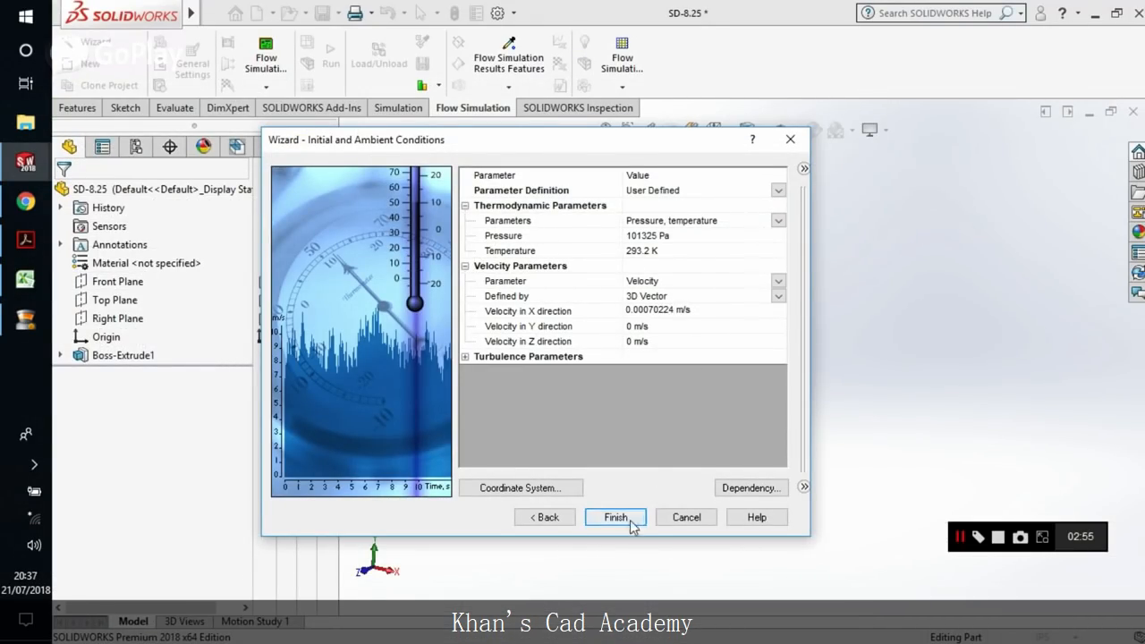
{"action": "left_click", "coordinate": [615, 517]}
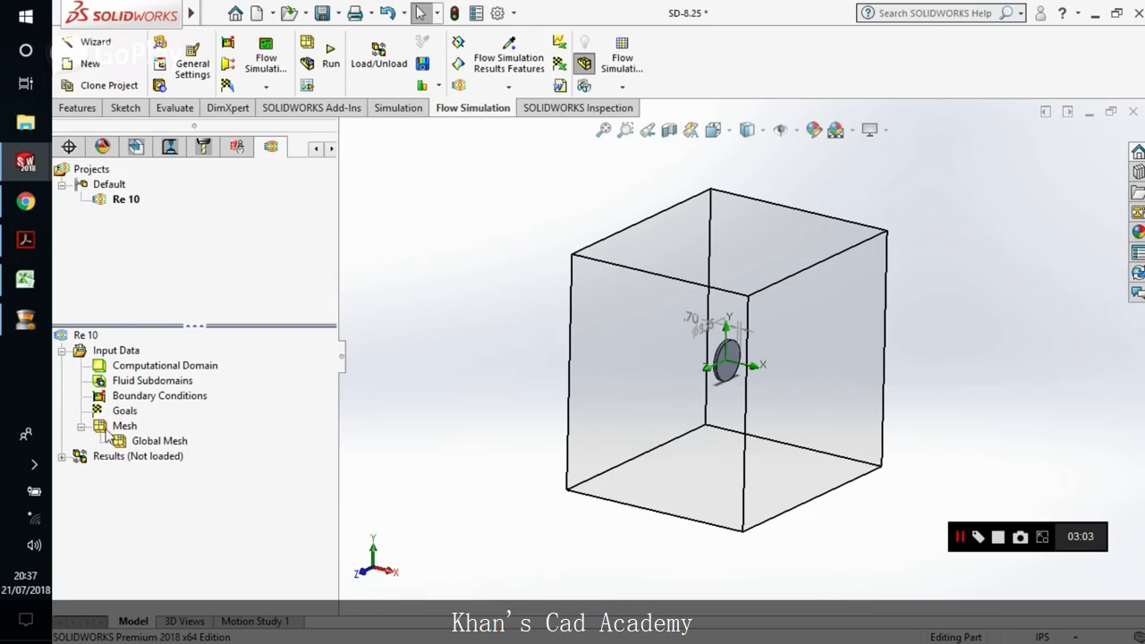
Step: Add a global goal for X-direction force, GG Force (X) 1, then reopen the goal options
{"action": "right_click", "coordinate": [125, 409]}
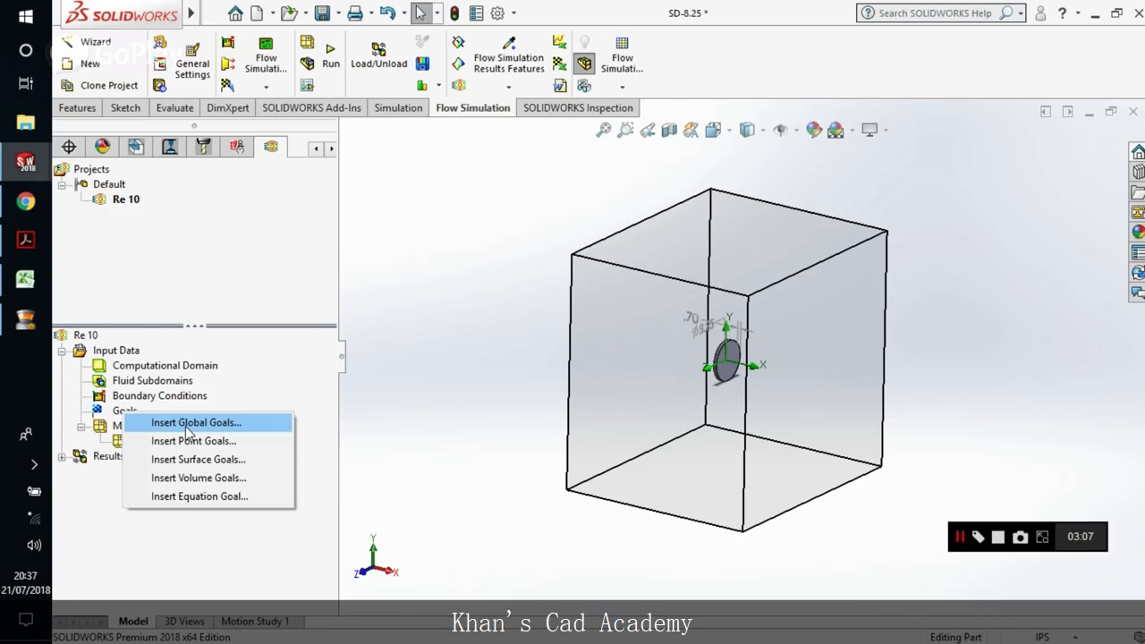
{"action": "left_click", "coordinate": [197, 422]}
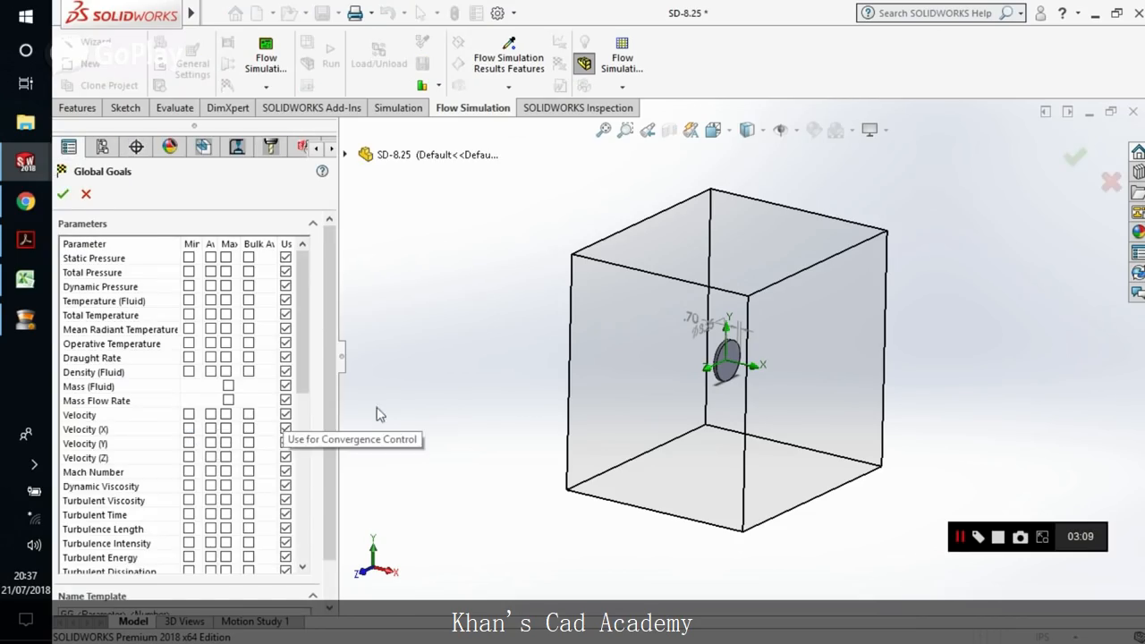
{"action": "scroll", "scroll_direction": "down", "scroll_amount": 3}
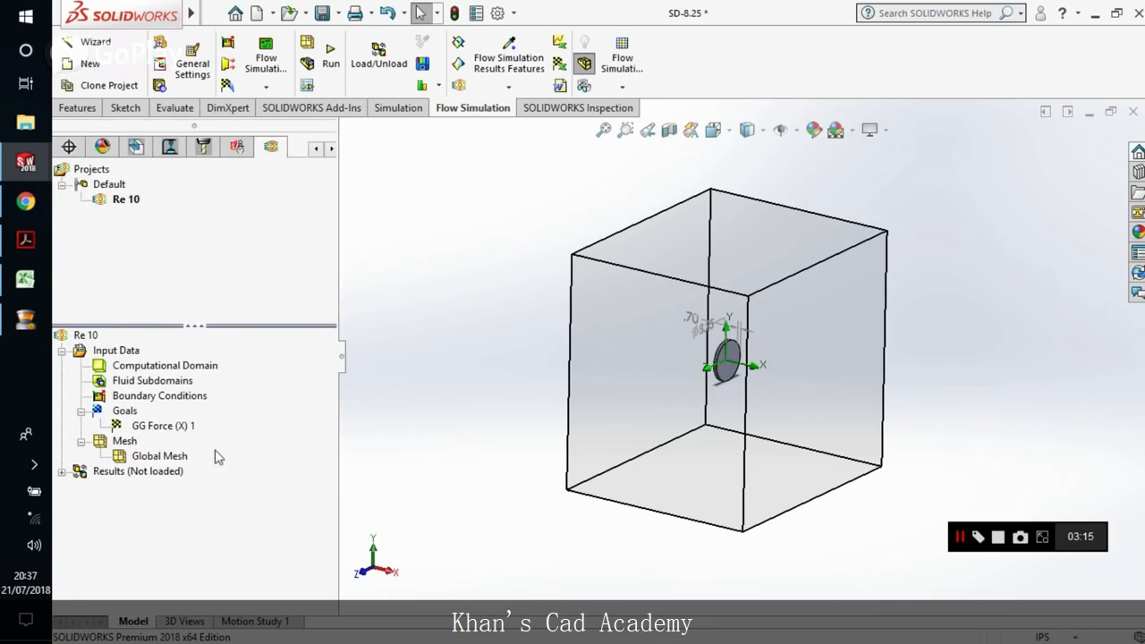
{"action": "right_click", "coordinate": [161, 425]}
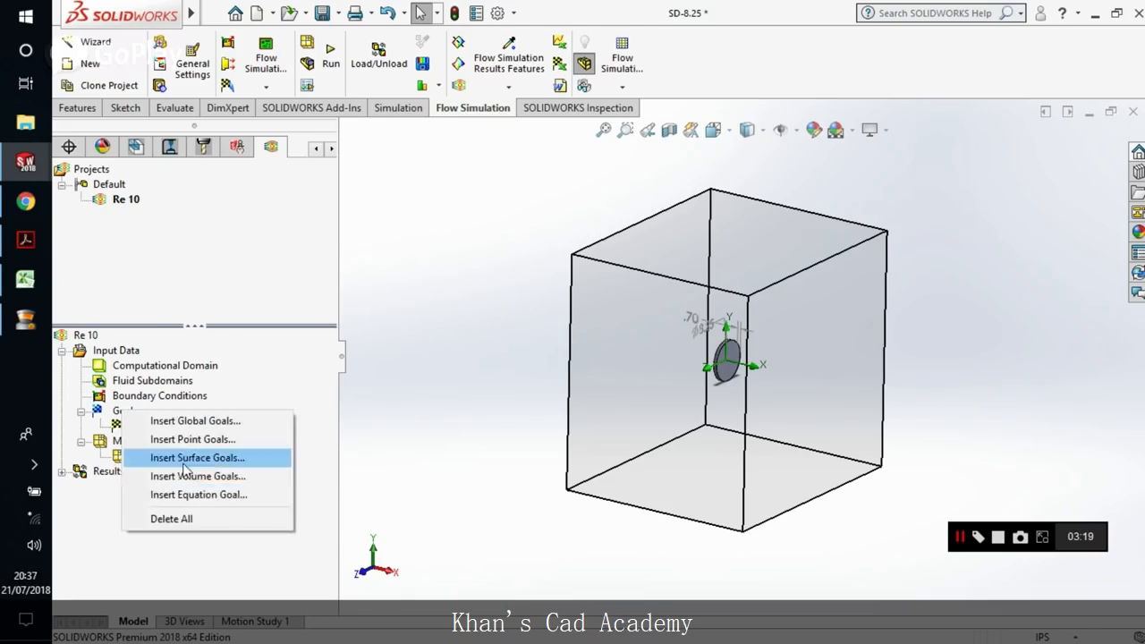
{"action": "mouse_move", "coordinate": [197, 476]}
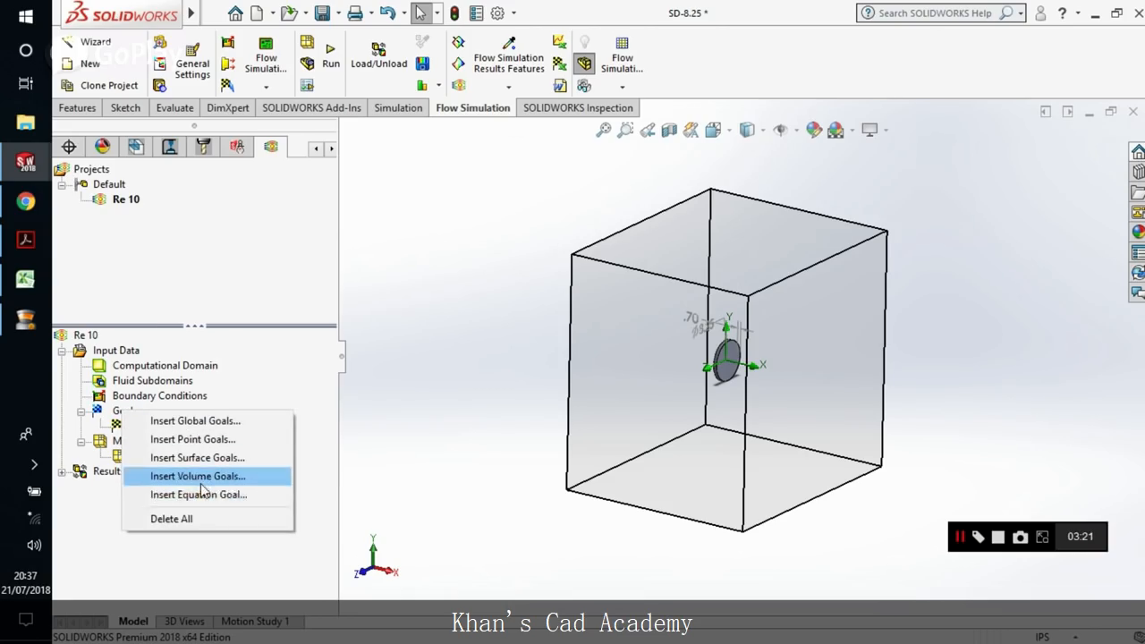
{"action": "mouse_move", "coordinate": [197, 458]}
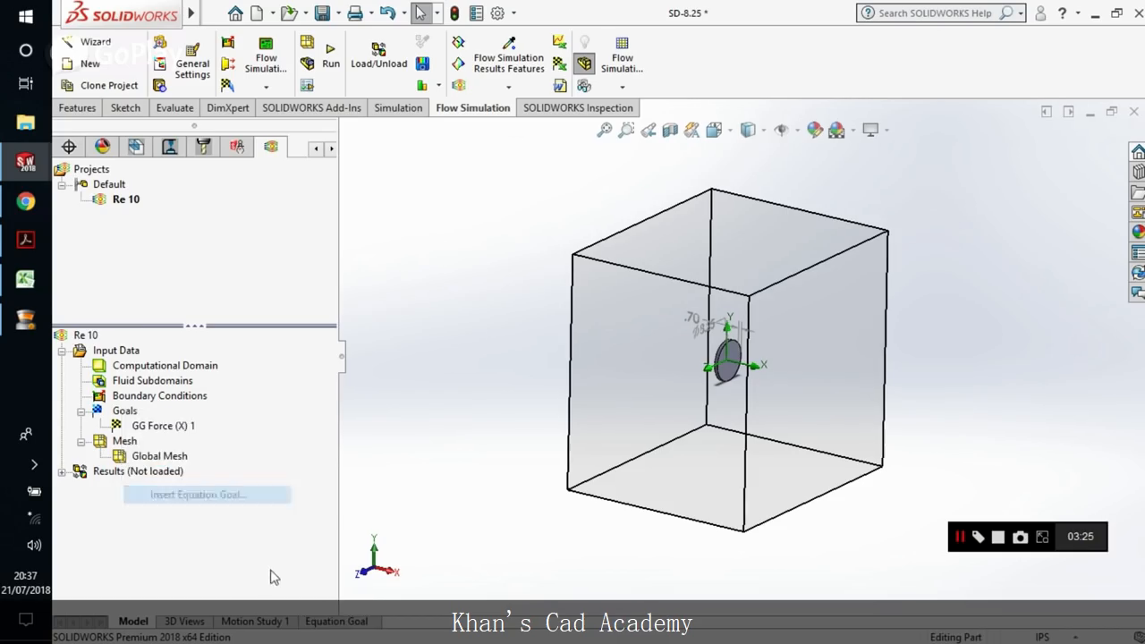
Step: Begin the equation goal as {GG Force (X) 1}*2/(1.23, with Force as unit, checking the Excel formula
{"action": "left_click", "coordinate": [198, 494]}
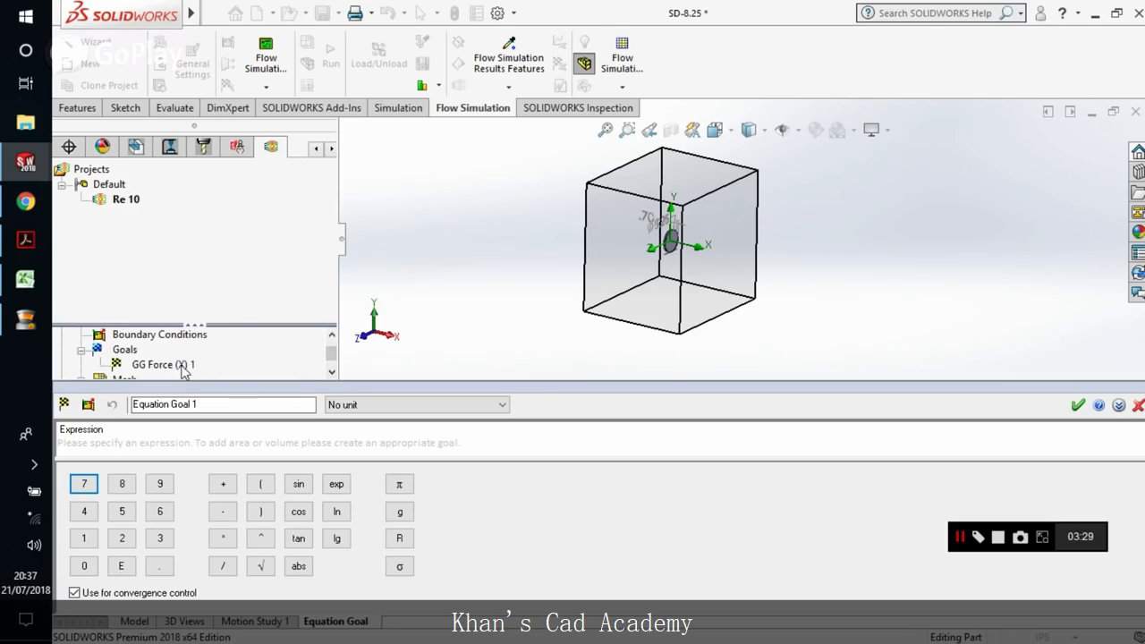
{"action": "left_click", "coordinate": [161, 365]}
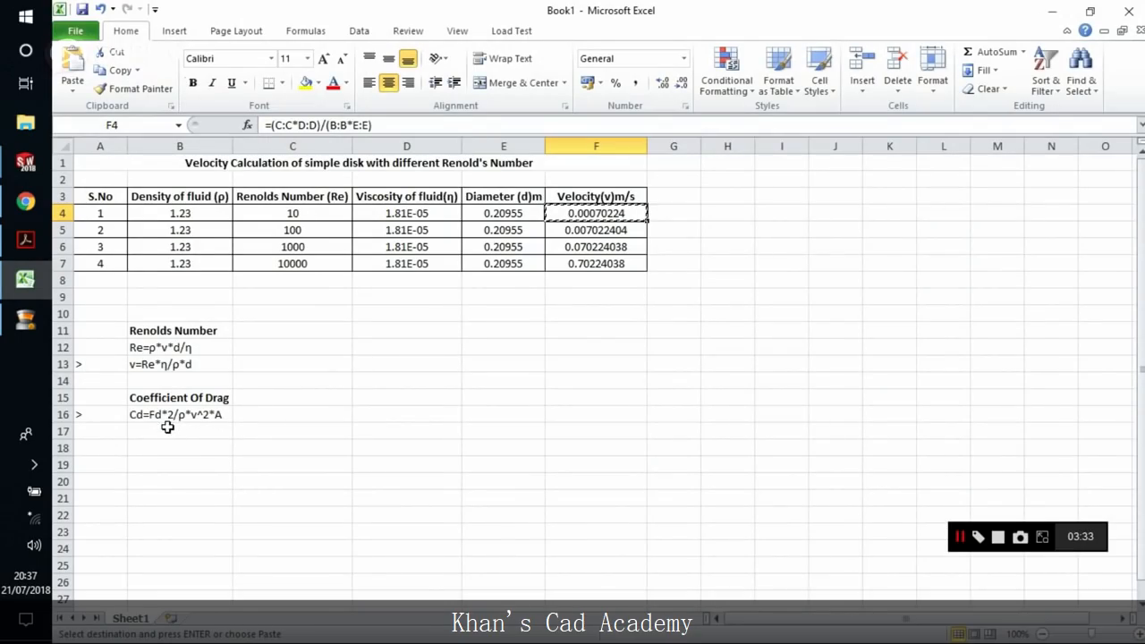
{"action": "mouse_move", "coordinate": [154, 422]}
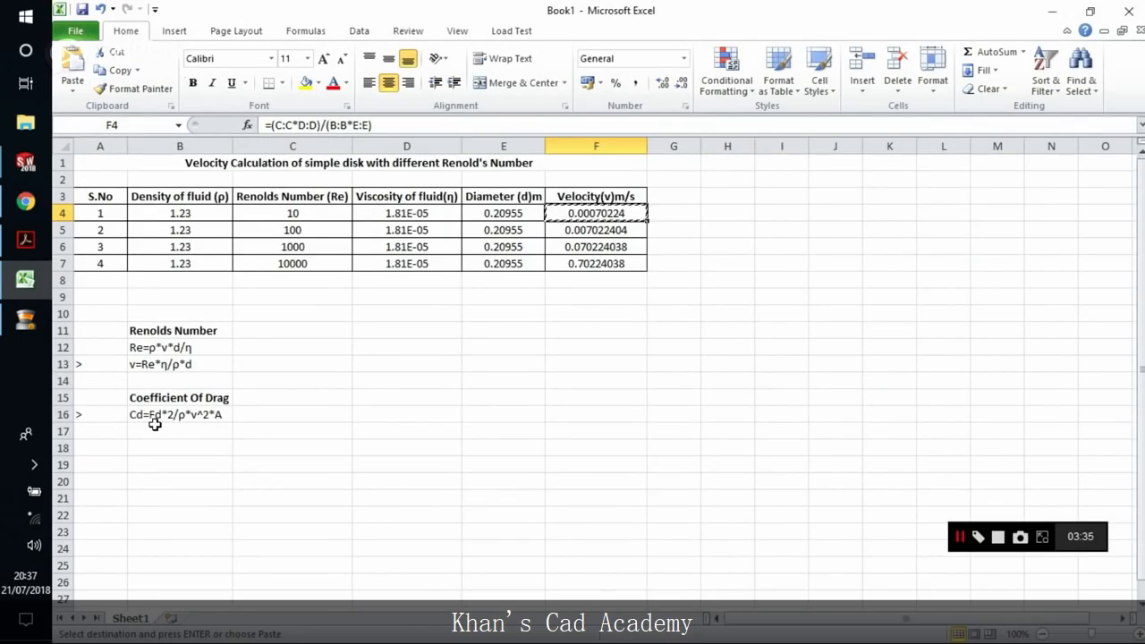
{"action": "mouse_move", "coordinate": [140, 384]}
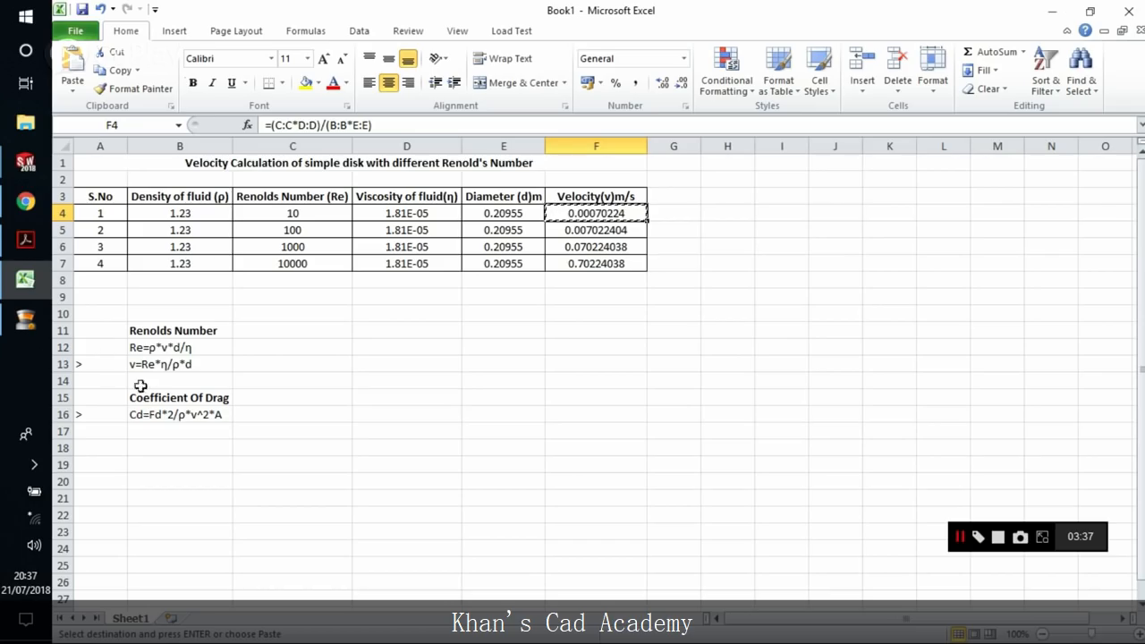
{"action": "mouse_move", "coordinate": [208, 419]}
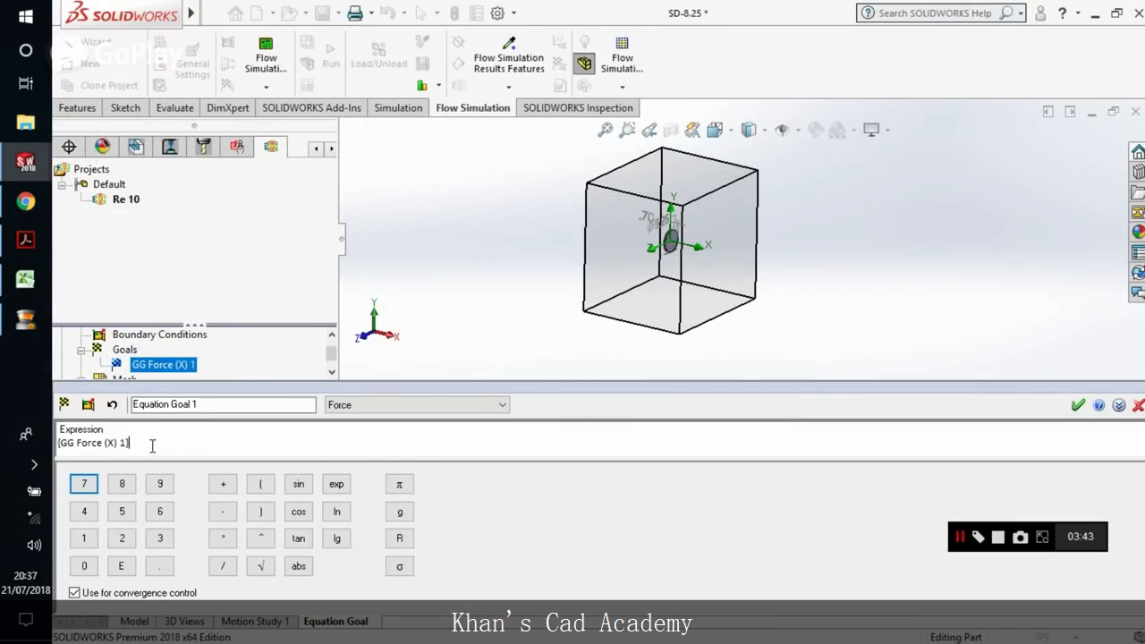
{"action": "type", "text": "*"}
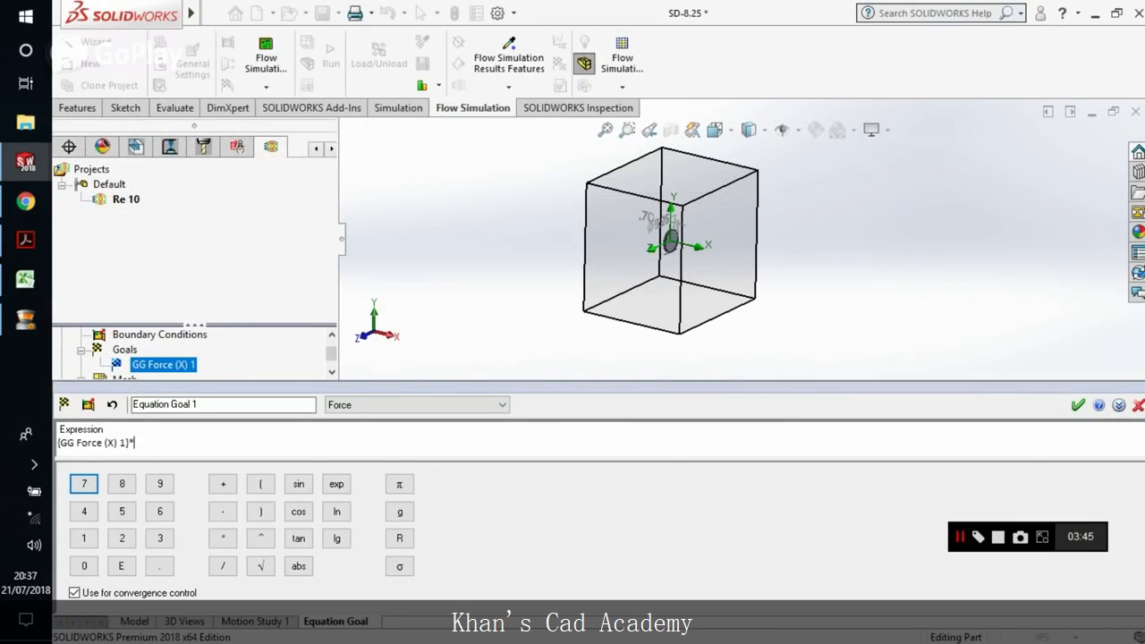
{"action": "type", "text": "2)/"}
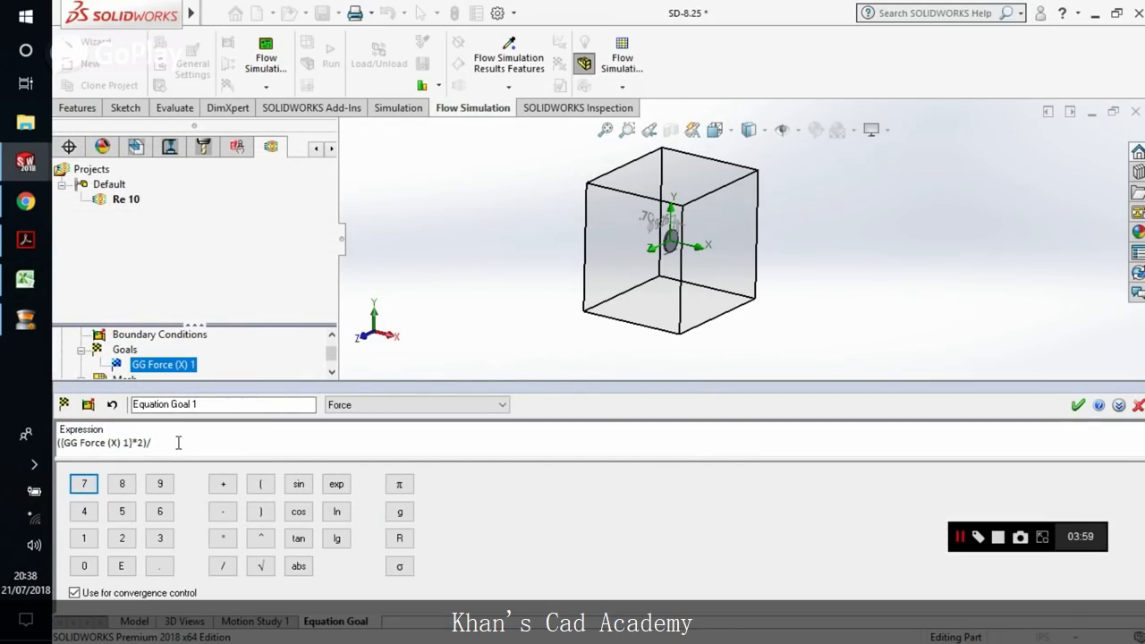
{"action": "type", "text": "(1.23*"}
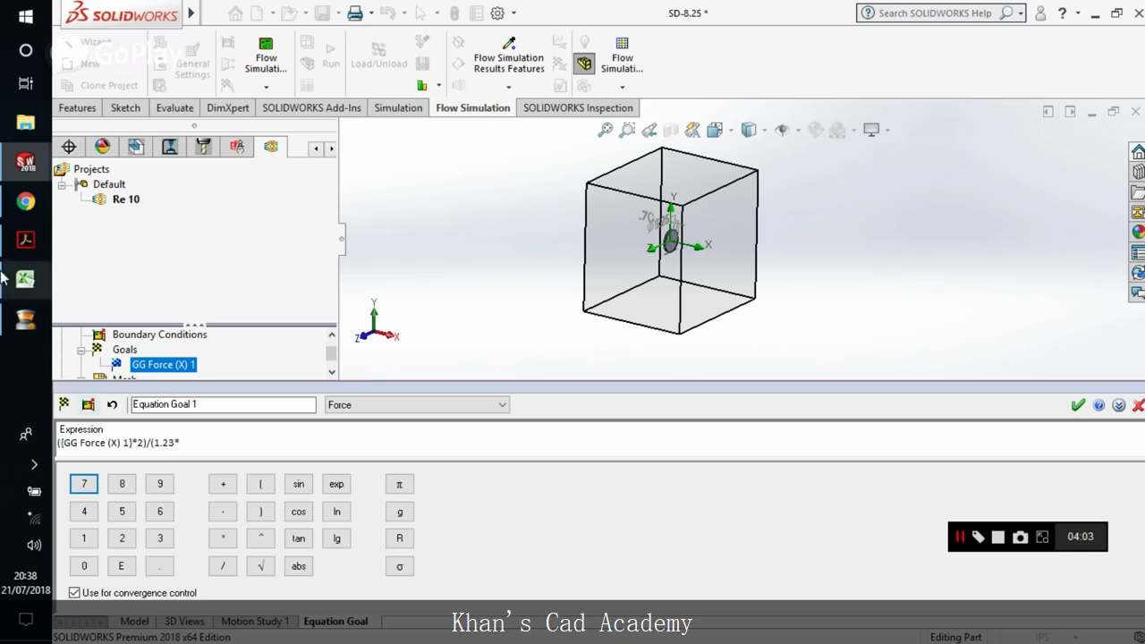
{"action": "left_click", "coordinate": [25, 279]}
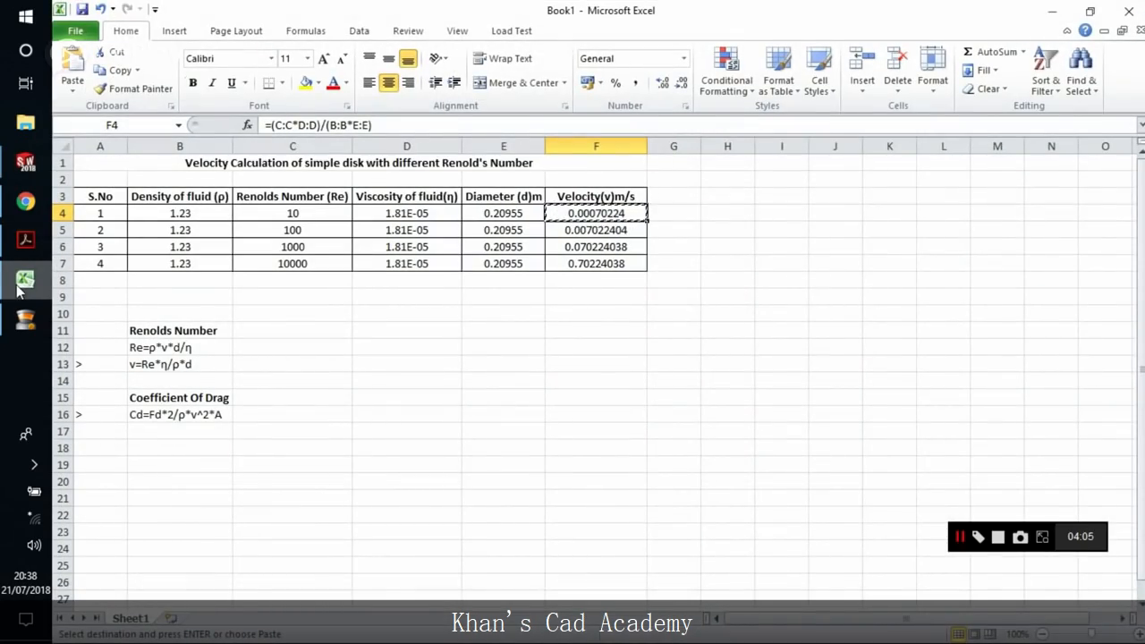
{"action": "left_click", "coordinate": [25, 161]}
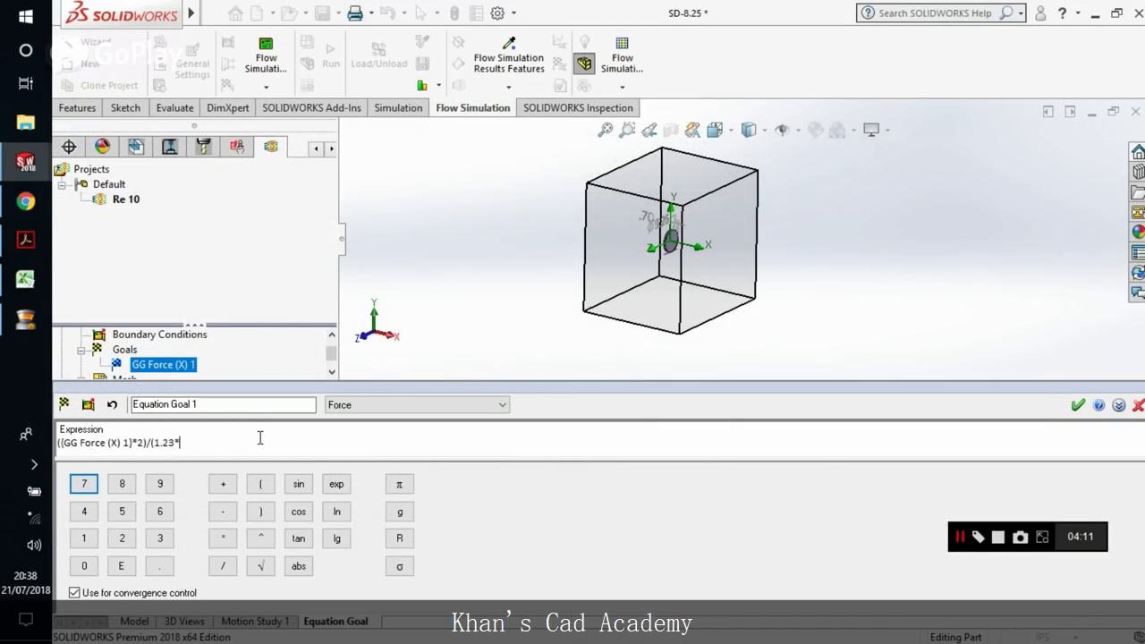
Step: Extend the expression with the velocity term (0.00070244)^2* for the drag coefficient
{"action": "type", "text": "("}
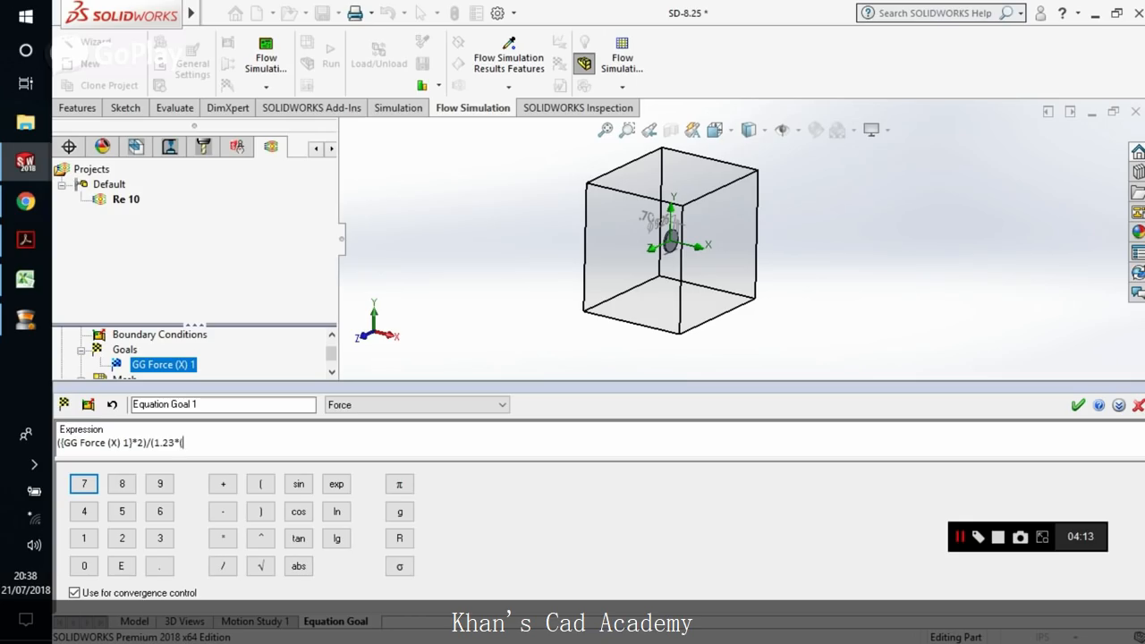
{"action": "type", "text": "000"}
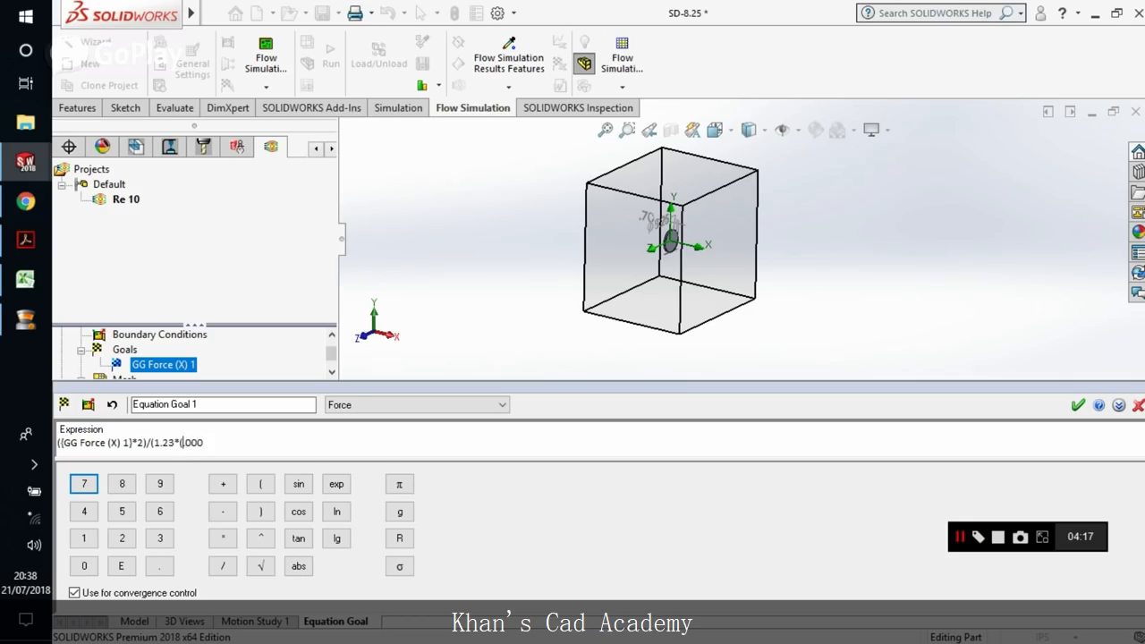
{"action": "type", "text": "0.00070244)^2"}
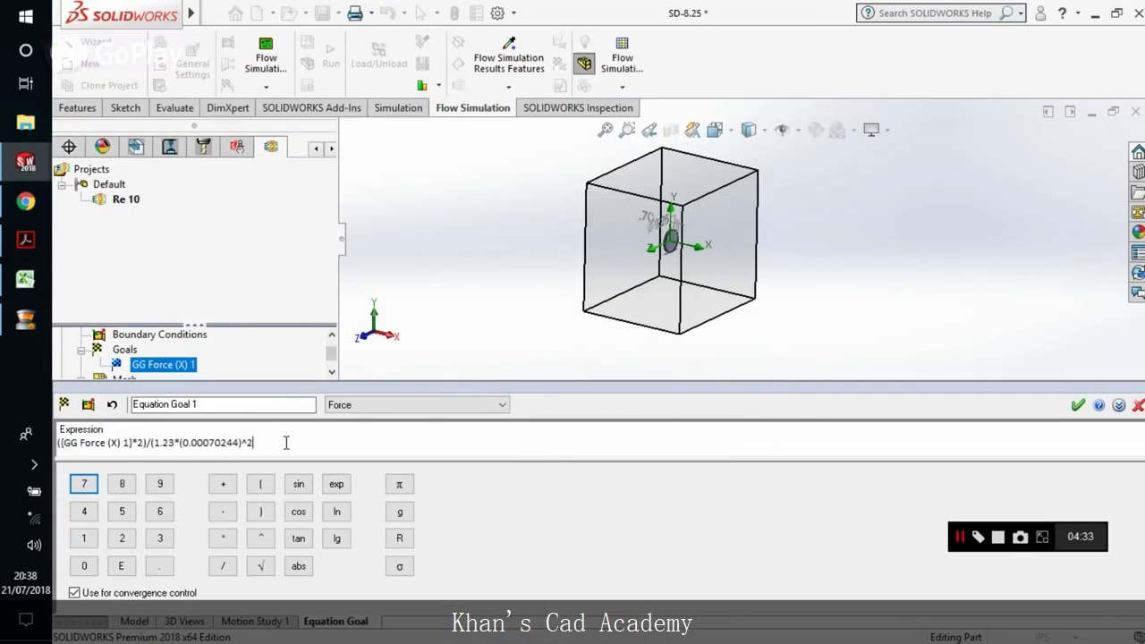
{"action": "type", "text": "*"}
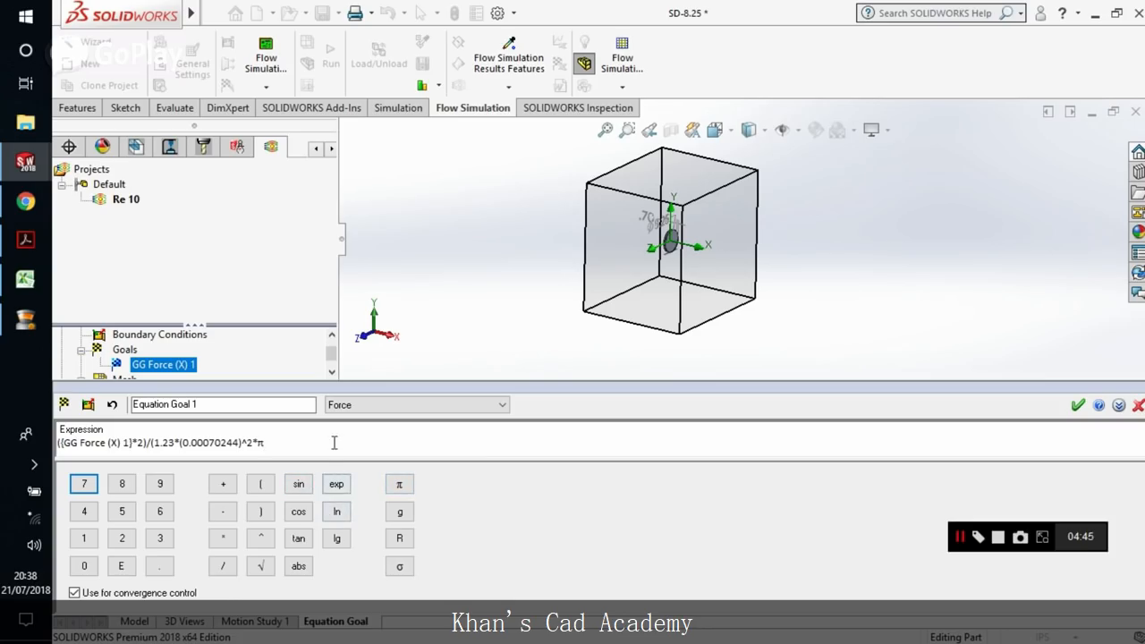
{"action": "left_click", "coordinate": [399, 483]}
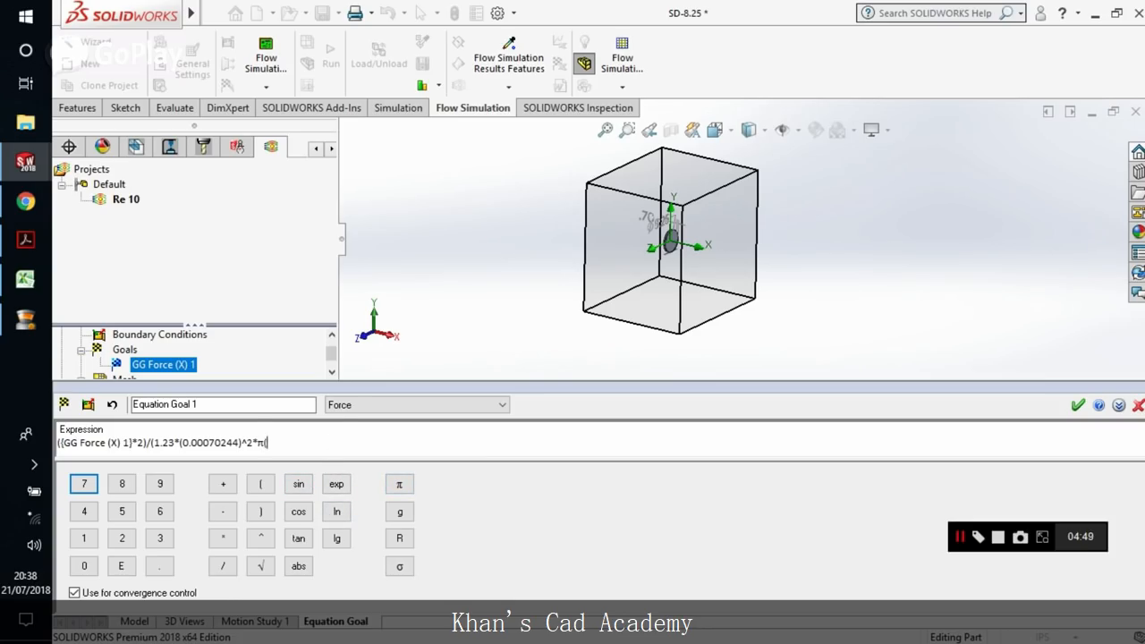
{"action": "mouse_move", "coordinate": [519, 350]}
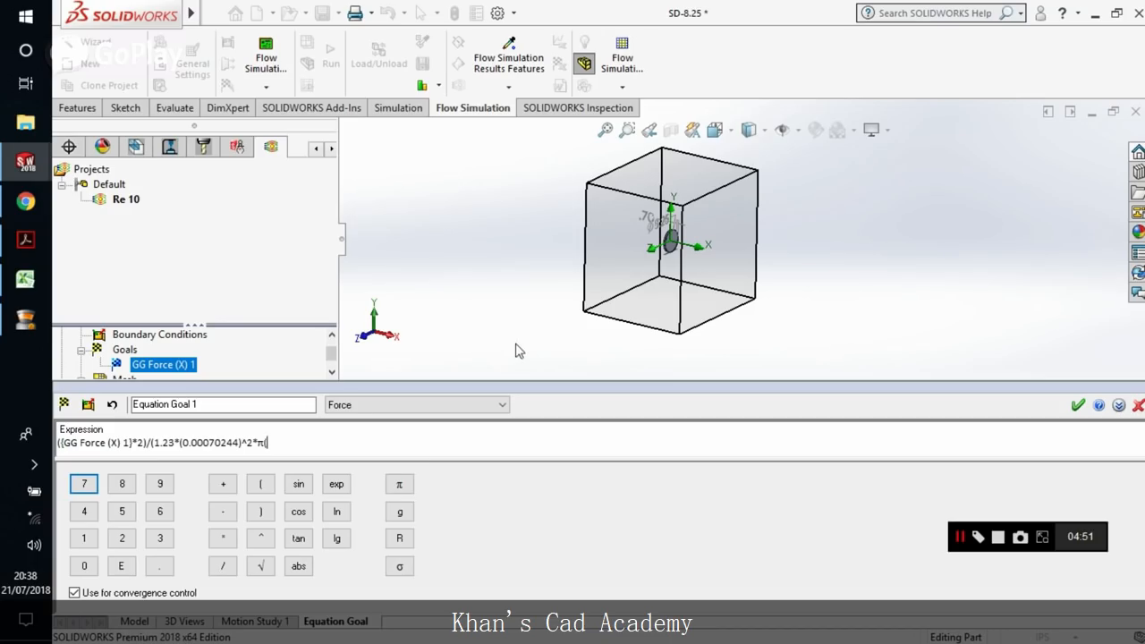
{"action": "mouse_move", "coordinate": [347, 463]}
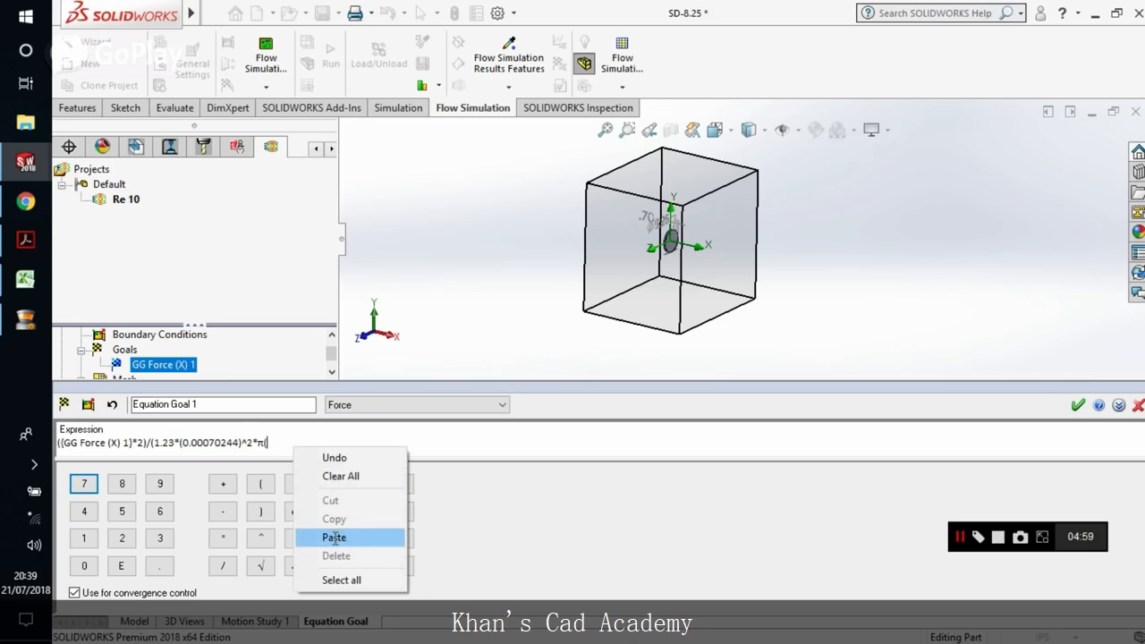
Step: Add the disk area term pi*(0.104775)^2 to the expression and check the Cd formula in Excel
{"action": "left_click", "coordinate": [333, 536]}
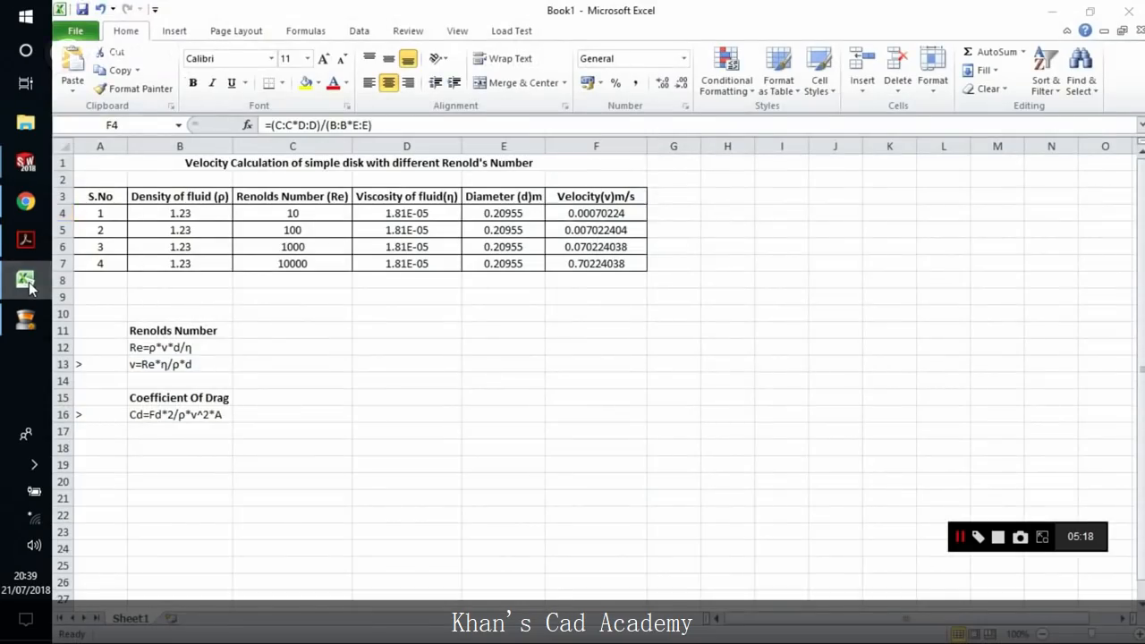
{"action": "left_click", "coordinate": [25, 161]}
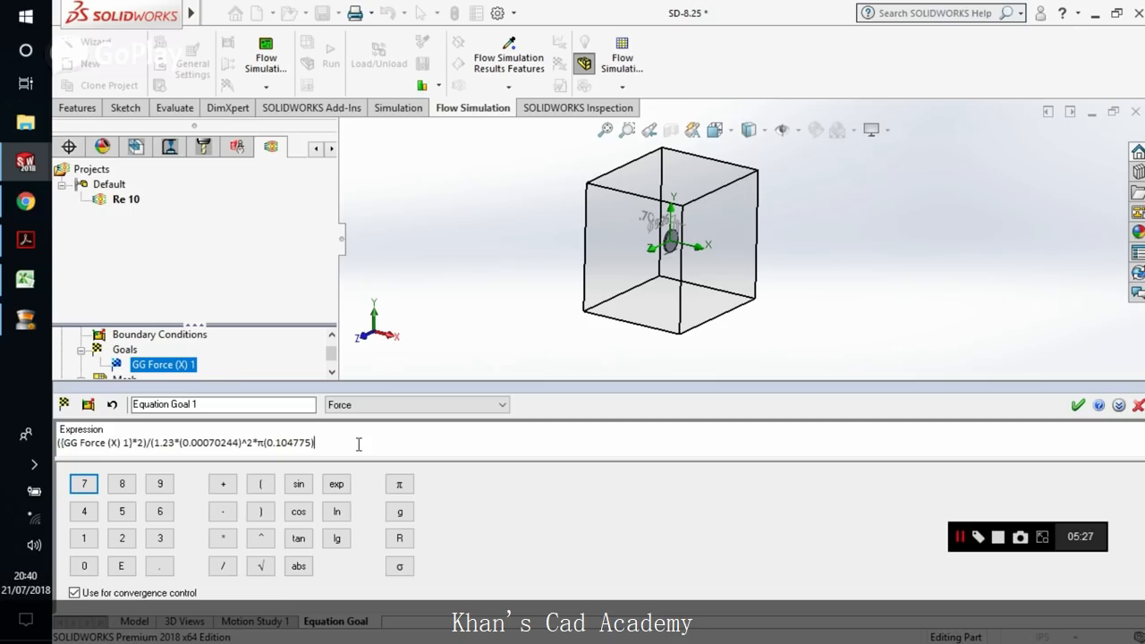
{"action": "type", "text": "^2)"}
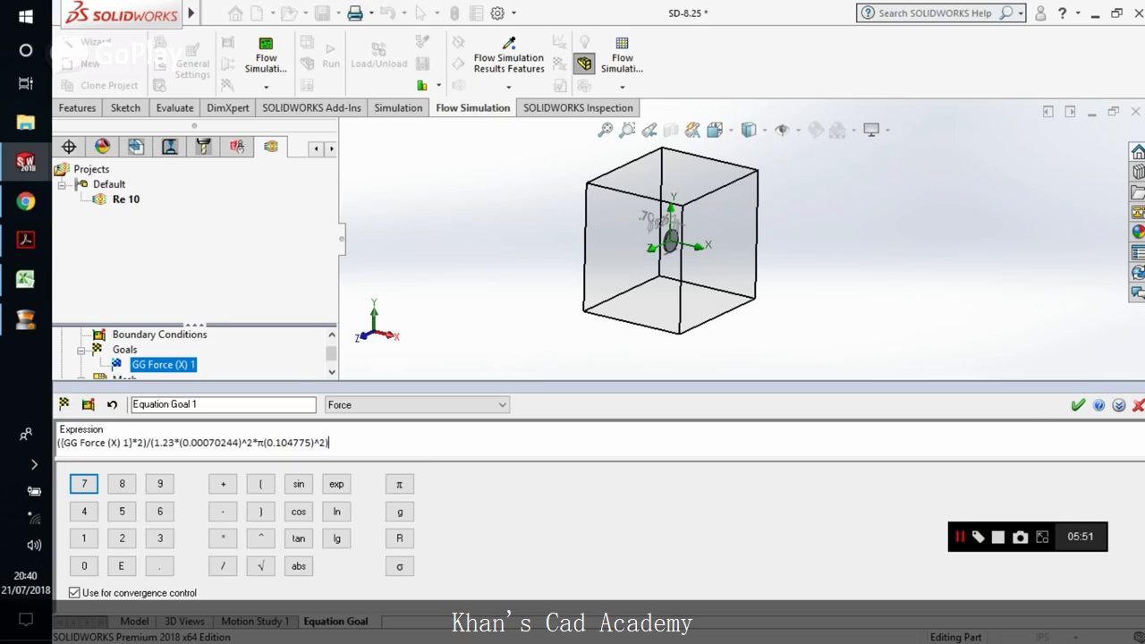
{"action": "mouse_move", "coordinate": [279, 425]}
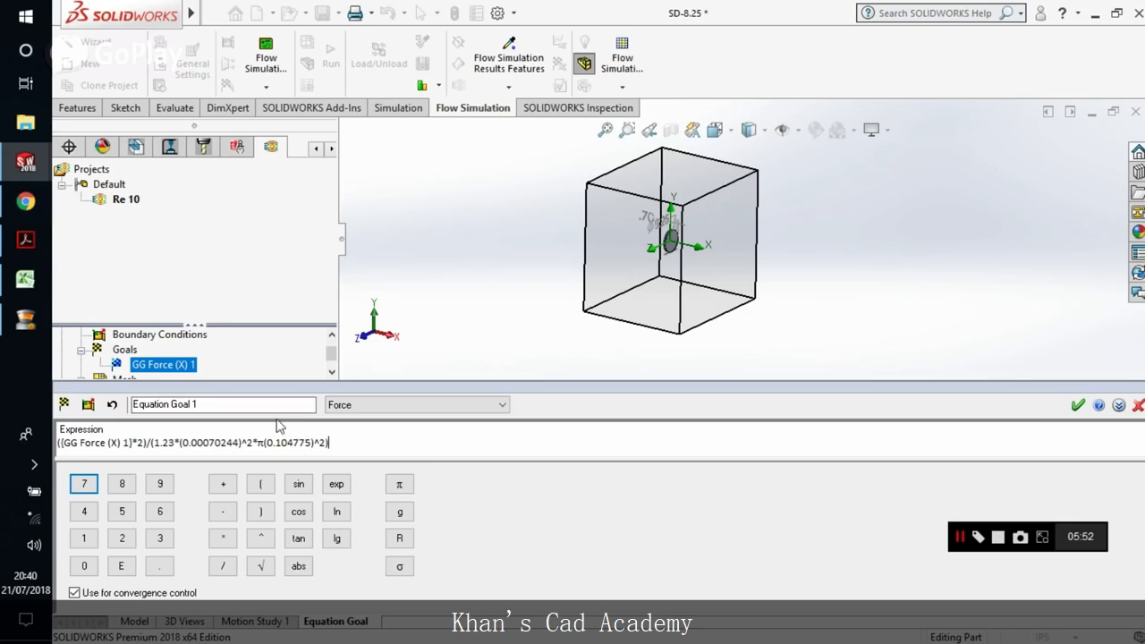
{"action": "left_click", "coordinate": [25, 279]}
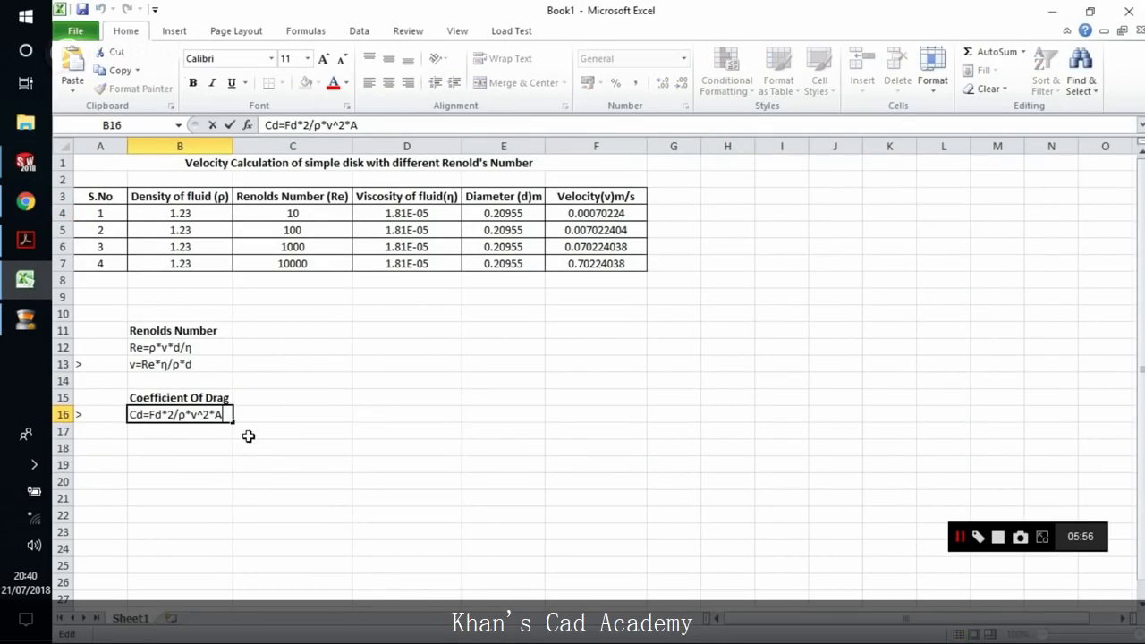
{"action": "mouse_move", "coordinate": [264, 447]}
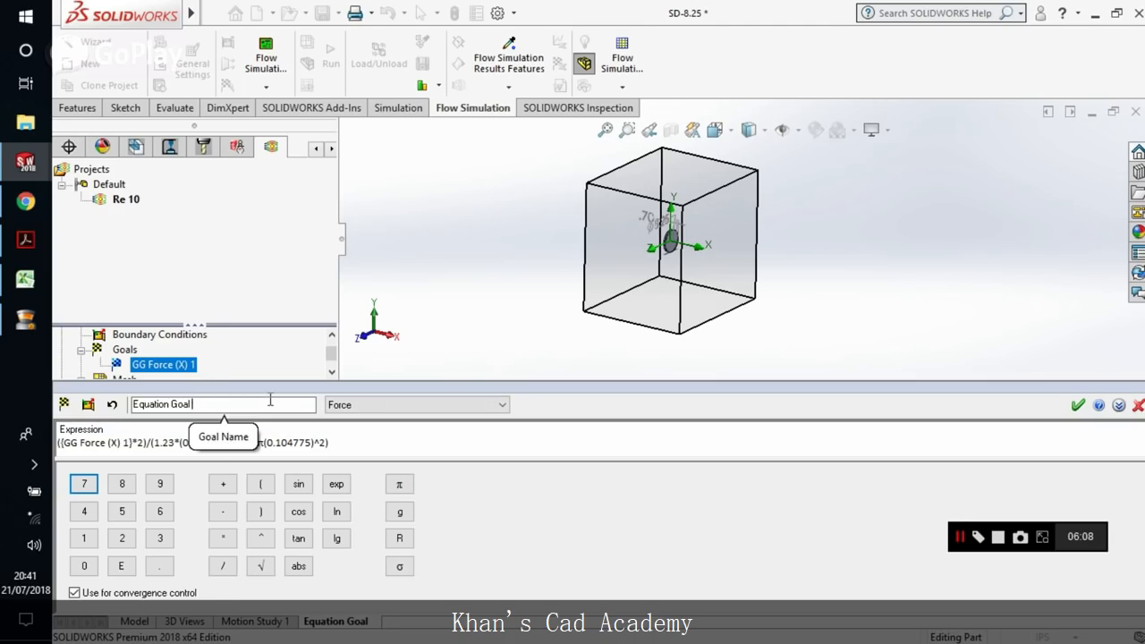
Step: Name the equation goal CD, correct its brackets after the invalid-expression error, and save it
{"action": "type", "text": "CD"}
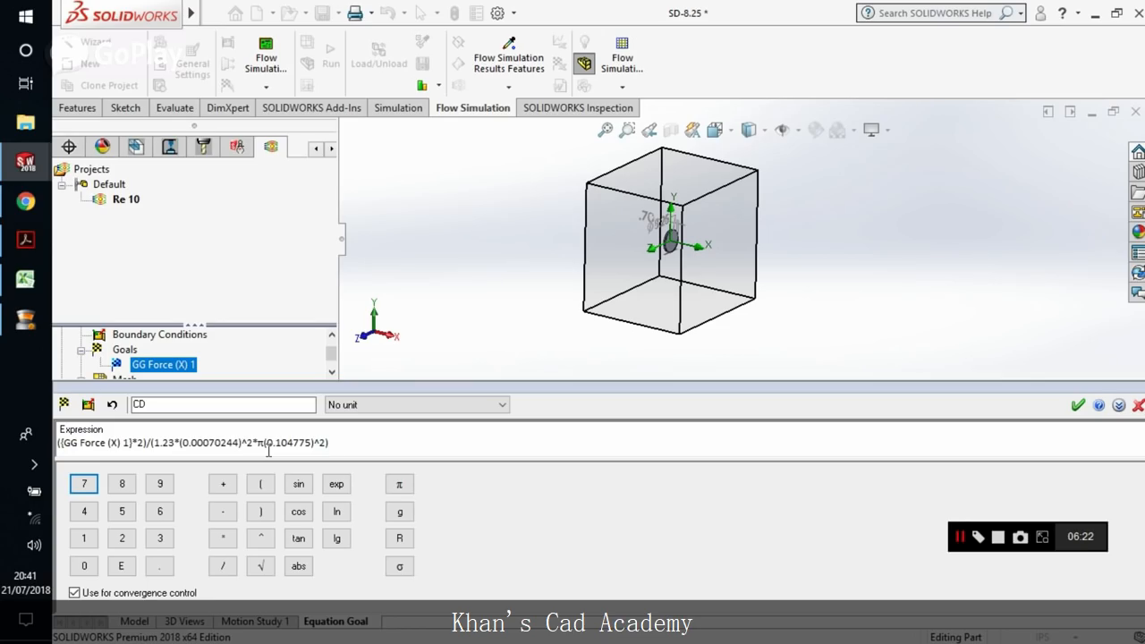
{"action": "left_click", "coordinate": [1077, 404]}
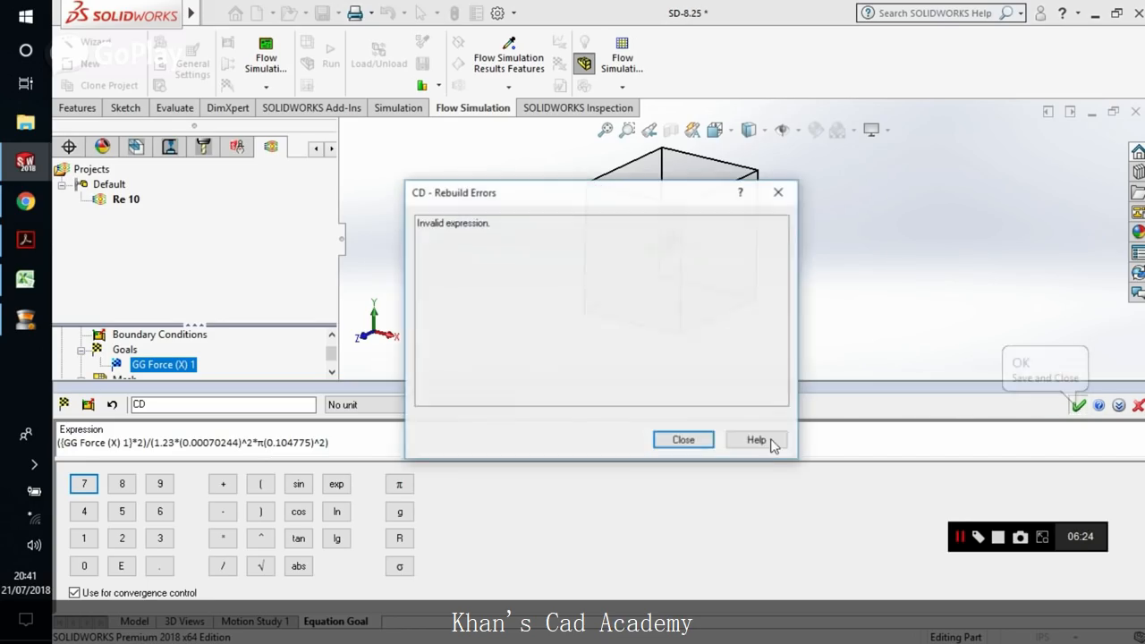
{"action": "left_click", "coordinate": [683, 440]}
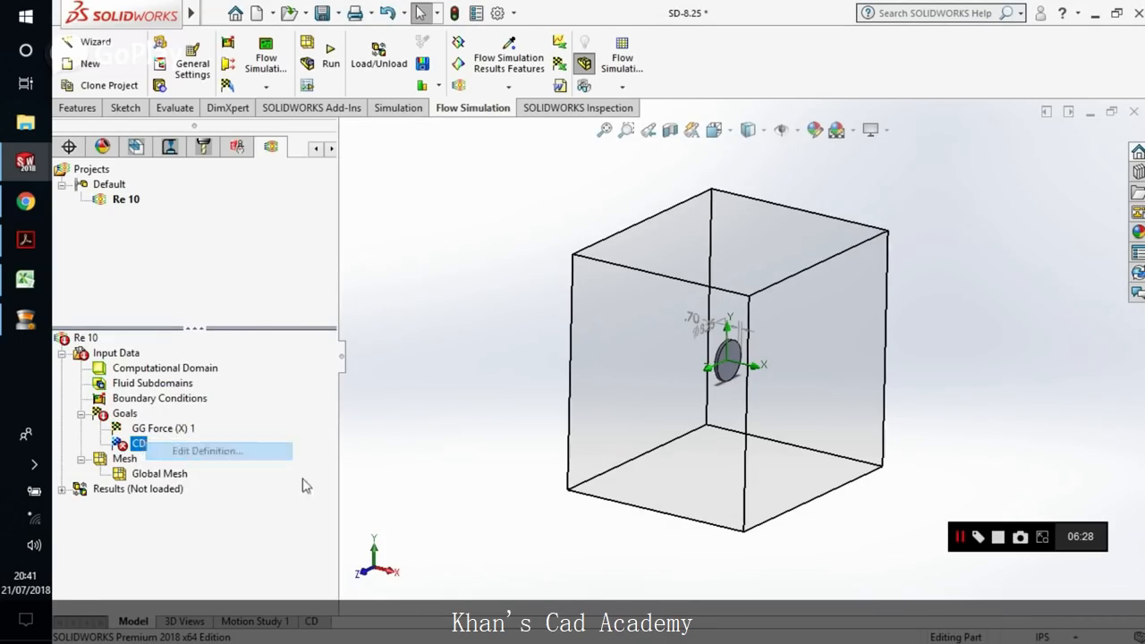
{"action": "left_click", "coordinate": [204, 450]}
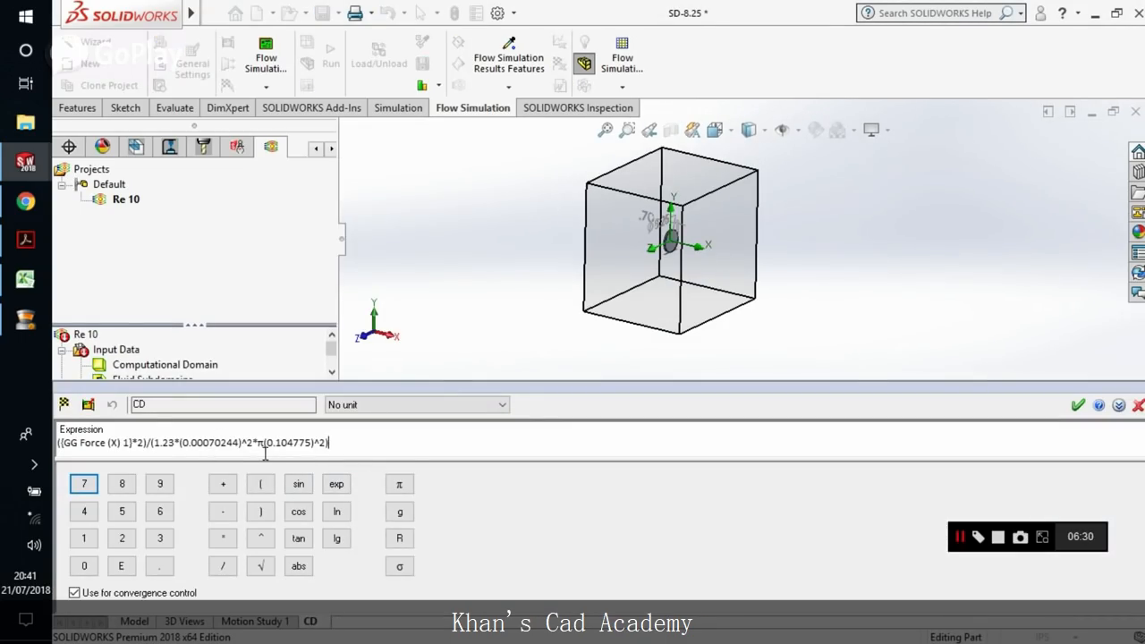
{"action": "mouse_move", "coordinate": [197, 458]}
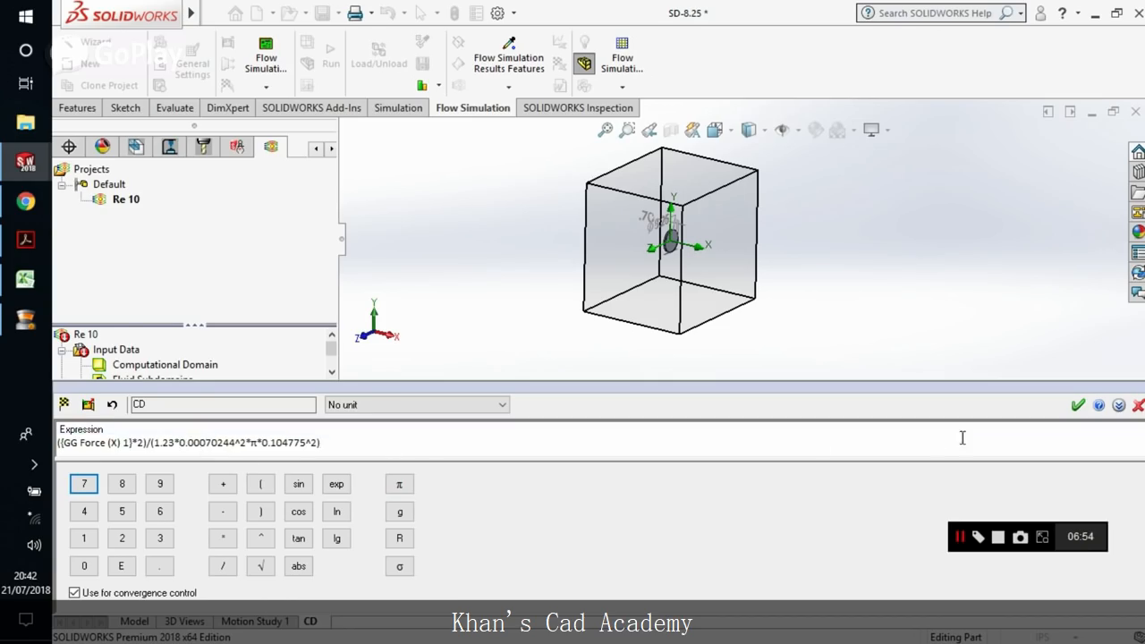
{"action": "left_click", "coordinate": [1077, 404]}
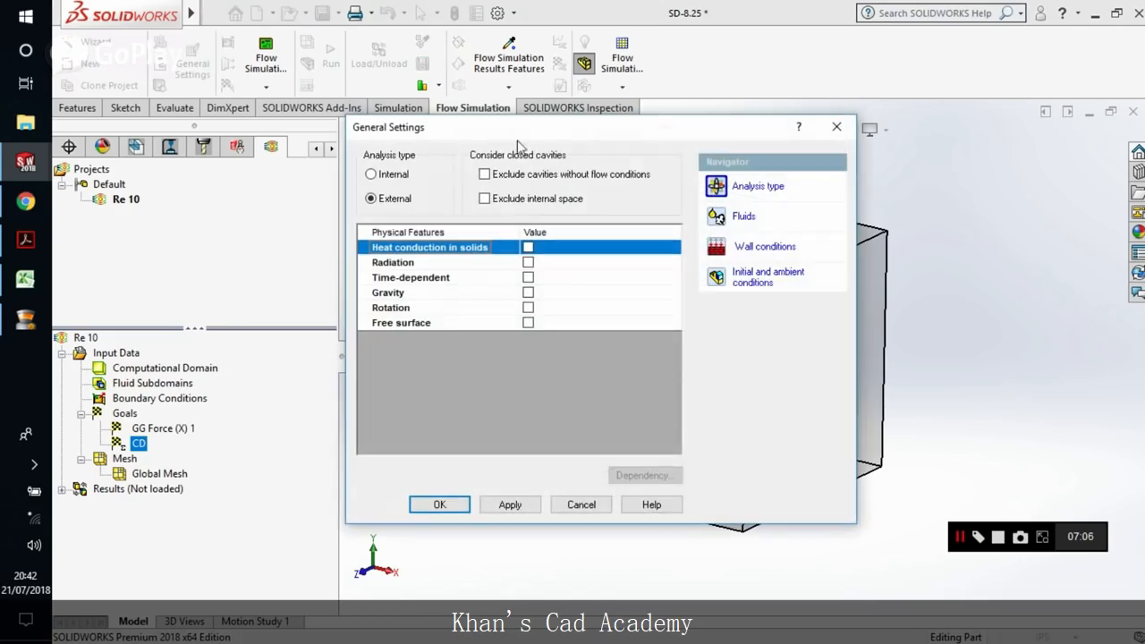
Step: Set the initial X-direction velocity to 0.00070244 m/s in General Settings
{"action": "left_click", "coordinate": [767, 276]}
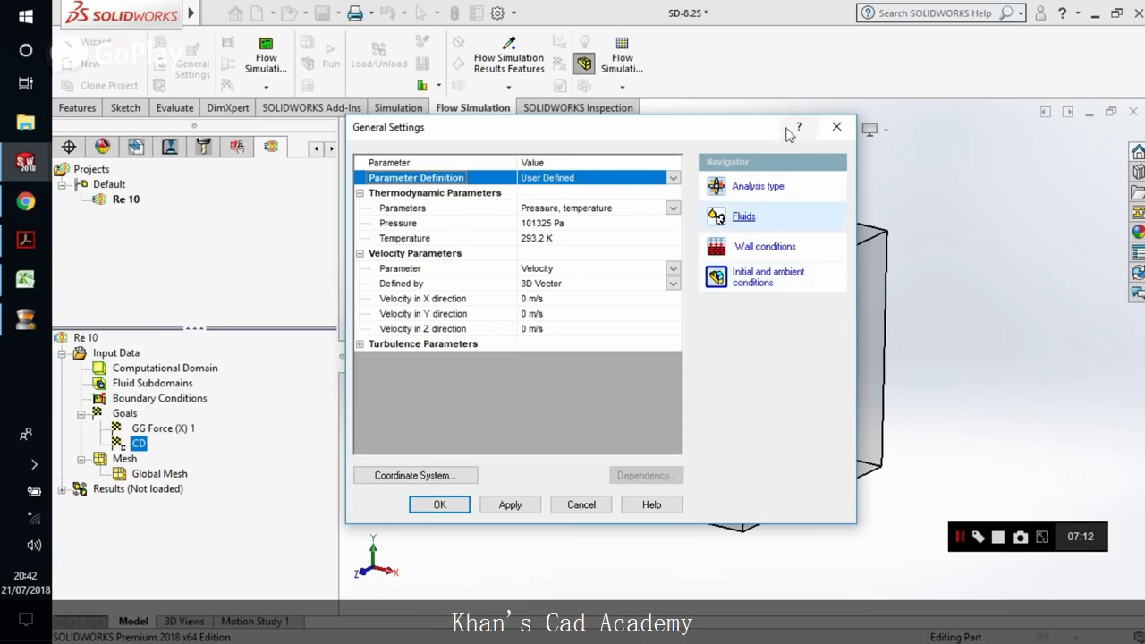
{"action": "left_click", "coordinate": [440, 504]}
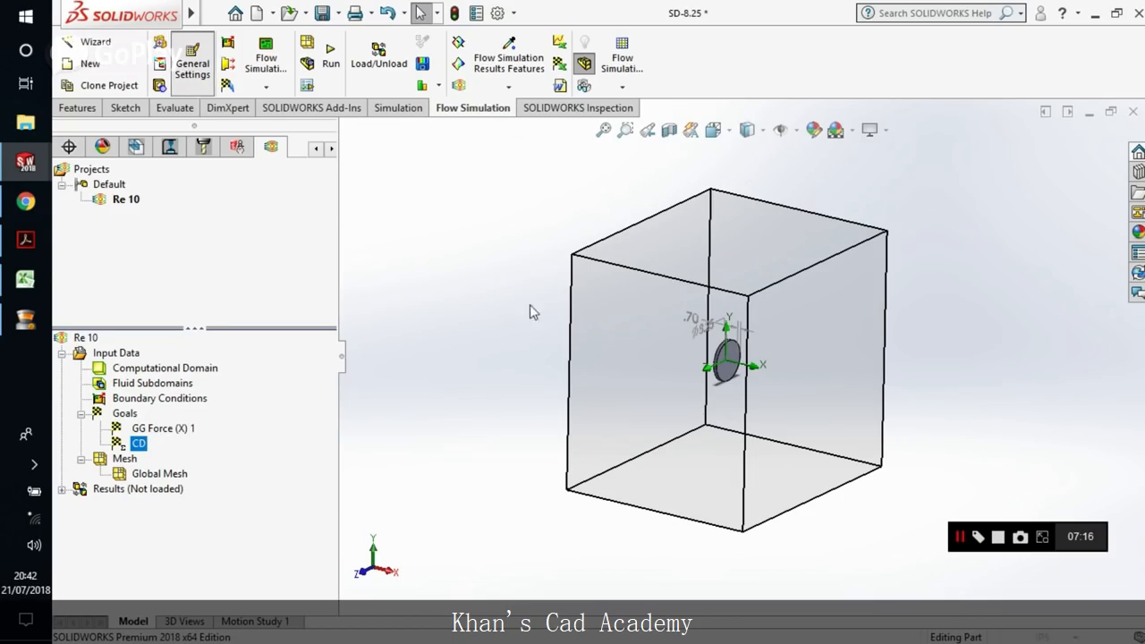
{"action": "left_click", "coordinate": [192, 62]}
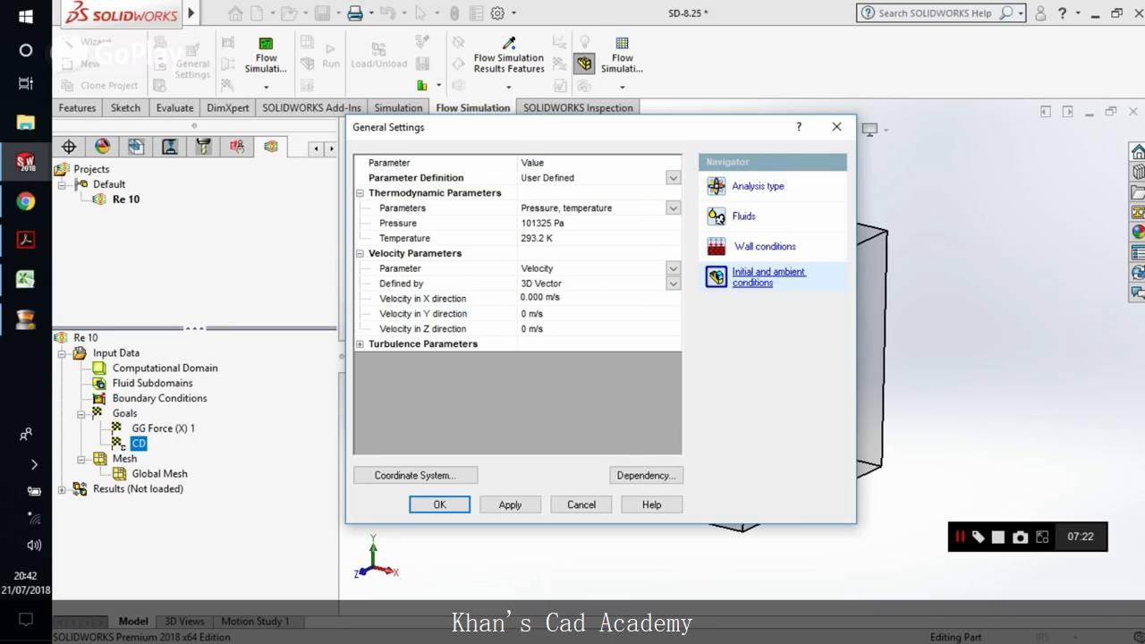
{"action": "type", "text": "0.0007024"}
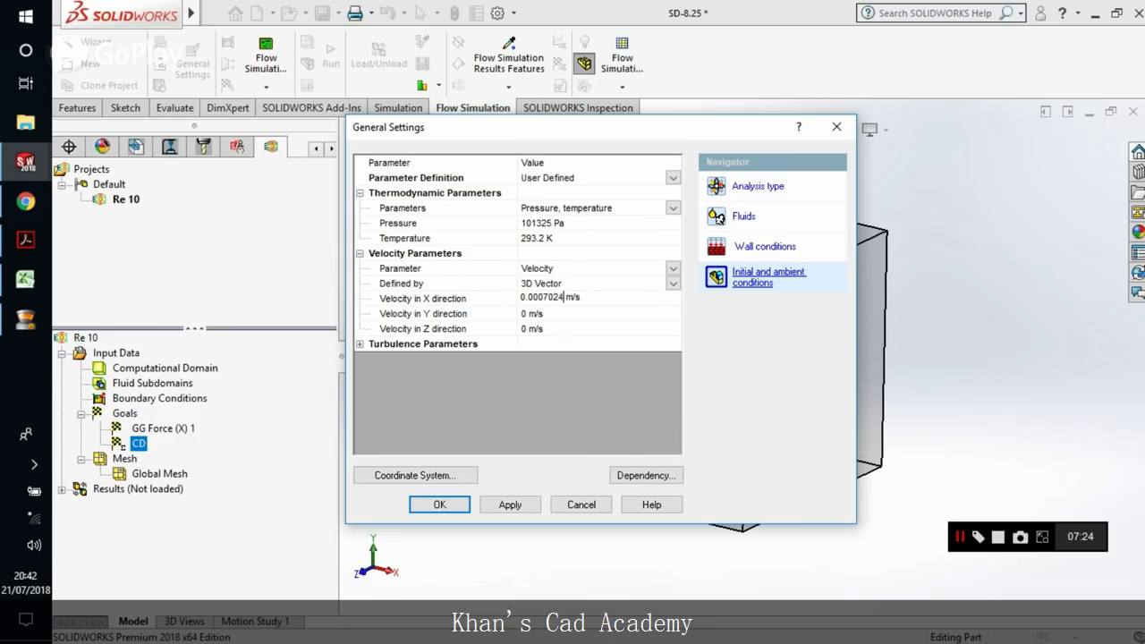
{"action": "left_click", "coordinate": [440, 504]}
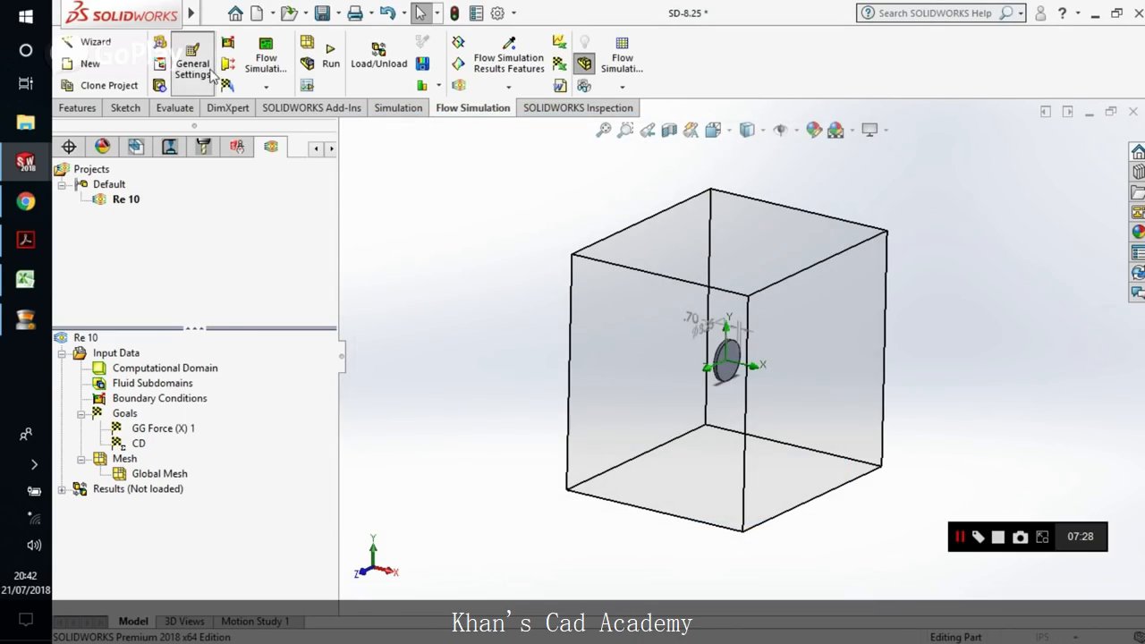
Step: Review the velocity, air fluid and external analysis type in General Settings and close
{"action": "left_click", "coordinate": [193, 63]}
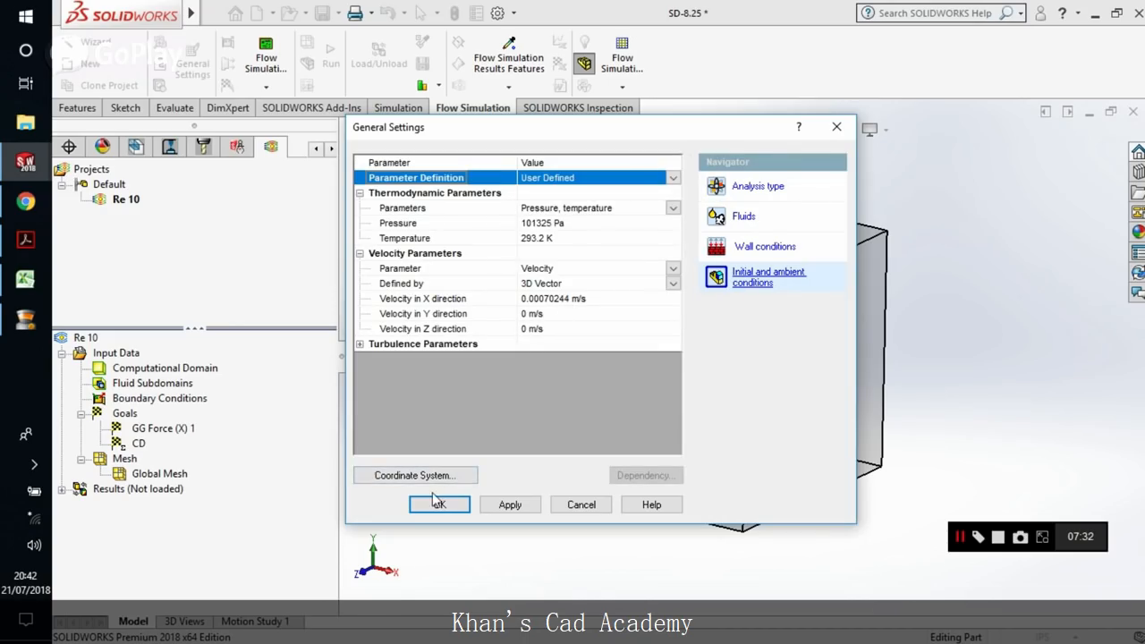
{"action": "left_click", "coordinate": [744, 214]}
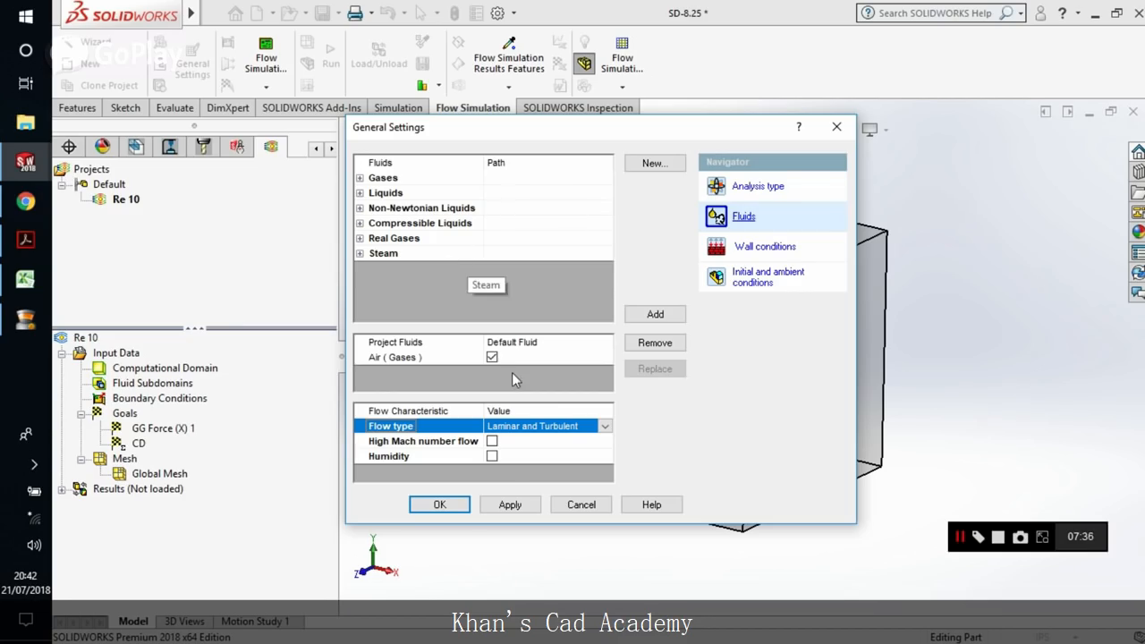
{"action": "left_click", "coordinate": [756, 186]}
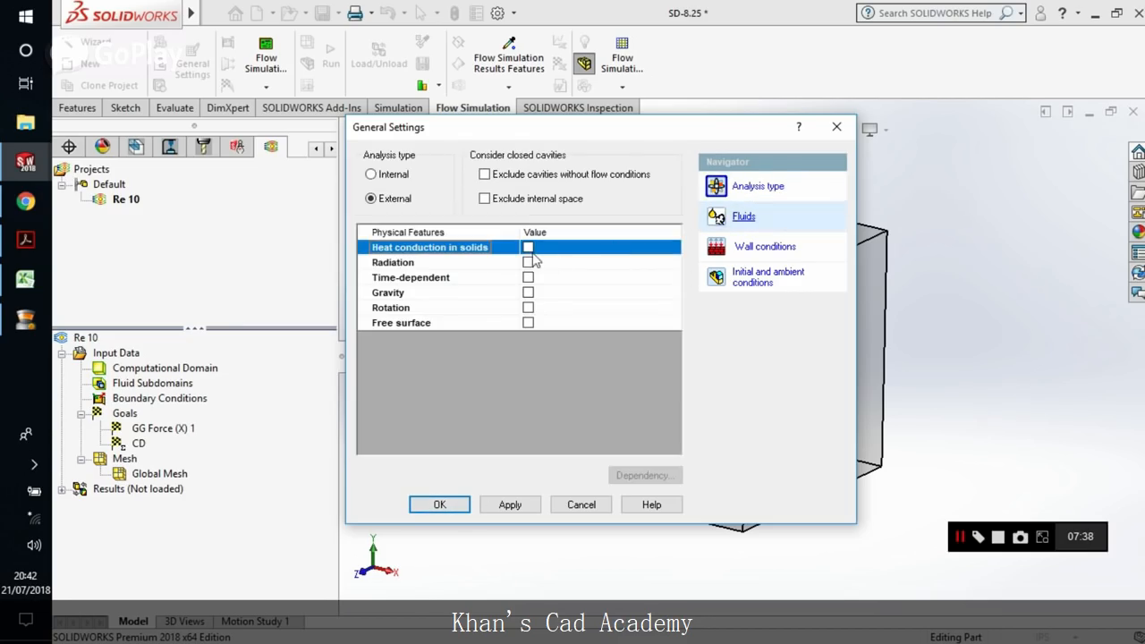
{"action": "left_click", "coordinate": [440, 504]}
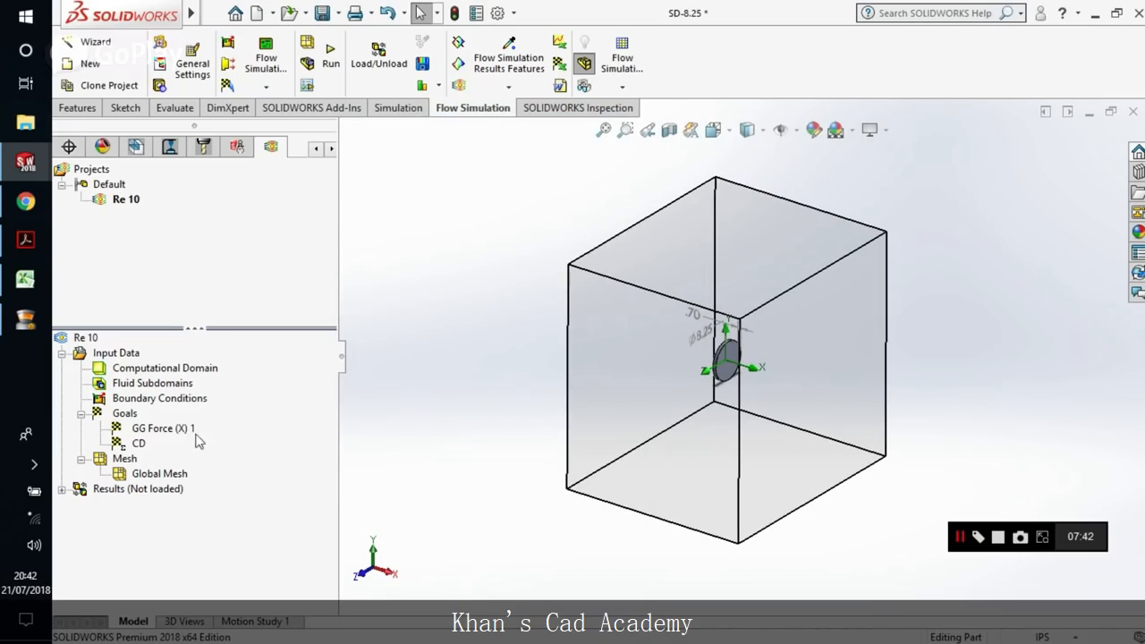
{"action": "left_click", "coordinate": [139, 443]}
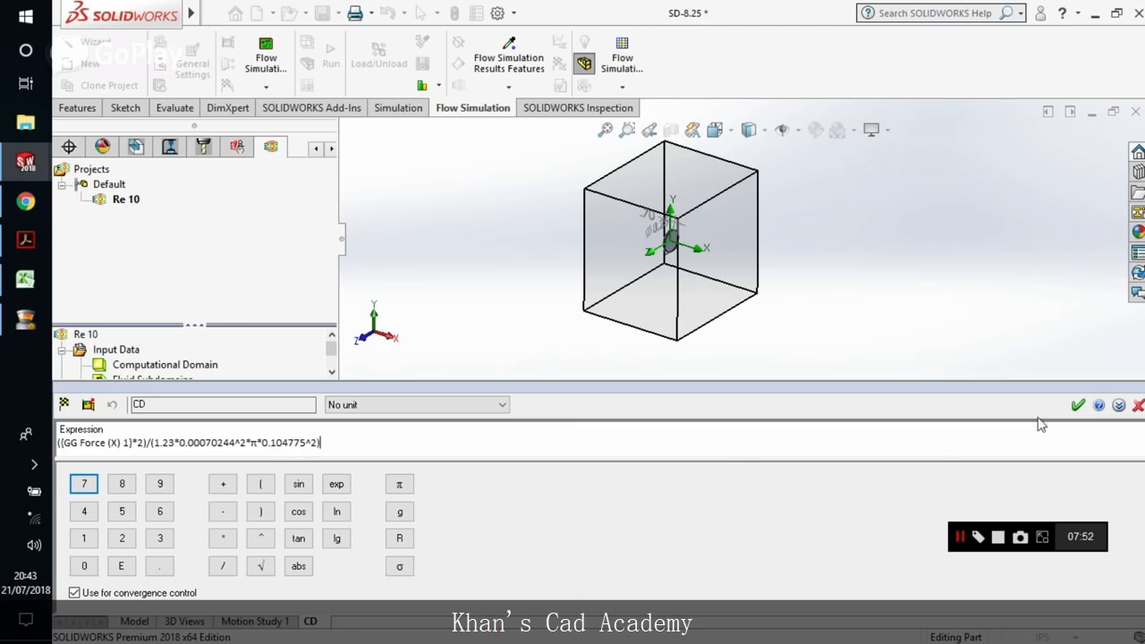
{"action": "mouse_move", "coordinate": [1076, 404]}
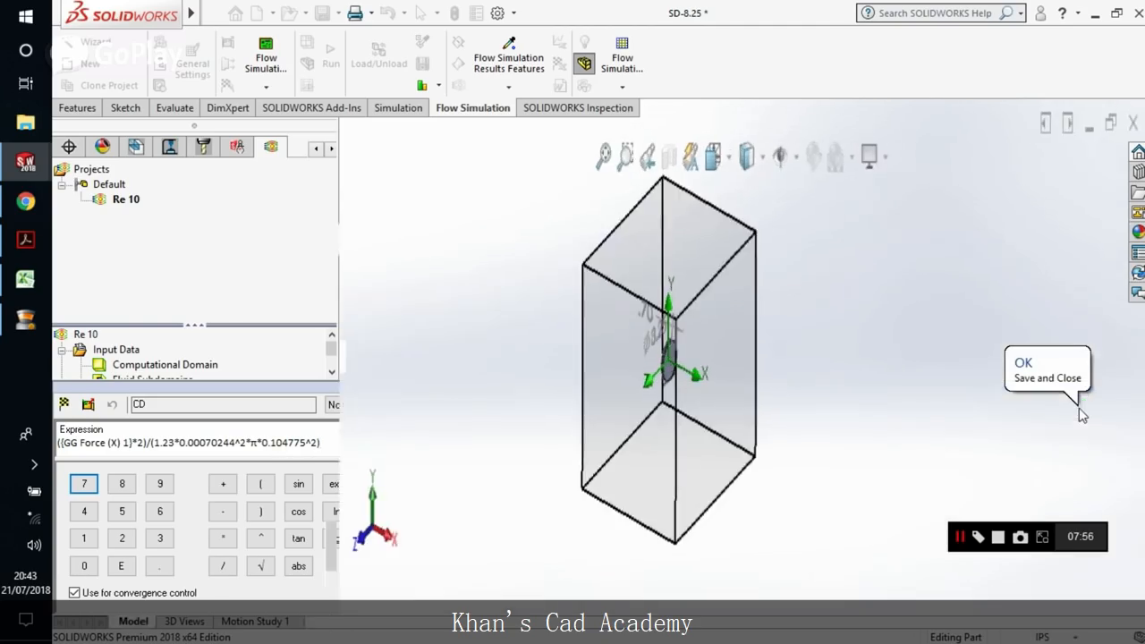
{"action": "left_click", "coordinate": [1046, 369]}
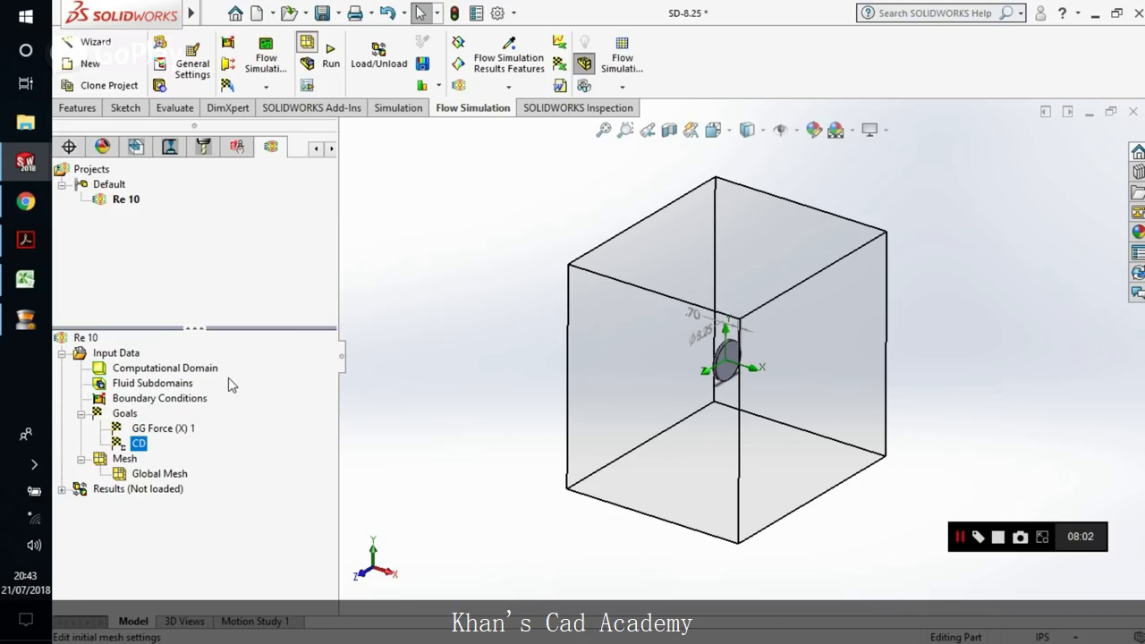
{"action": "double_click", "coordinate": [161, 472]}
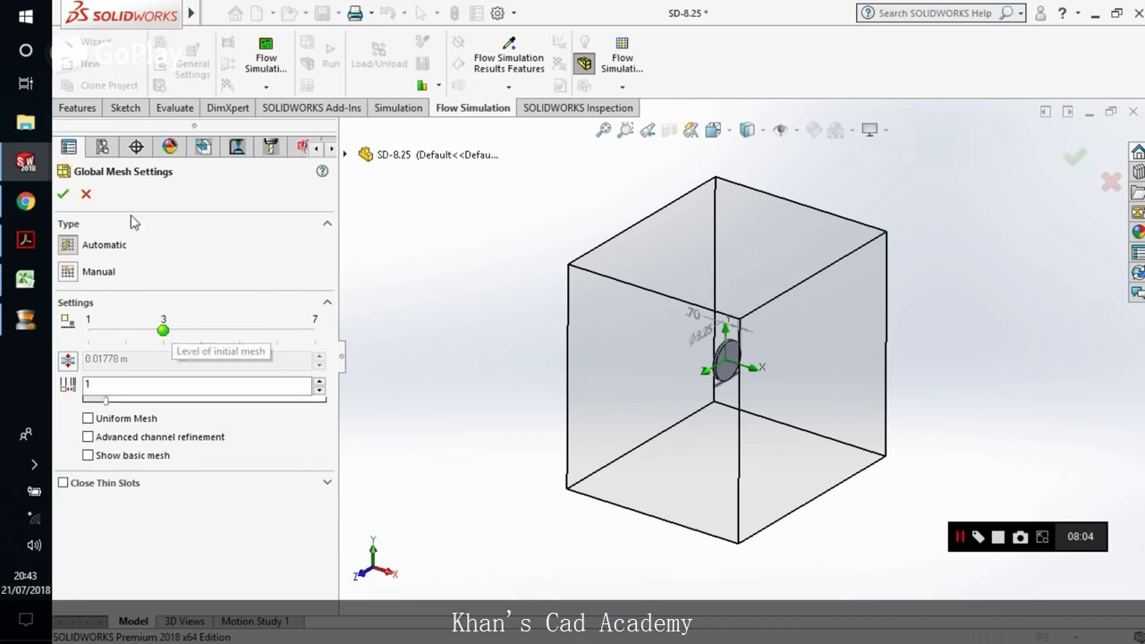
{"action": "left_click", "coordinate": [63, 193]}
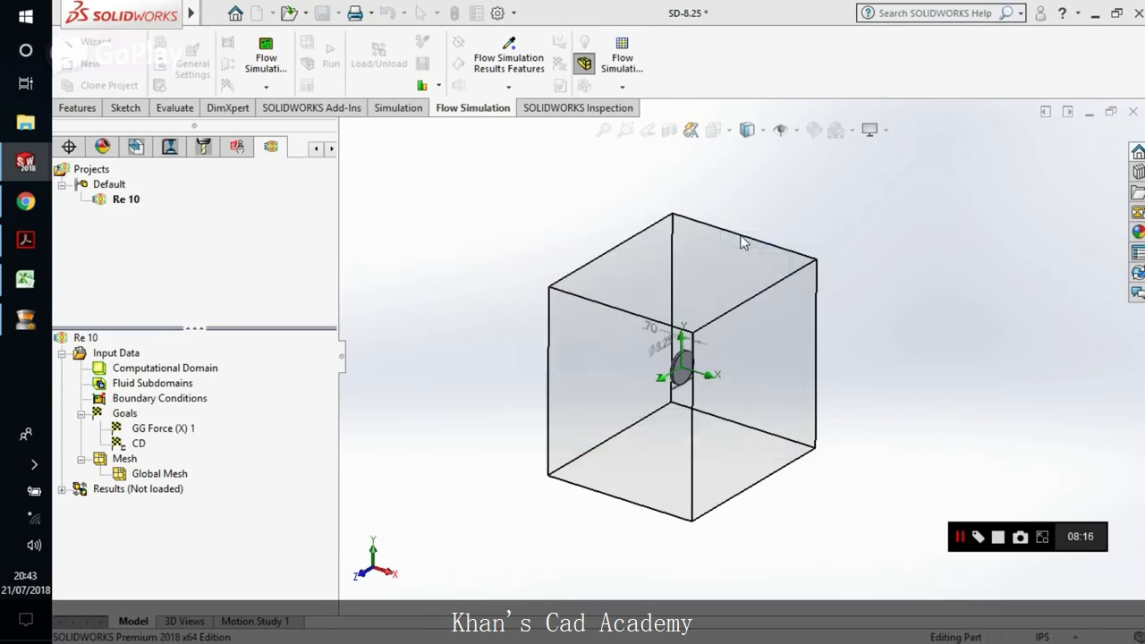
{"action": "mouse_move", "coordinate": [481, 347]}
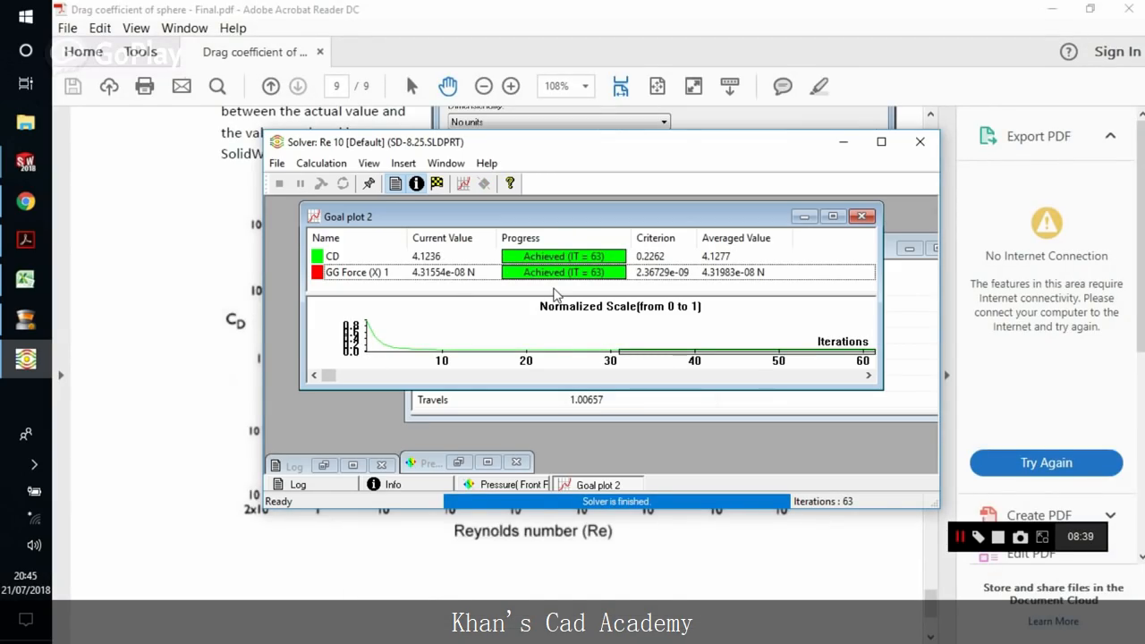
{"action": "mouse_move", "coordinate": [25, 279]}
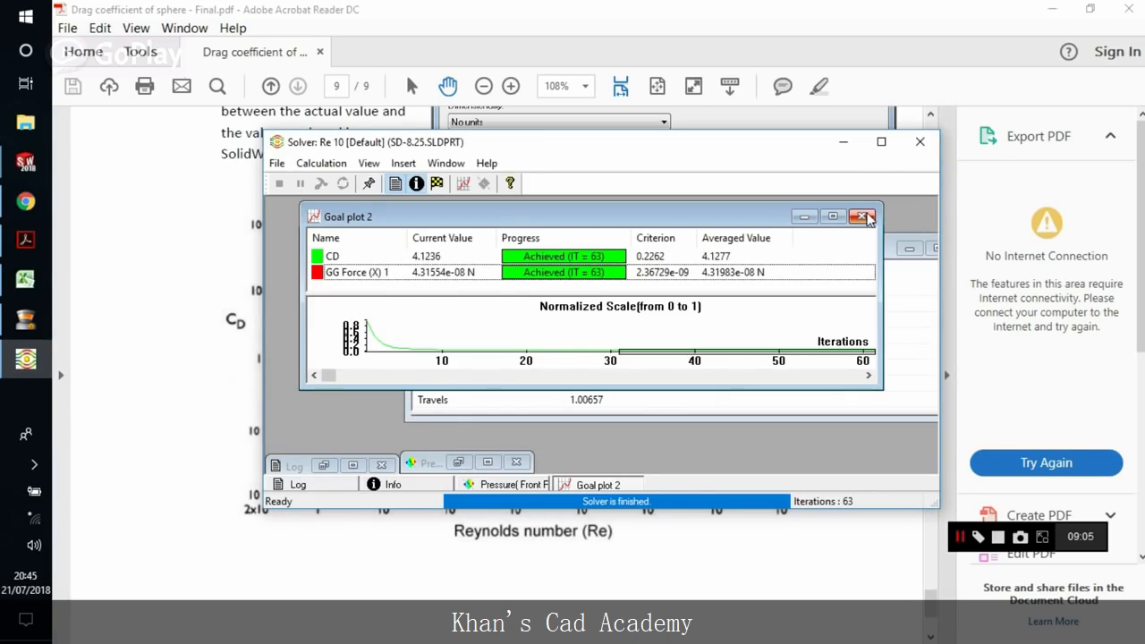
Step: Close the solver and clone the project as Re 100, then begin editing its CD goal
{"action": "left_click", "coordinate": [862, 218]}
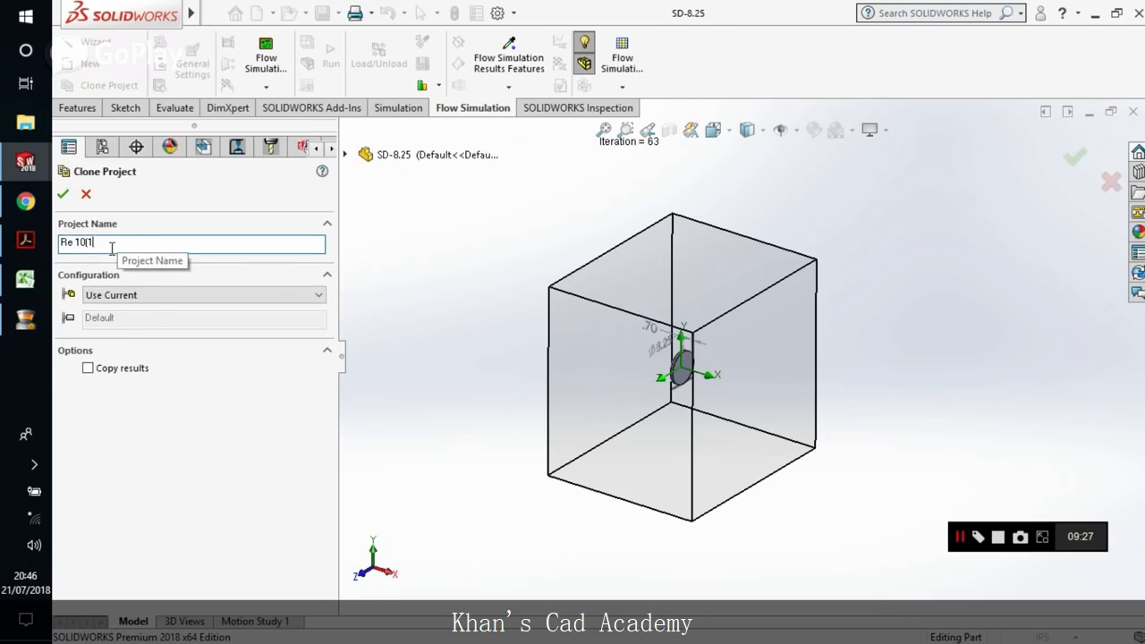
{"action": "type", "text": "Re 100"}
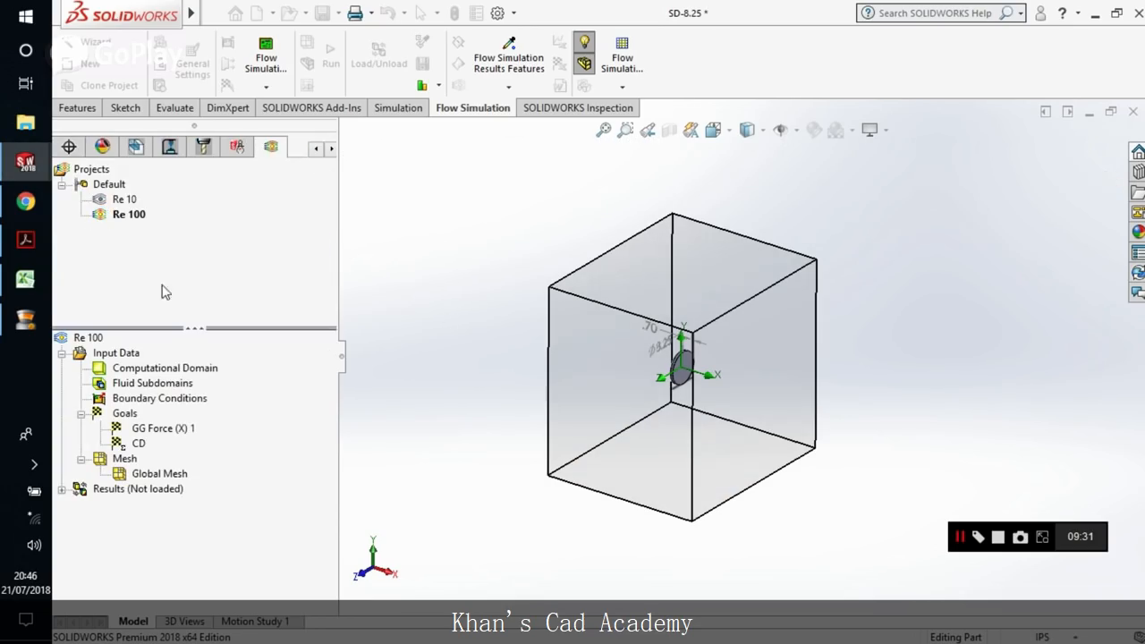
{"action": "right_click", "coordinate": [139, 443]}
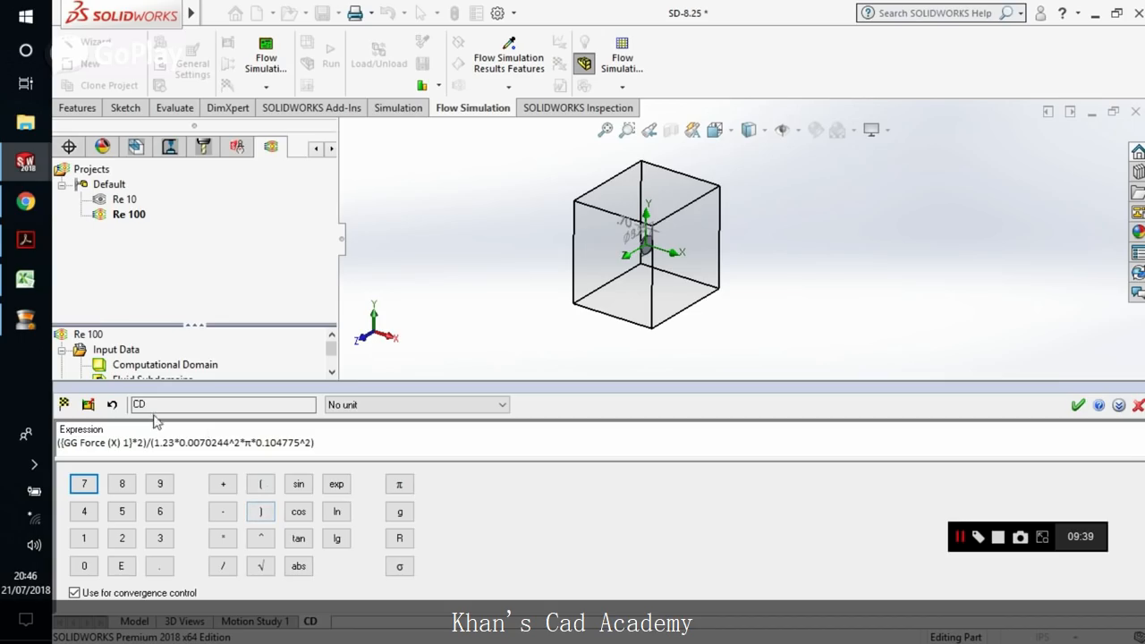
Step: Review Re 100's initial and ambient conditions, keeping the X velocity, and confirm the settings
{"action": "left_click", "coordinate": [1076, 404]}
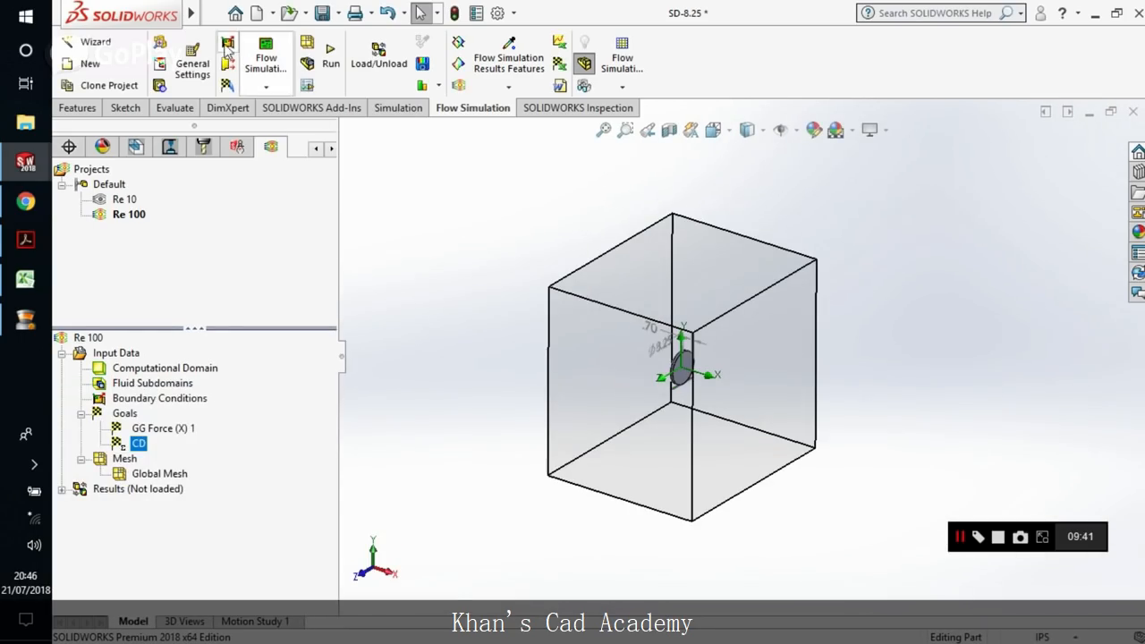
{"action": "left_click", "coordinate": [193, 62]}
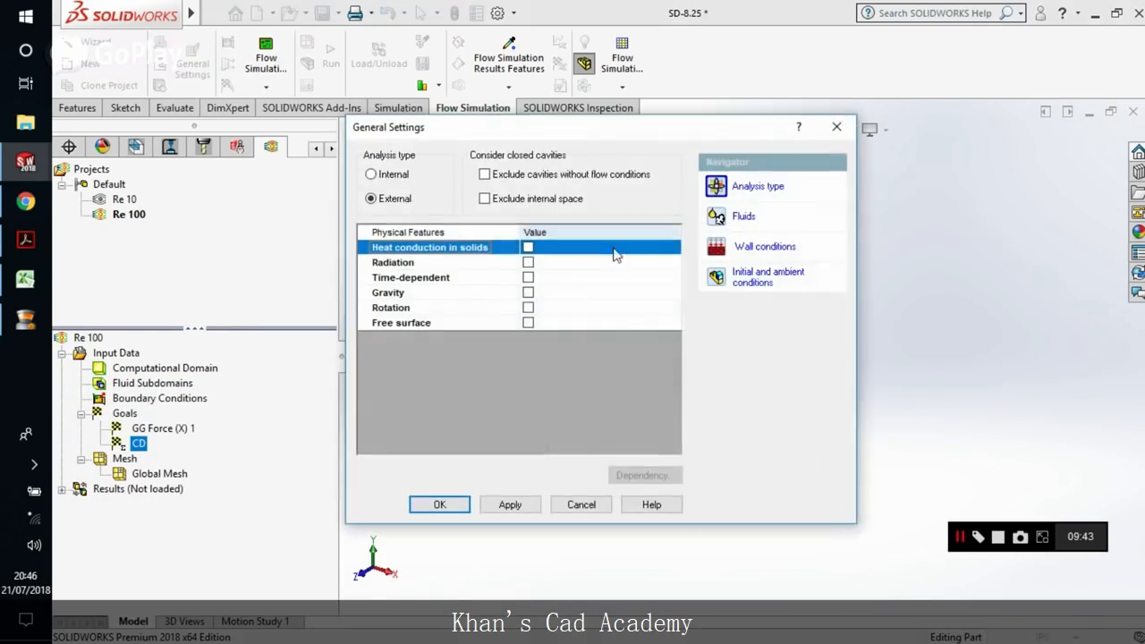
{"action": "left_click", "coordinate": [767, 275]}
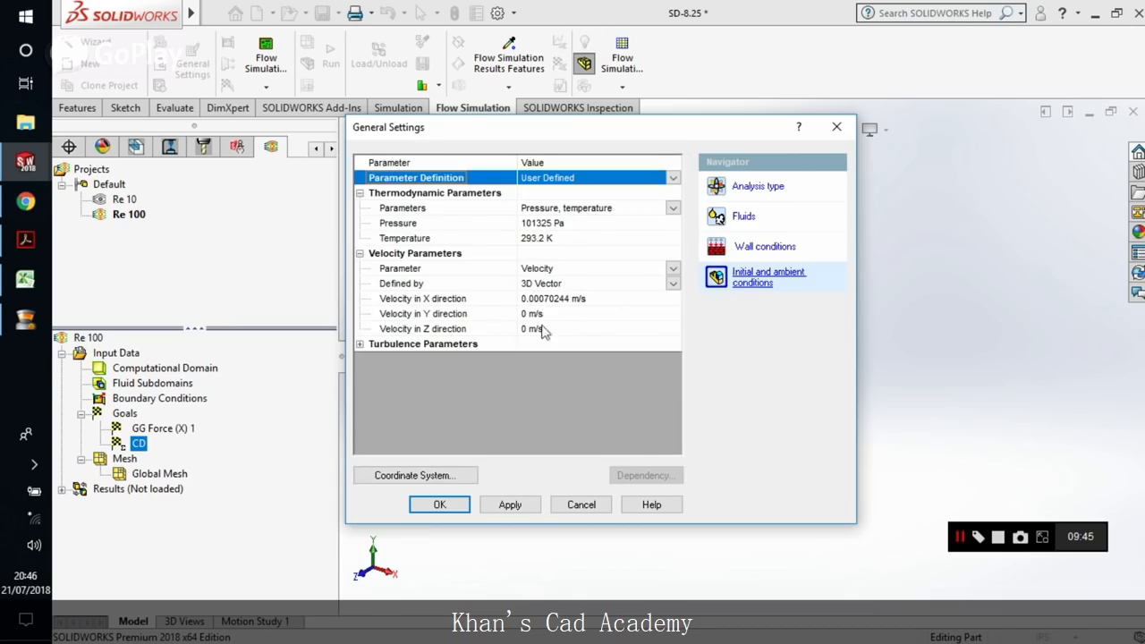
{"action": "left_click", "coordinate": [553, 297]}
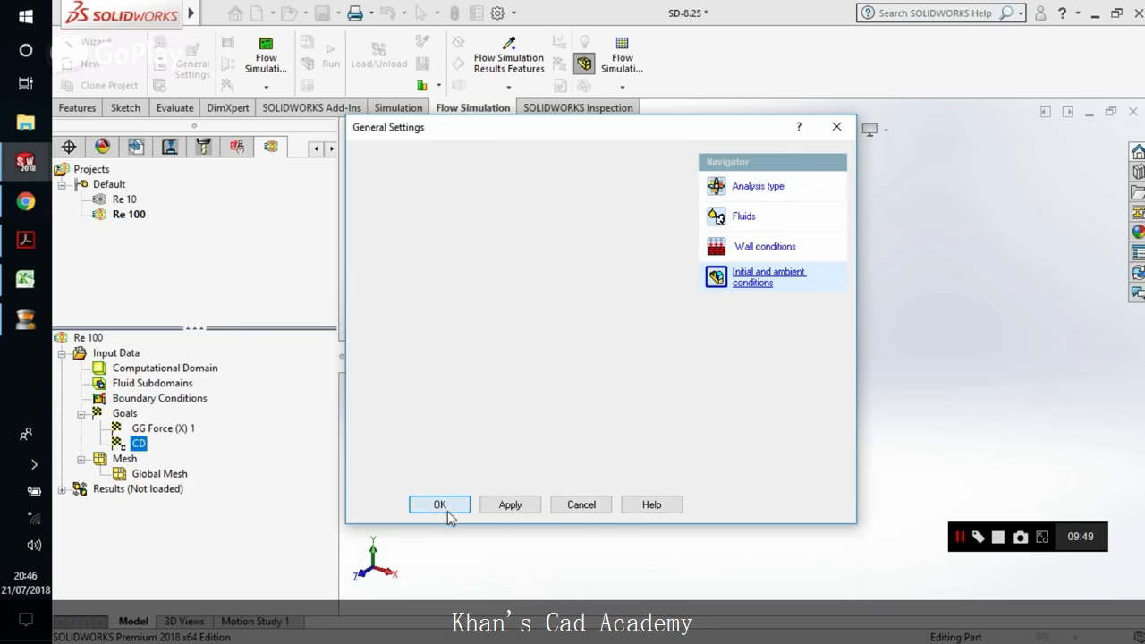
{"action": "left_click", "coordinate": [439, 504]}
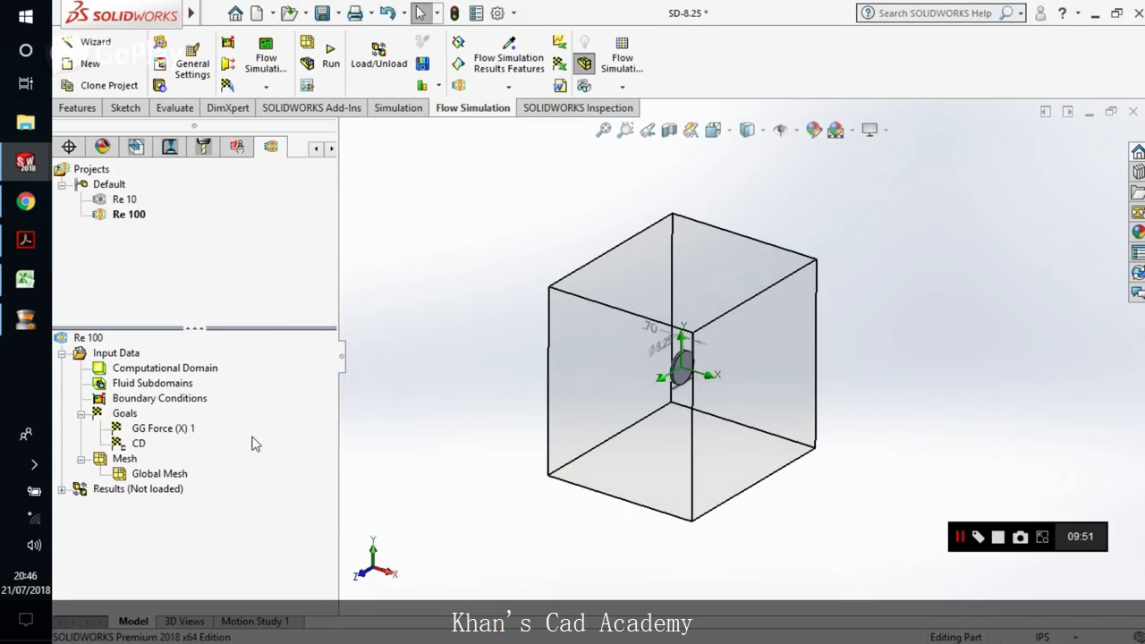
{"action": "mouse_move", "coordinate": [164, 488]}
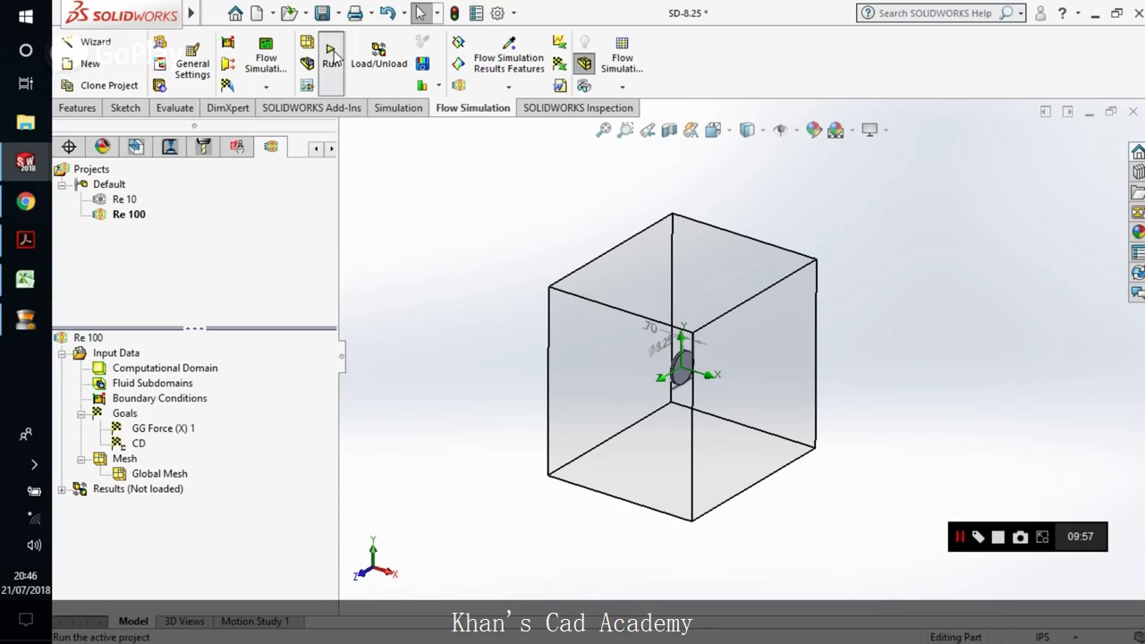
Step: Run the Re 100 solve to completion and bring the drag coefficient chart into view
{"action": "left_click", "coordinate": [331, 56]}
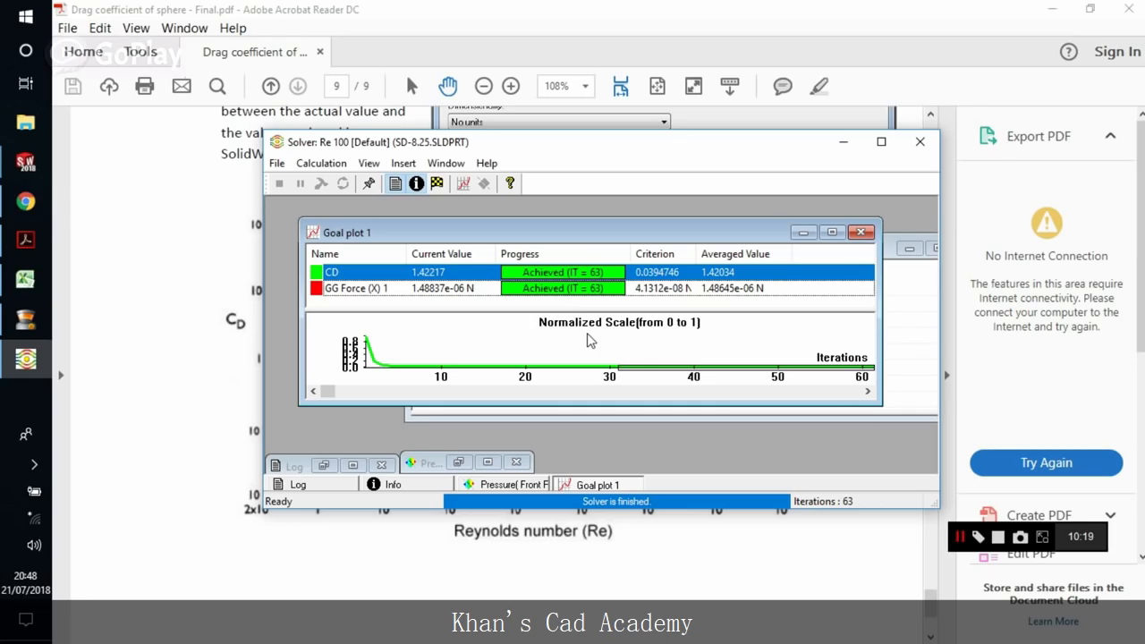
{"action": "mouse_move", "coordinate": [528, 344]}
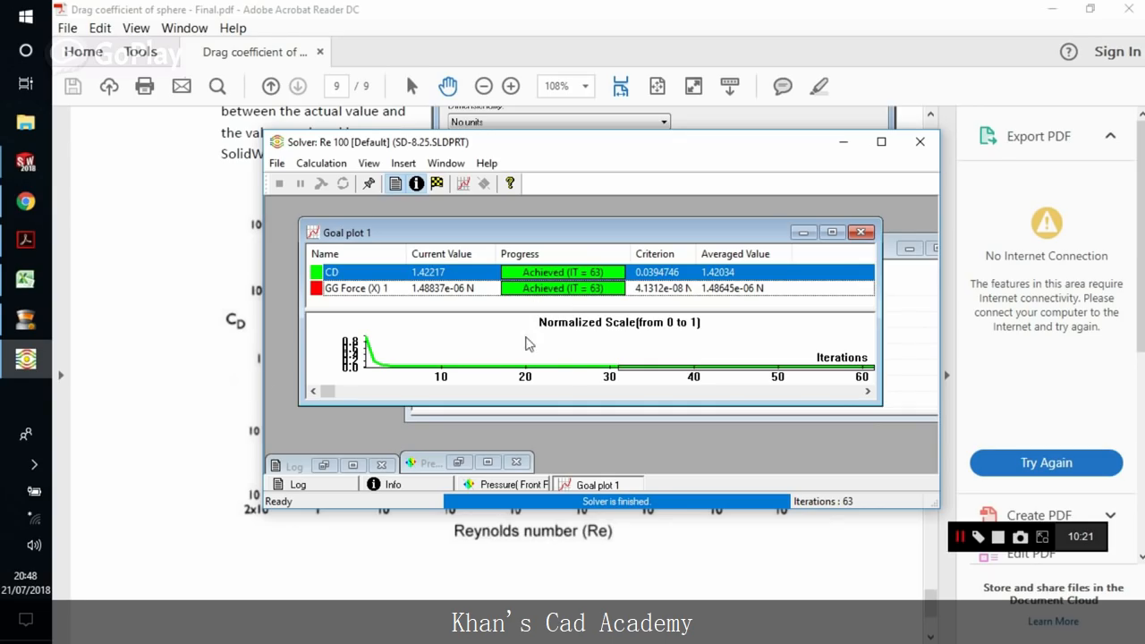
{"action": "left_click", "coordinate": [919, 141]}
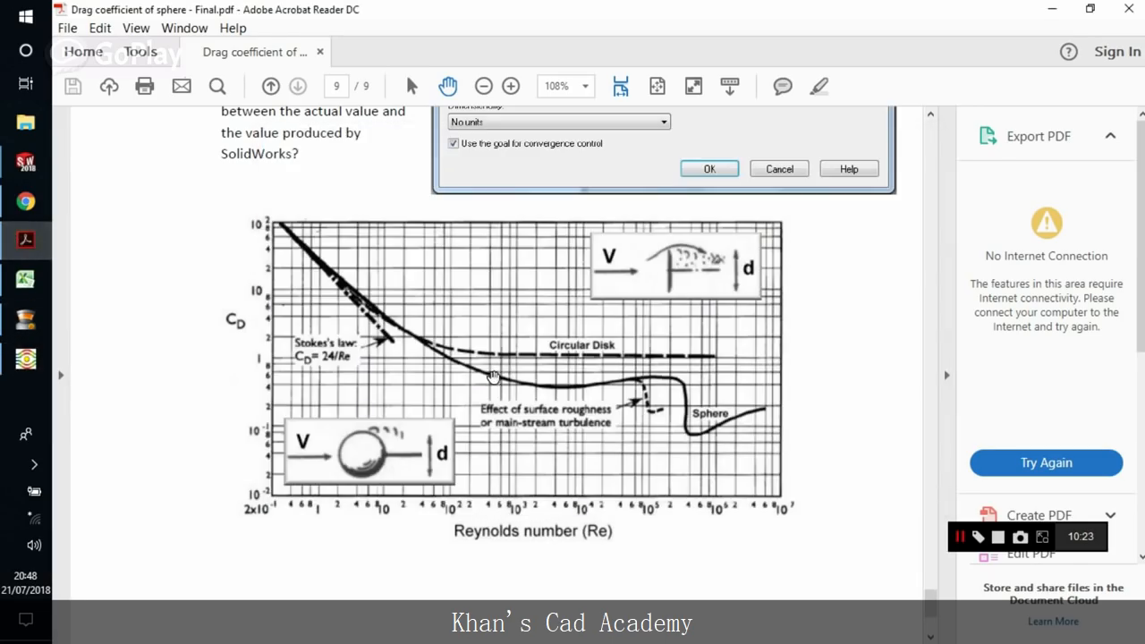
{"action": "mouse_move", "coordinate": [456, 499]}
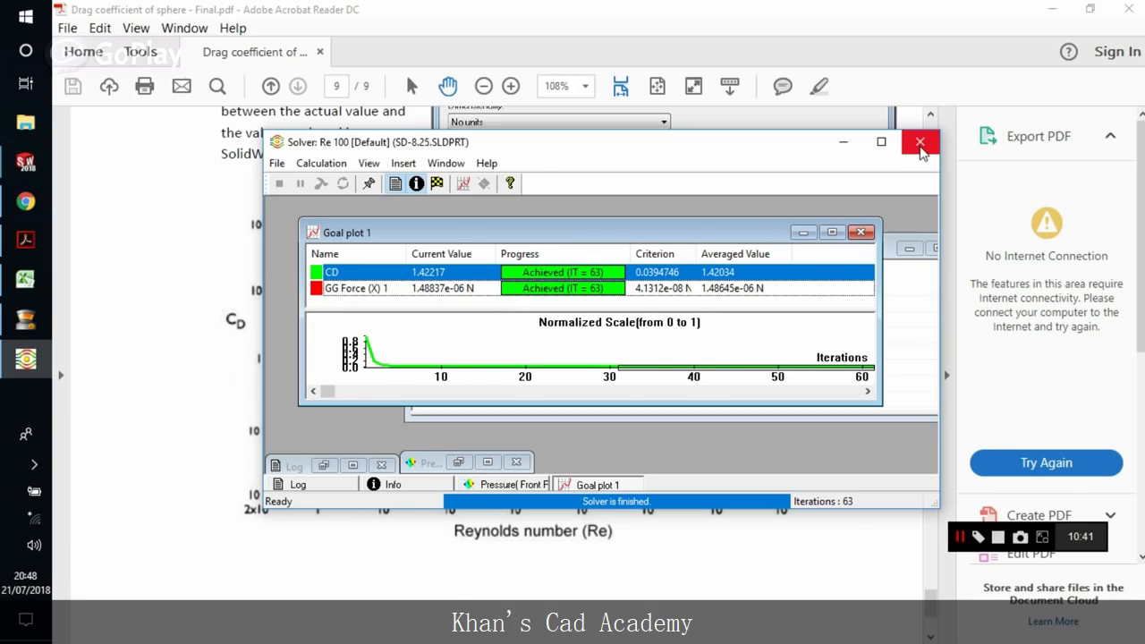
Step: Close the Re 100 solver and clone the project as Re 1000
{"action": "left_click", "coordinate": [919, 143]}
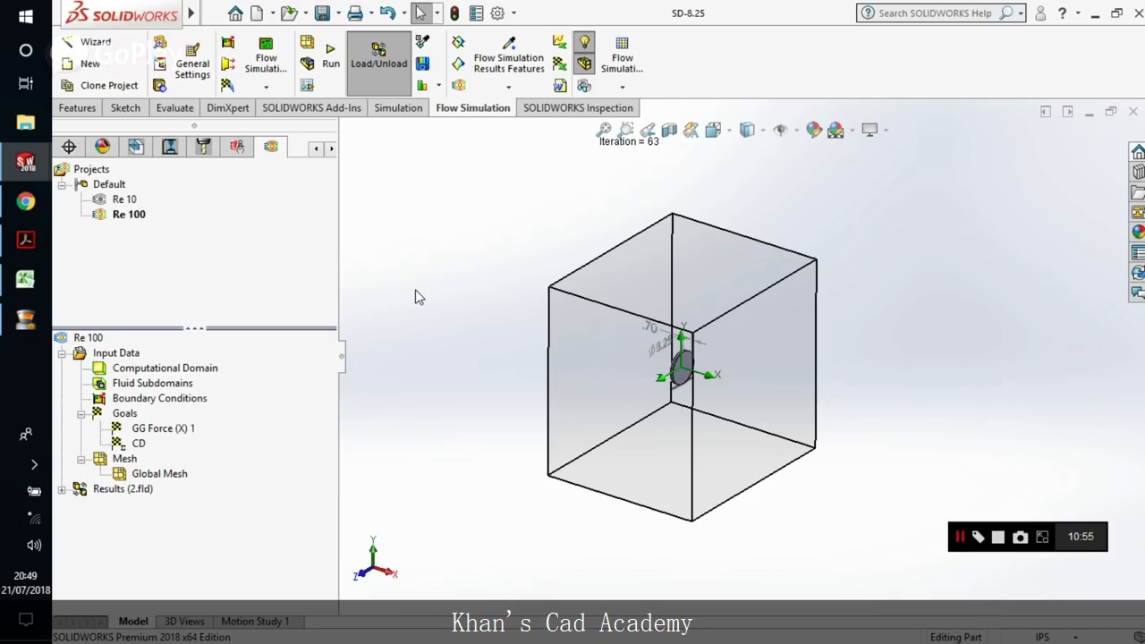
{"action": "right_click", "coordinate": [129, 215]}
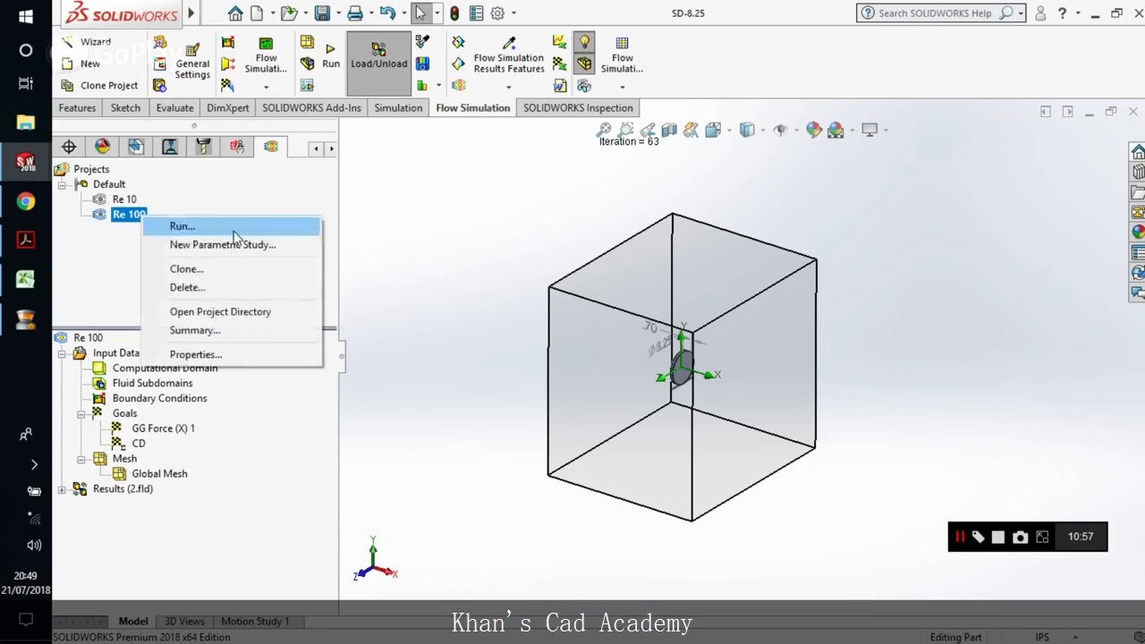
{"action": "left_click", "coordinate": [185, 268]}
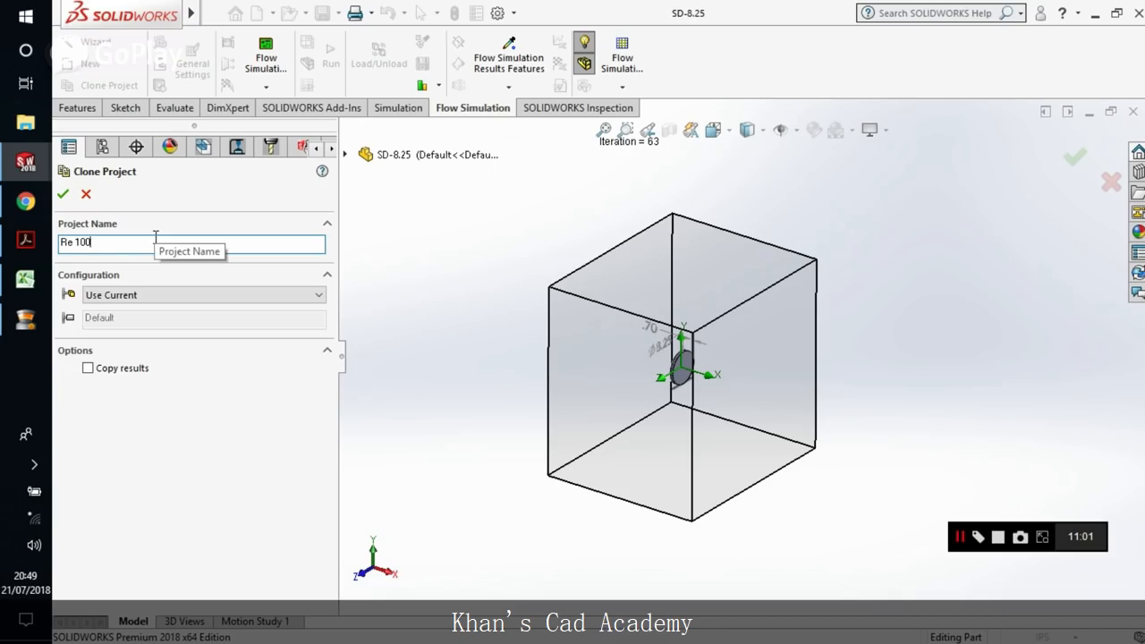
{"action": "type", "text": "0"}
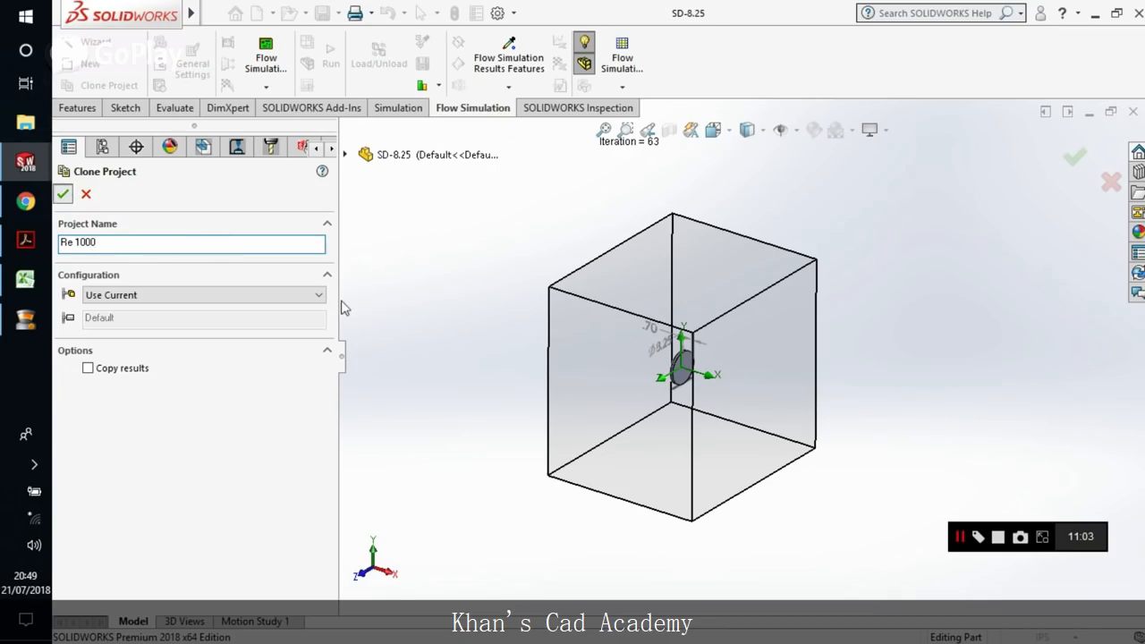
{"action": "left_click", "coordinate": [62, 193]}
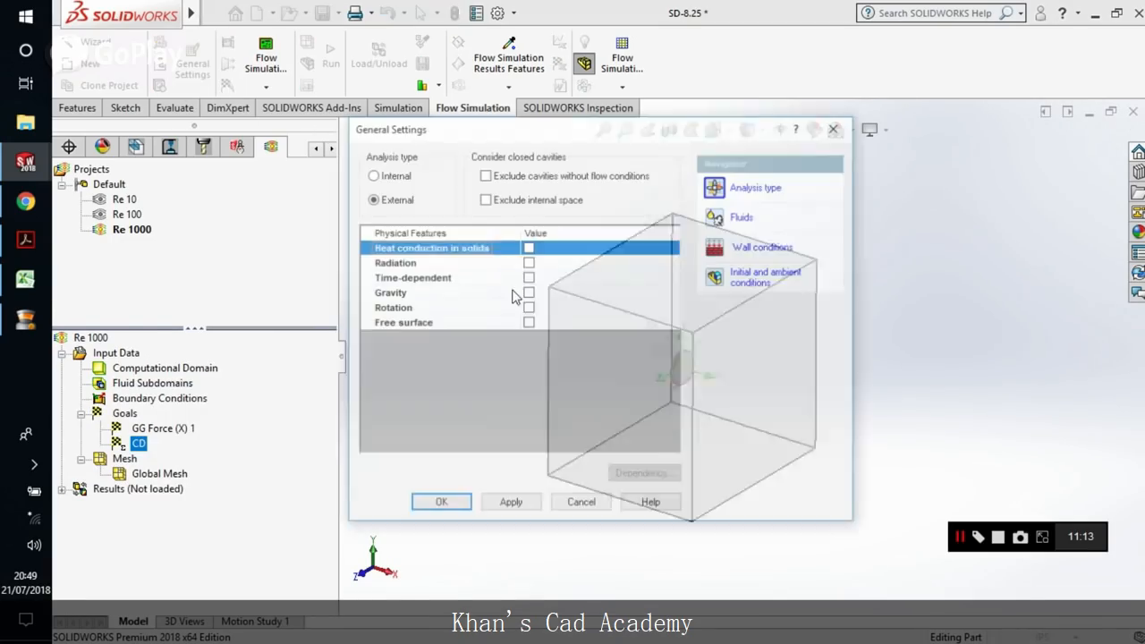
Step: Review Re 1000's initial and ambient conditions, confirm them, and bring up the run setup
{"action": "left_click", "coordinate": [766, 278]}
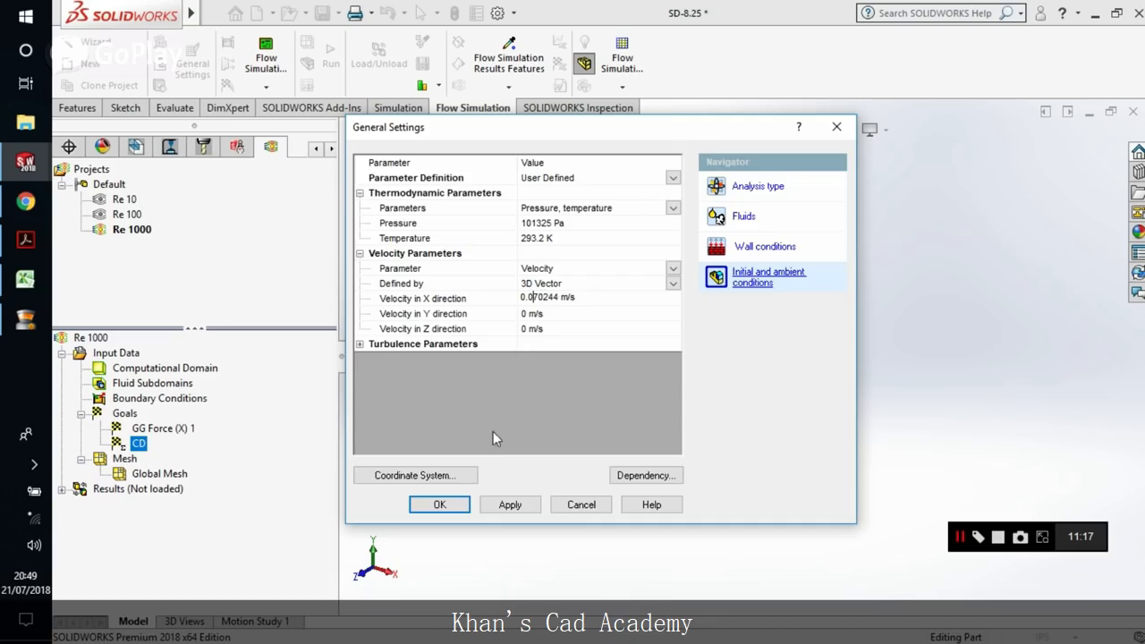
{"action": "left_click", "coordinate": [440, 505]}
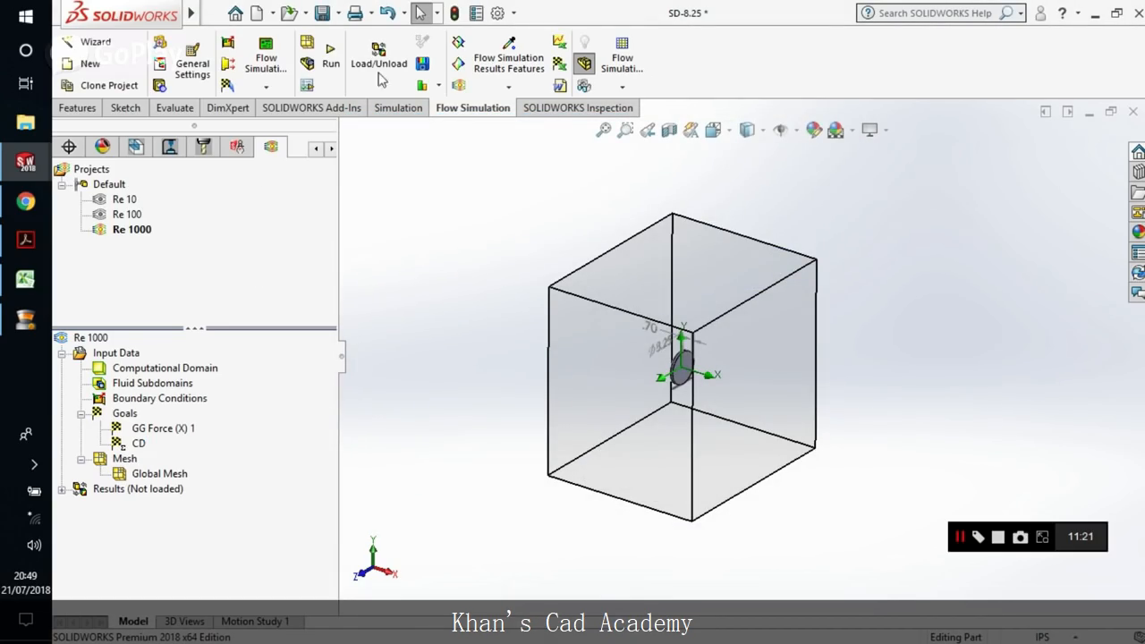
{"action": "left_click", "coordinate": [329, 55]}
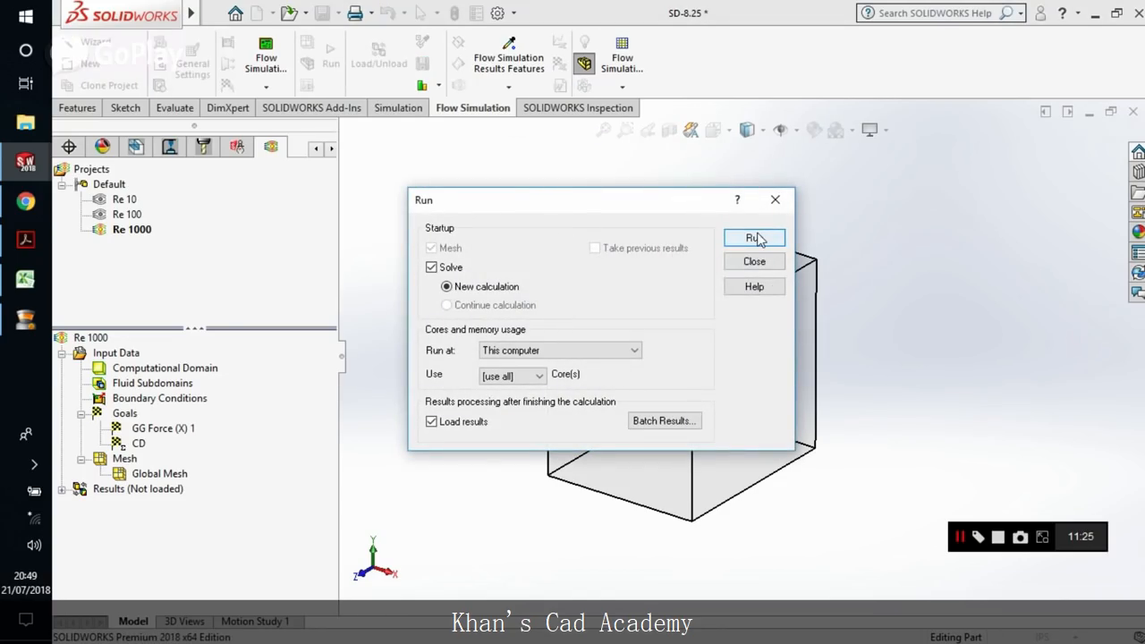
Step: Run the Re 1000 solve until CD settles near 1.22, then close the solver
{"action": "left_click", "coordinate": [755, 236]}
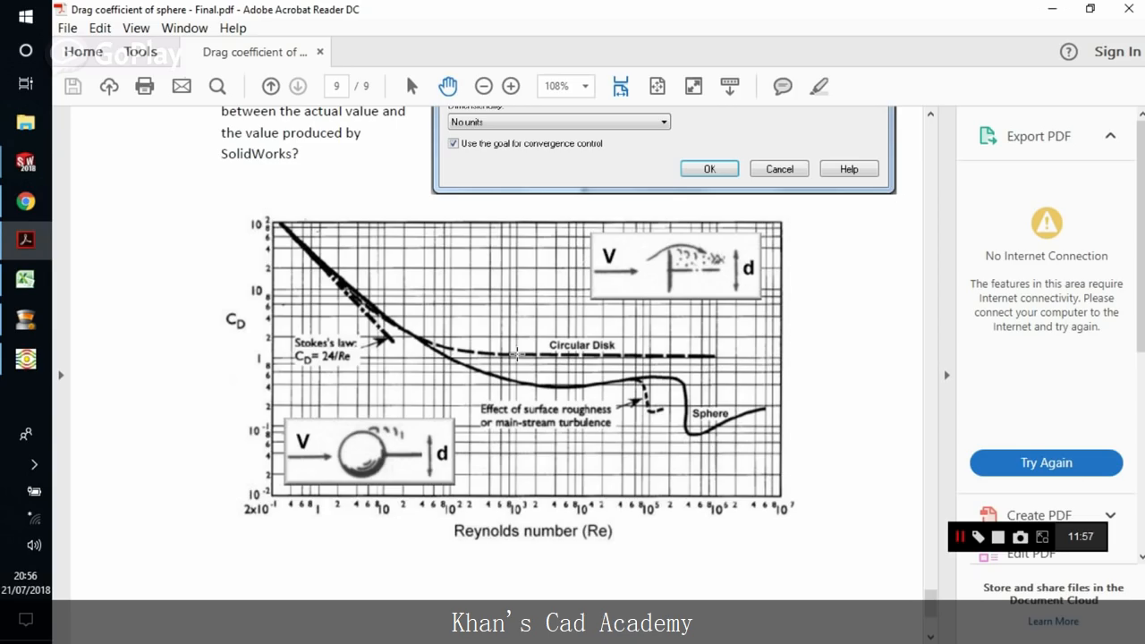
{"action": "mouse_move", "coordinate": [229, 331]}
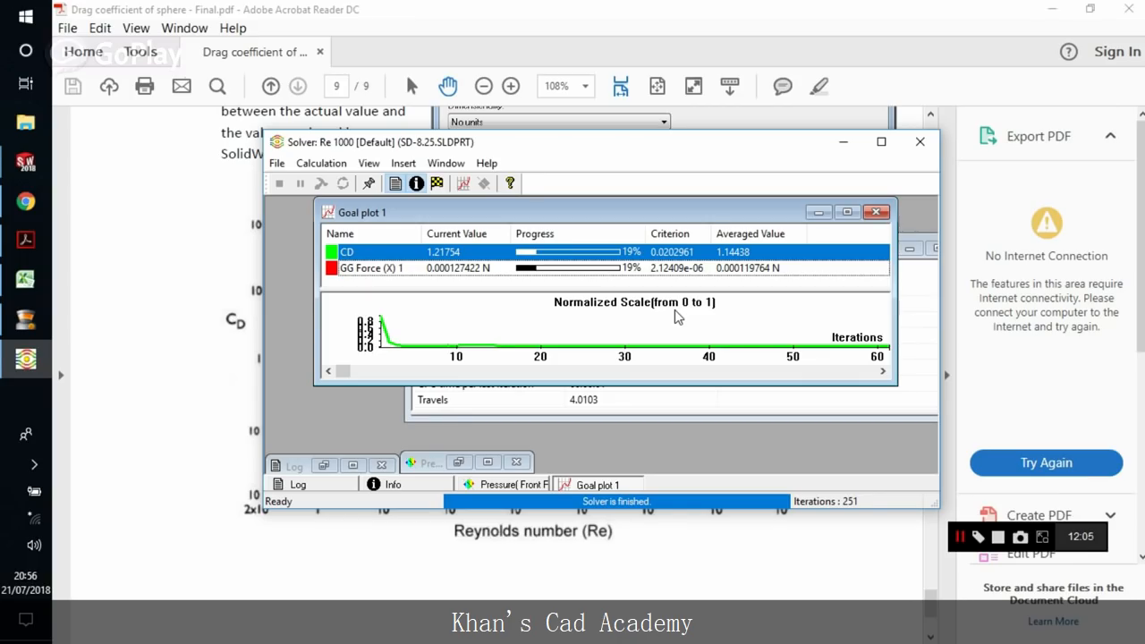
{"action": "mouse_move", "coordinate": [683, 313]}
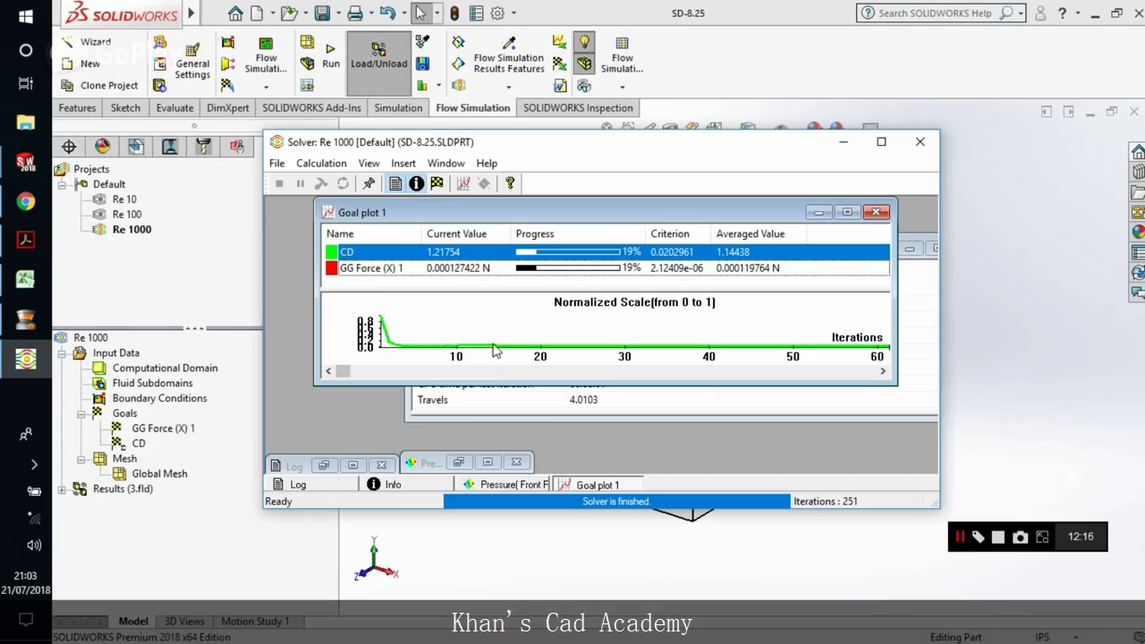
{"action": "mouse_move", "coordinate": [660, 215]}
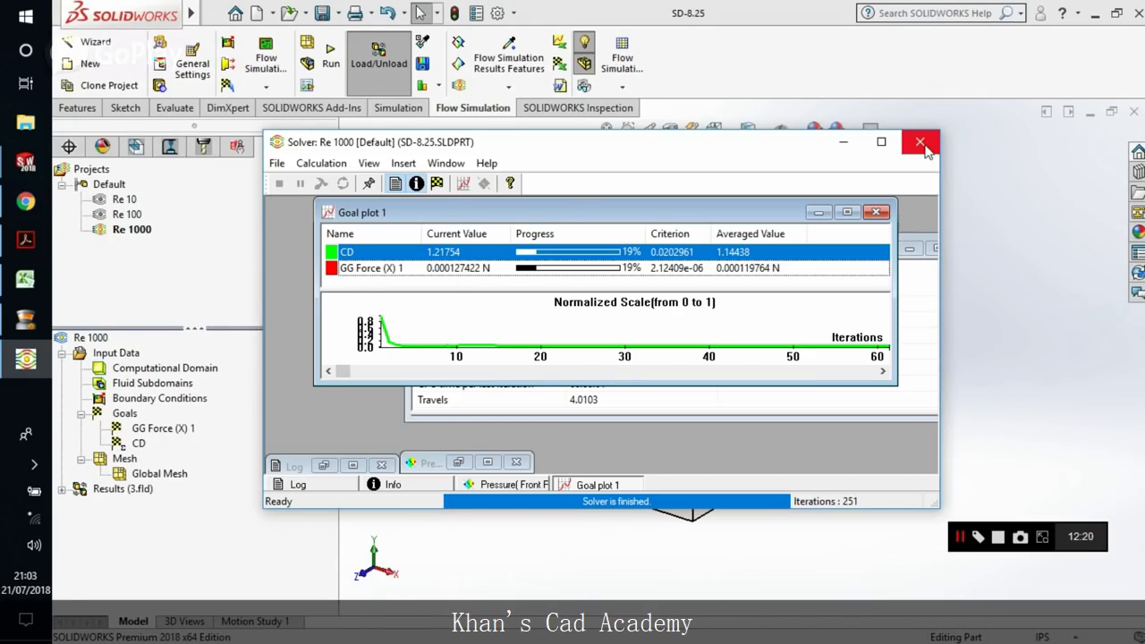
{"action": "left_click", "coordinate": [921, 143]}
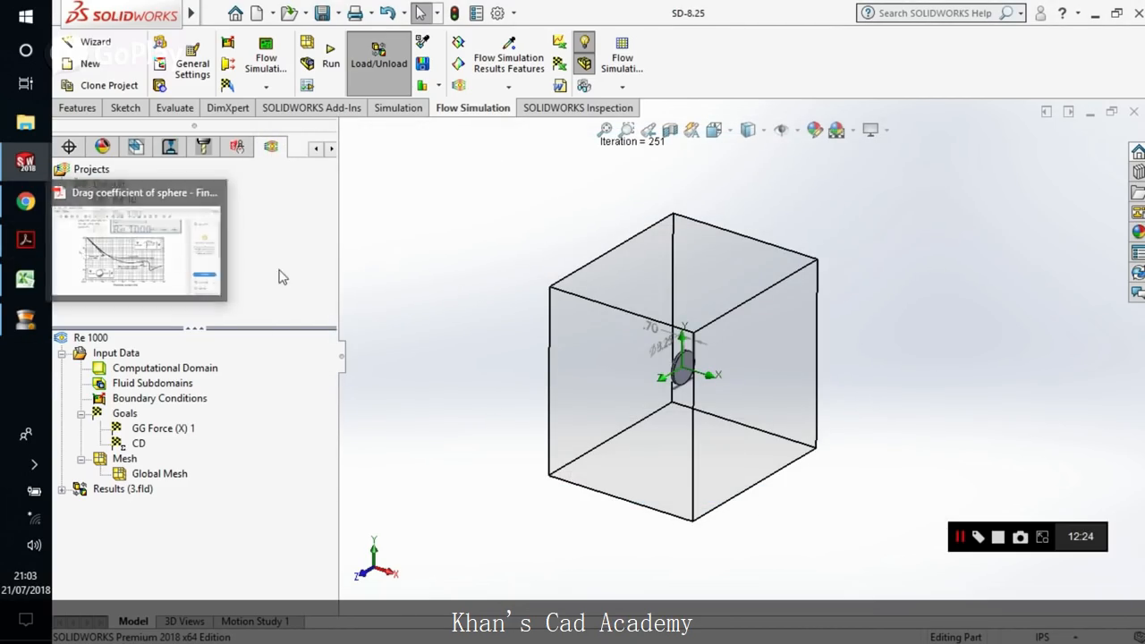
Step: Clone Re 1000 as Re 10000 and save its updated CD goal equation
{"action": "right_click", "coordinate": [132, 228]}
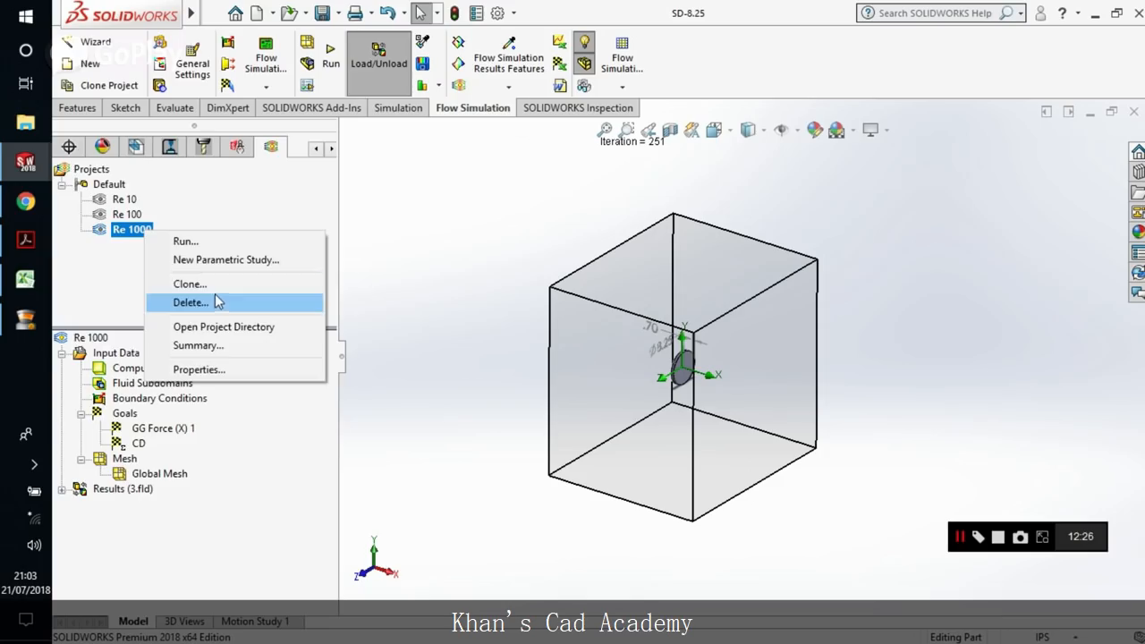
{"action": "left_click", "coordinate": [189, 282]}
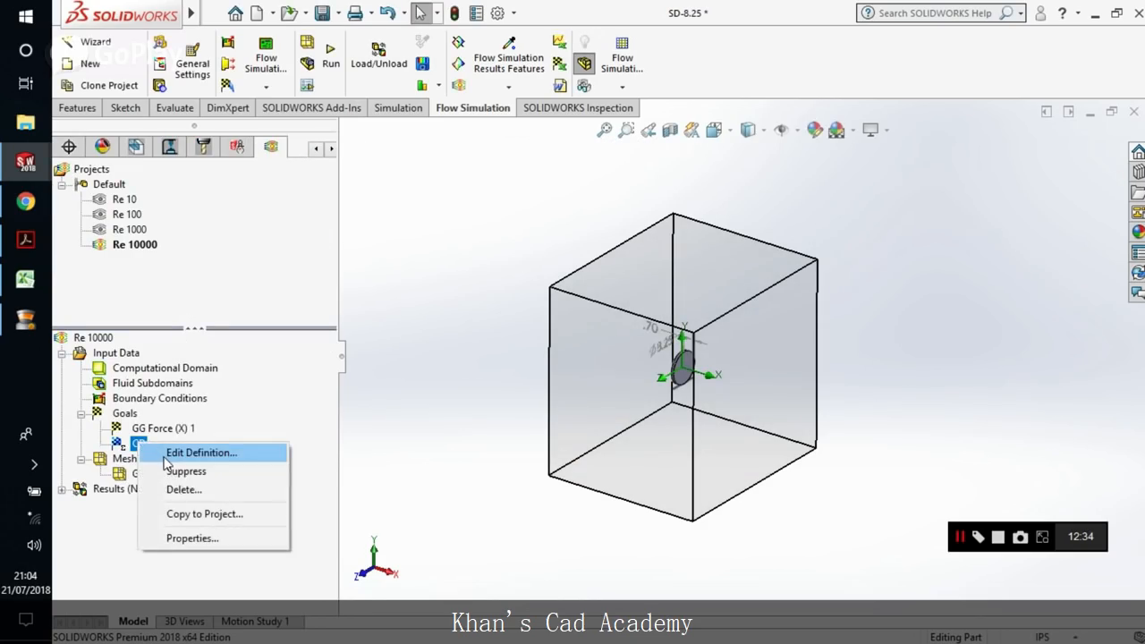
{"action": "left_click", "coordinate": [200, 451]}
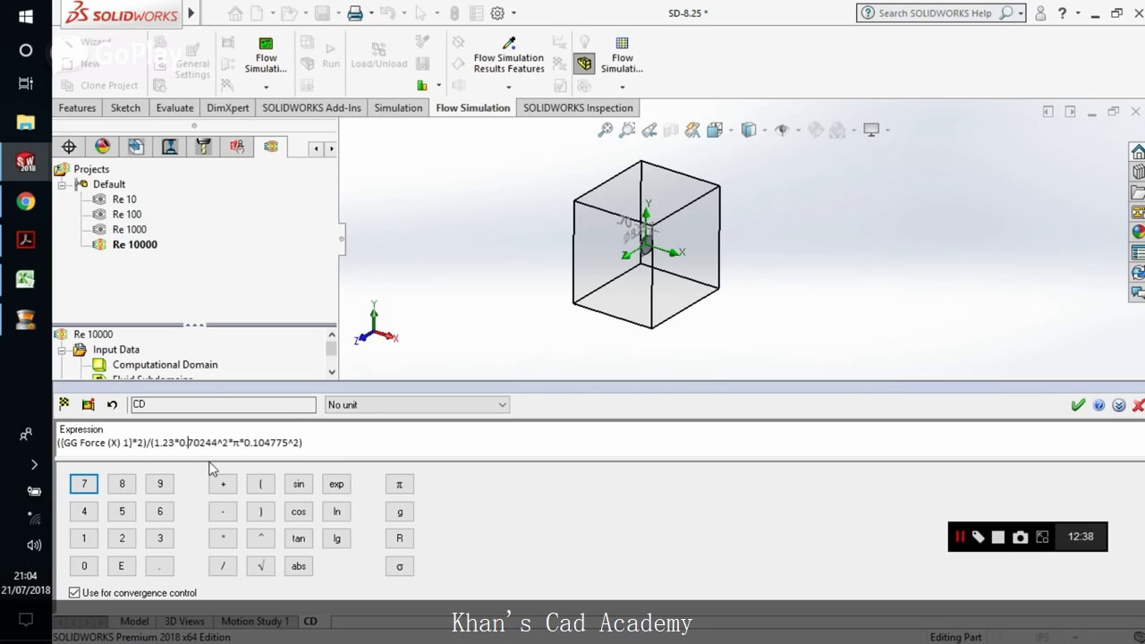
{"action": "mouse_move", "coordinate": [1076, 407]}
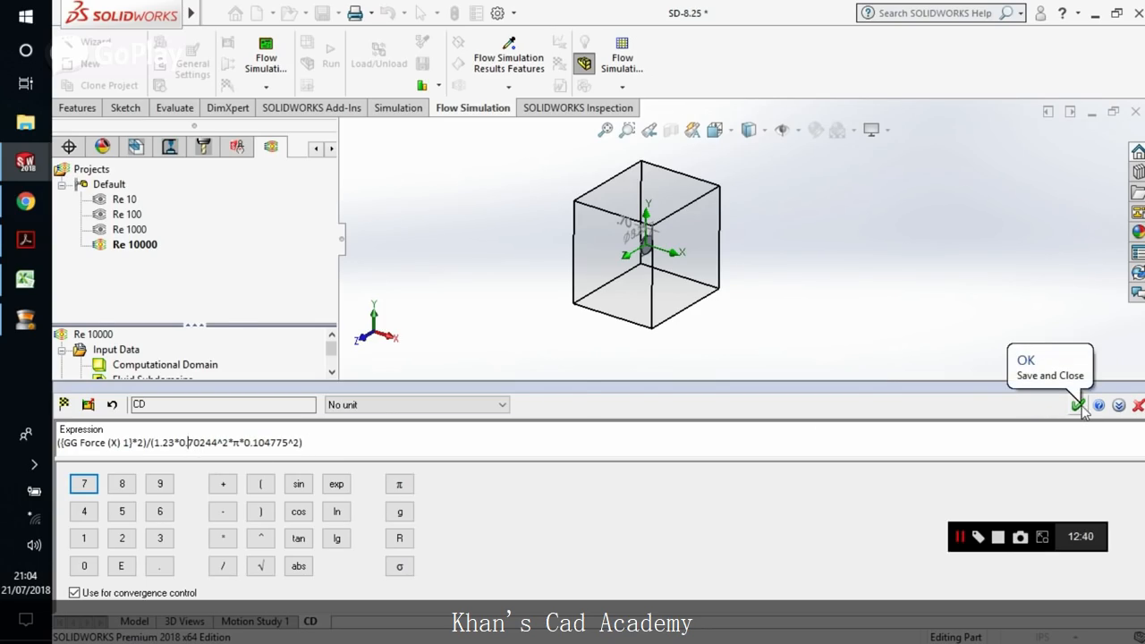
{"action": "left_click", "coordinate": [1077, 404]}
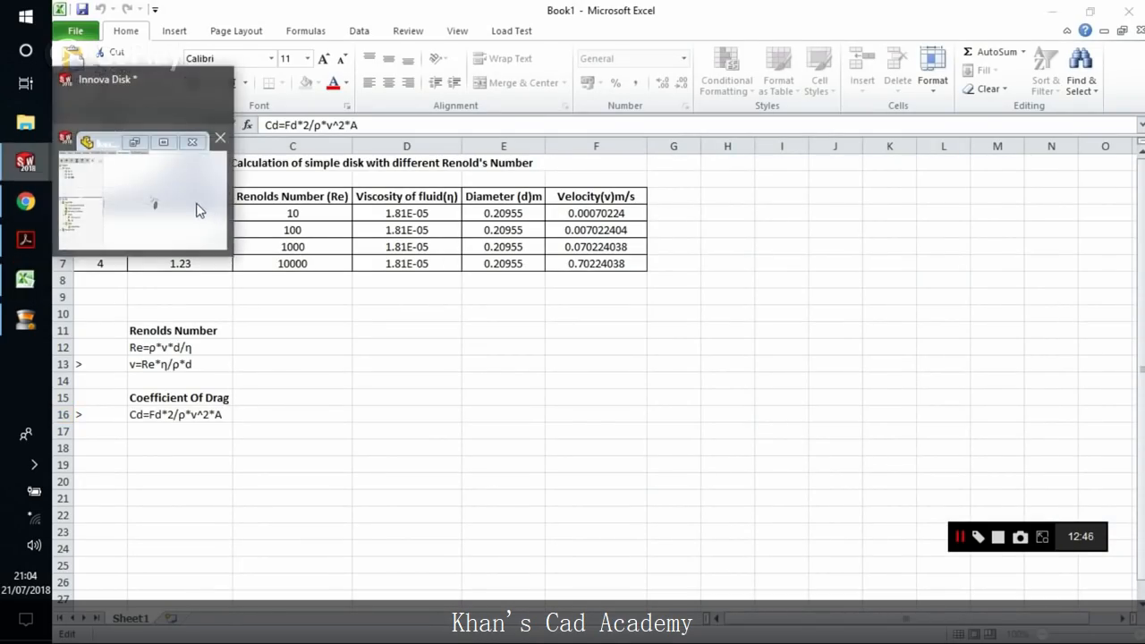
Step: Return to the flow model, review Re 10000's initial and ambient conditions, and close the settings
{"action": "left_click", "coordinate": [25, 161]}
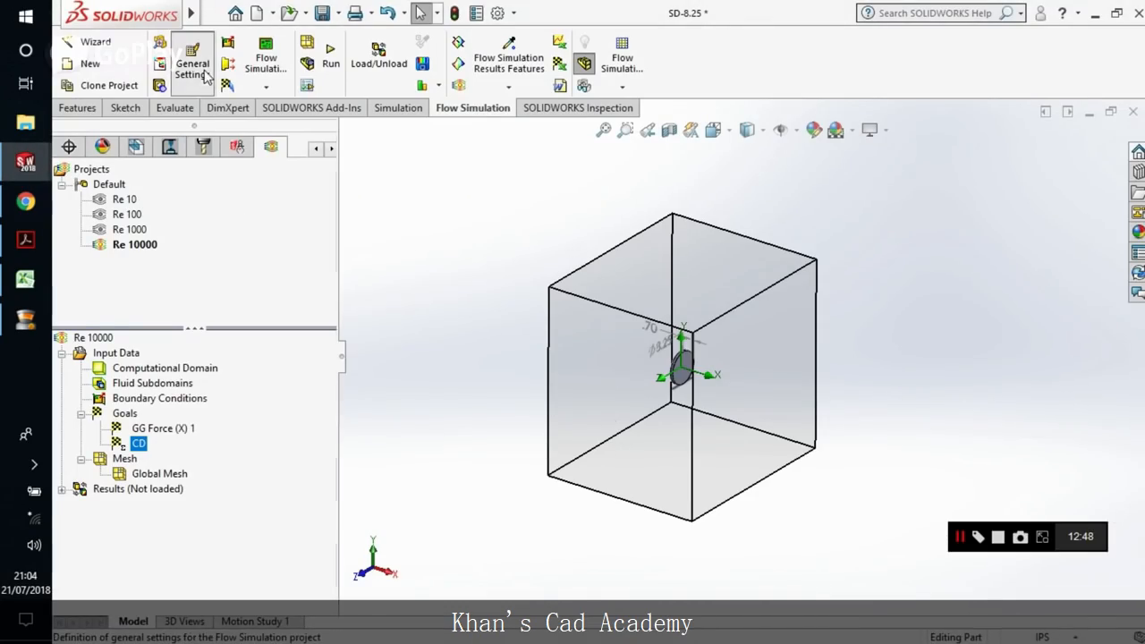
{"action": "left_click", "coordinate": [193, 63]}
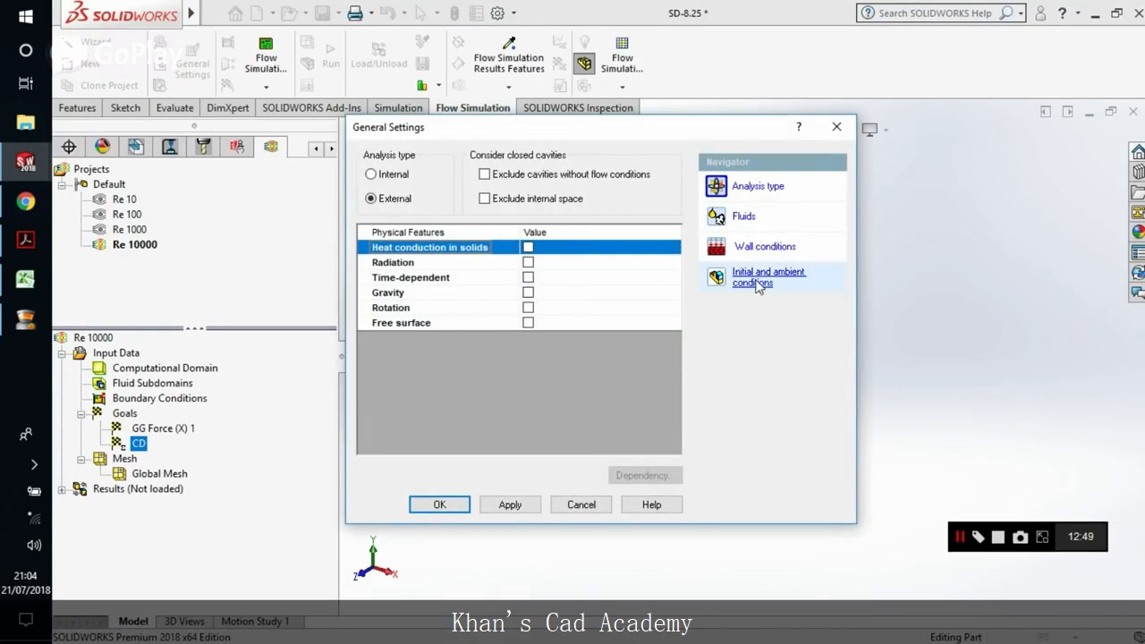
{"action": "left_click", "coordinate": [769, 275]}
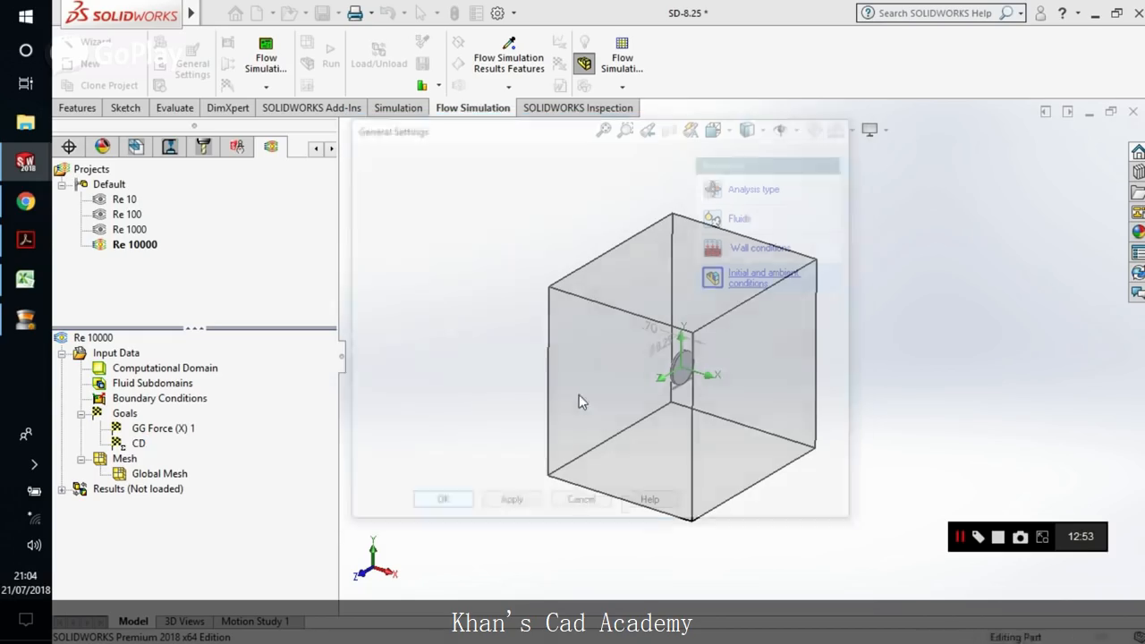
{"action": "left_click", "coordinate": [443, 497]}
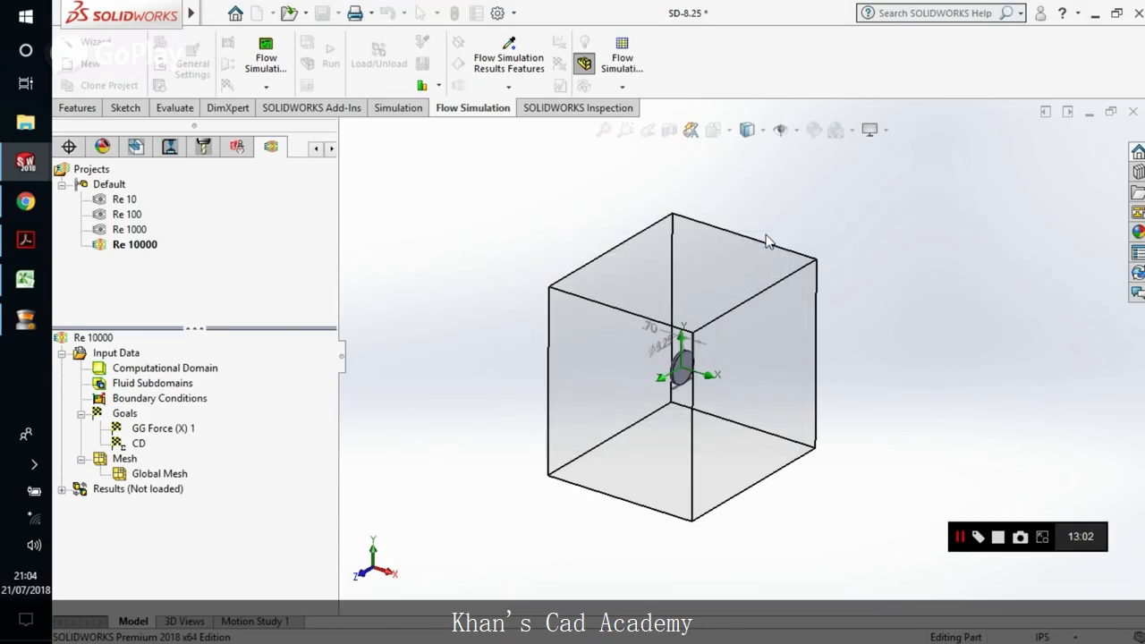
{"action": "mouse_move", "coordinate": [442, 347]}
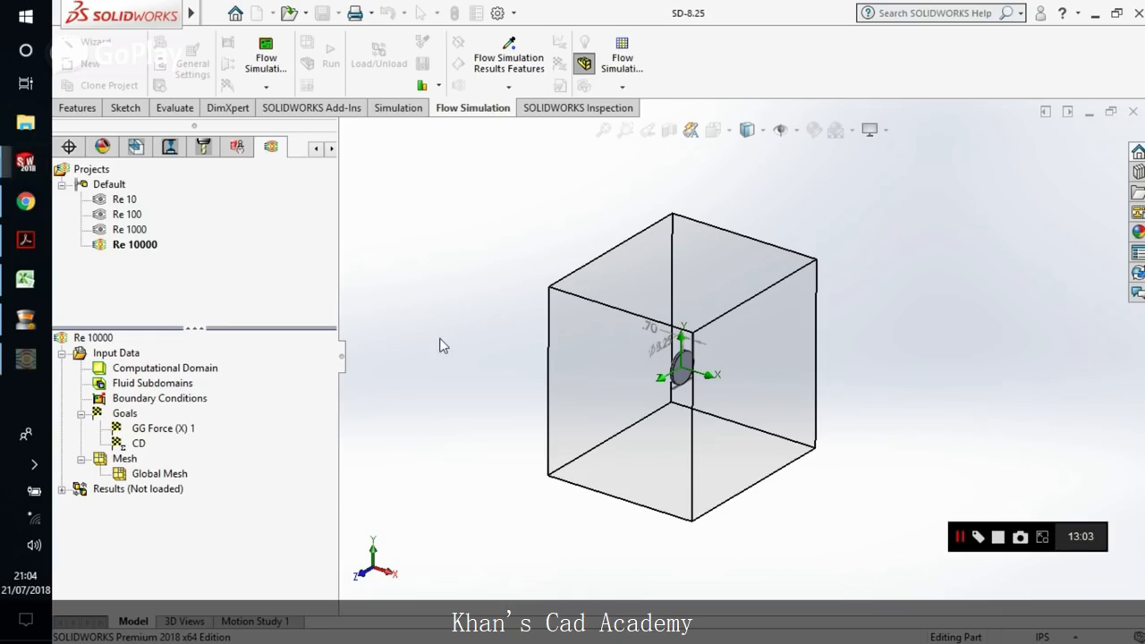
Step: Start solving the Re 10000 study
{"action": "left_click", "coordinate": [329, 54]}
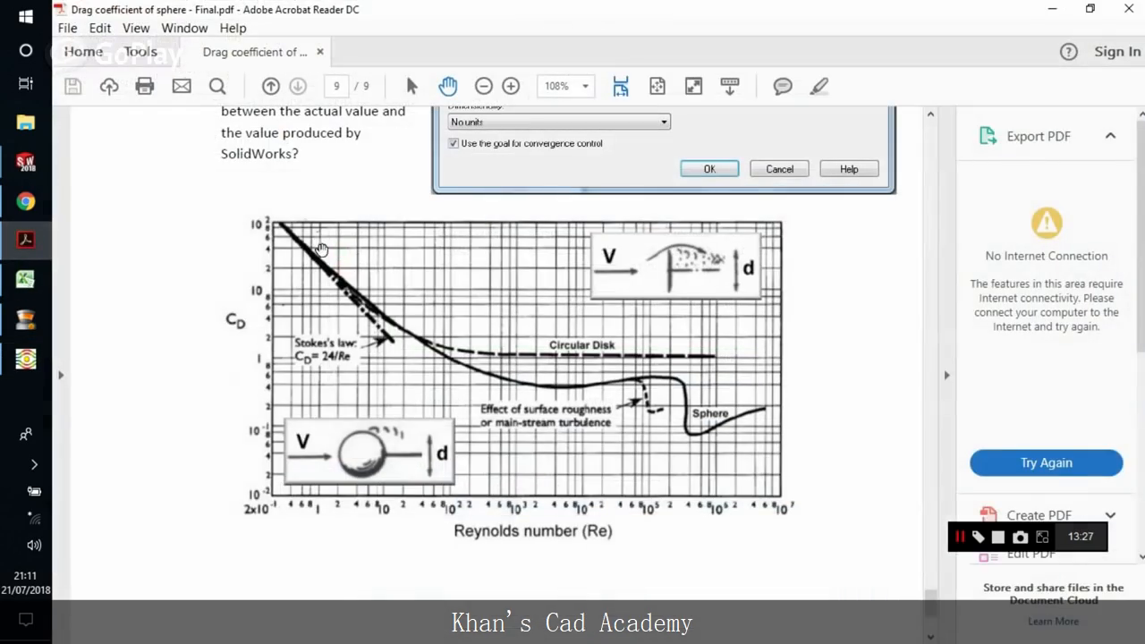
{"action": "mouse_move", "coordinate": [588, 515]}
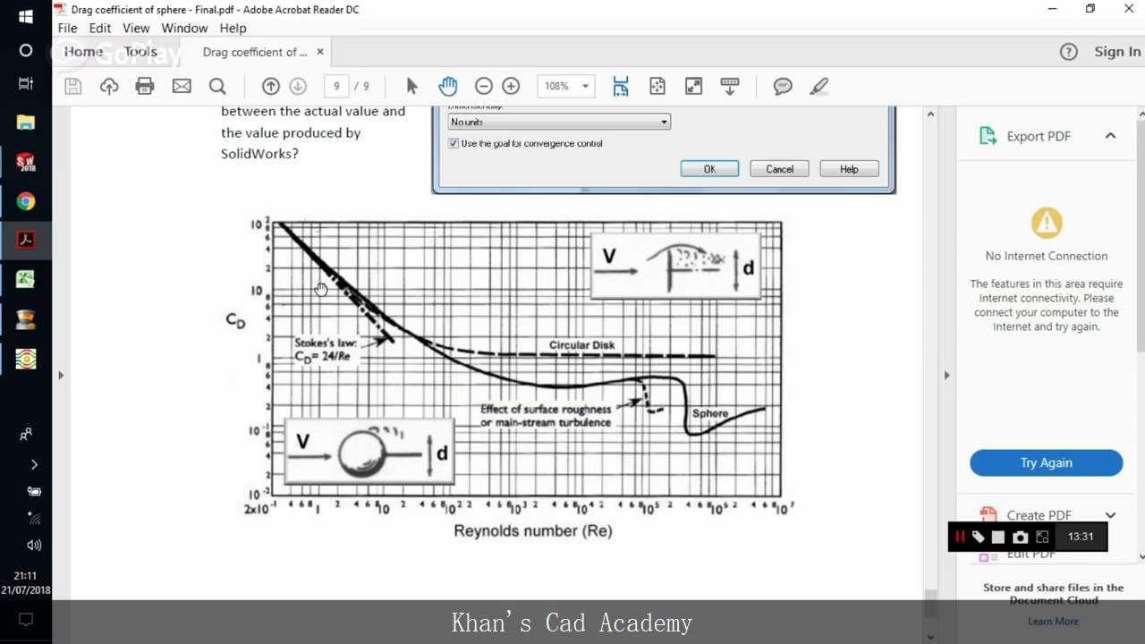
{"action": "mouse_move", "coordinate": [25, 239]}
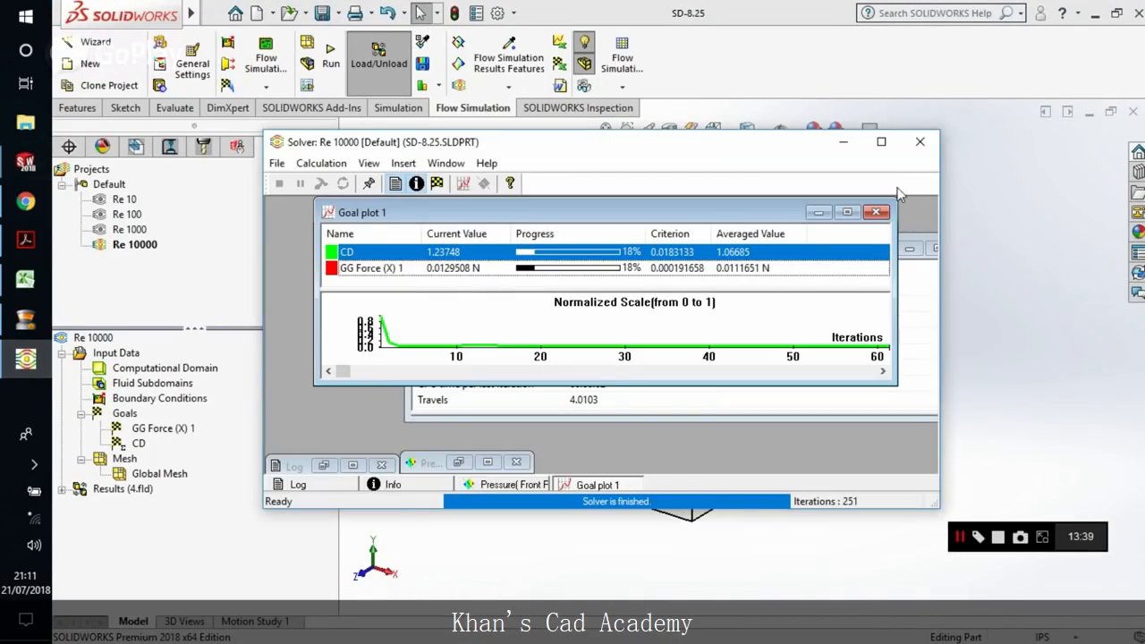
Step: Close the finished solver and expand the Re 10000 results in the analysis tree
{"action": "left_click", "coordinate": [920, 141]}
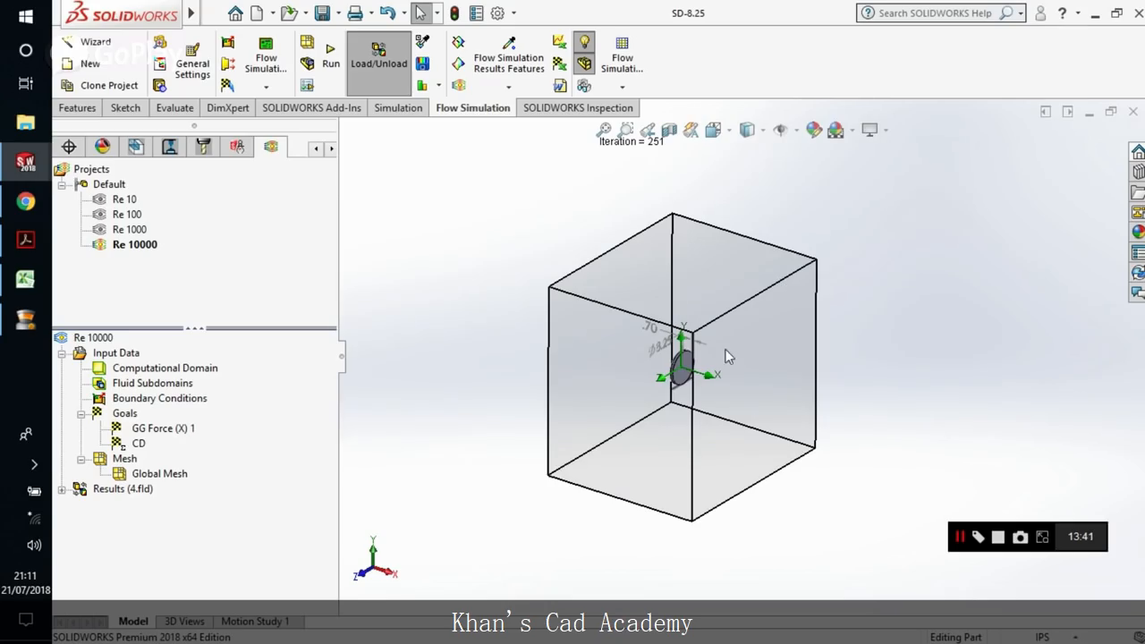
{"action": "mouse_move", "coordinate": [715, 404]}
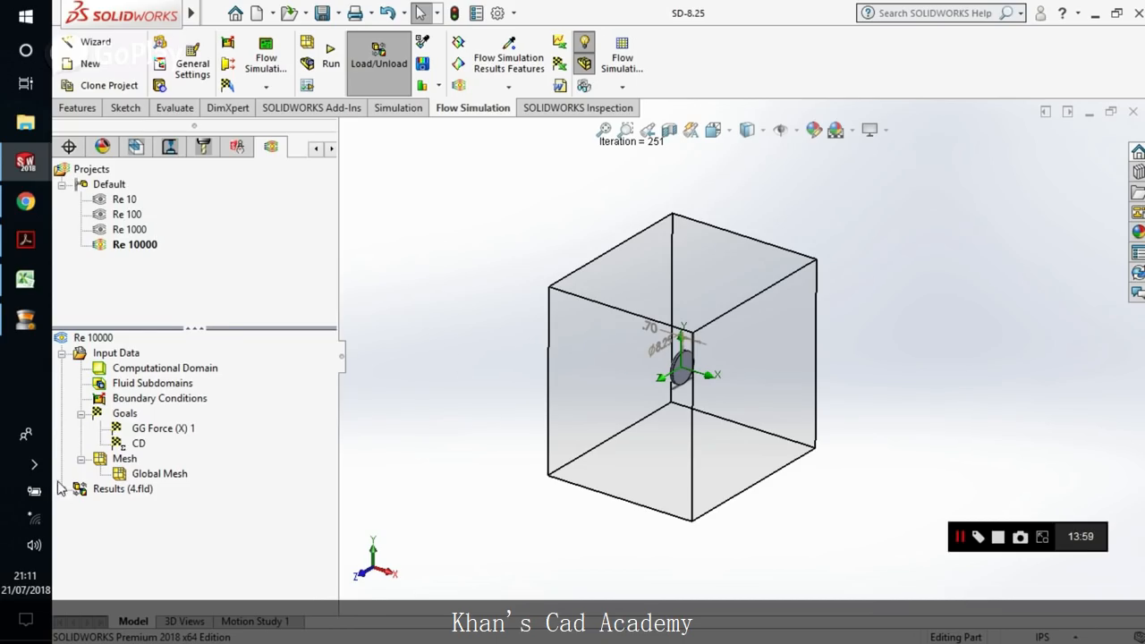
{"action": "scroll", "scroll_direction": "down", "scroll_amount": 3}
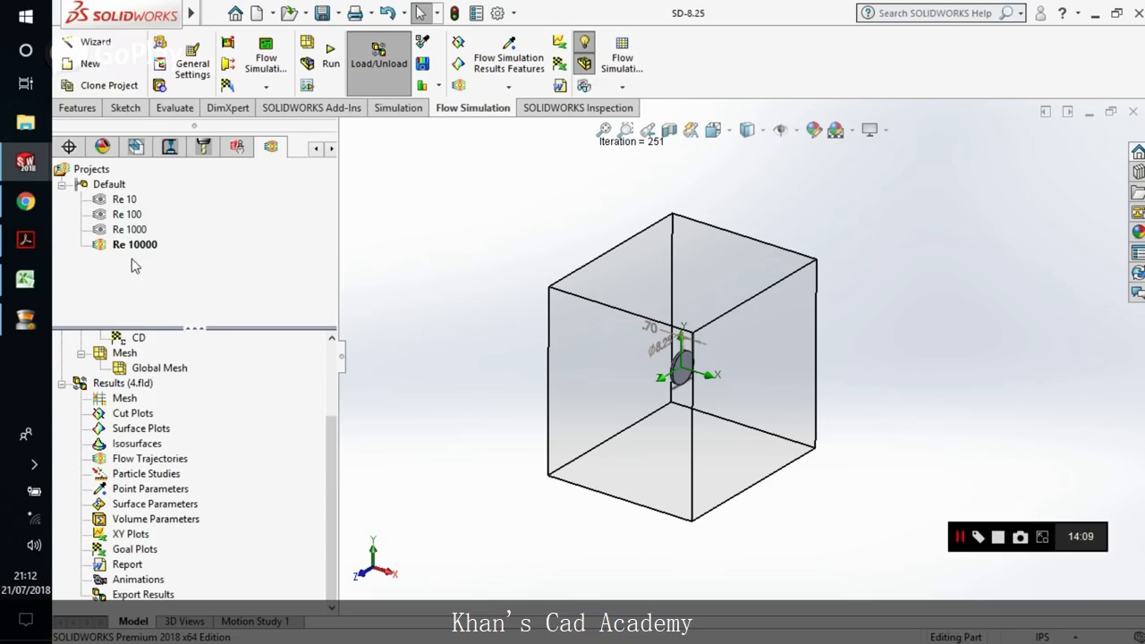
{"action": "mouse_move", "coordinate": [231, 504]}
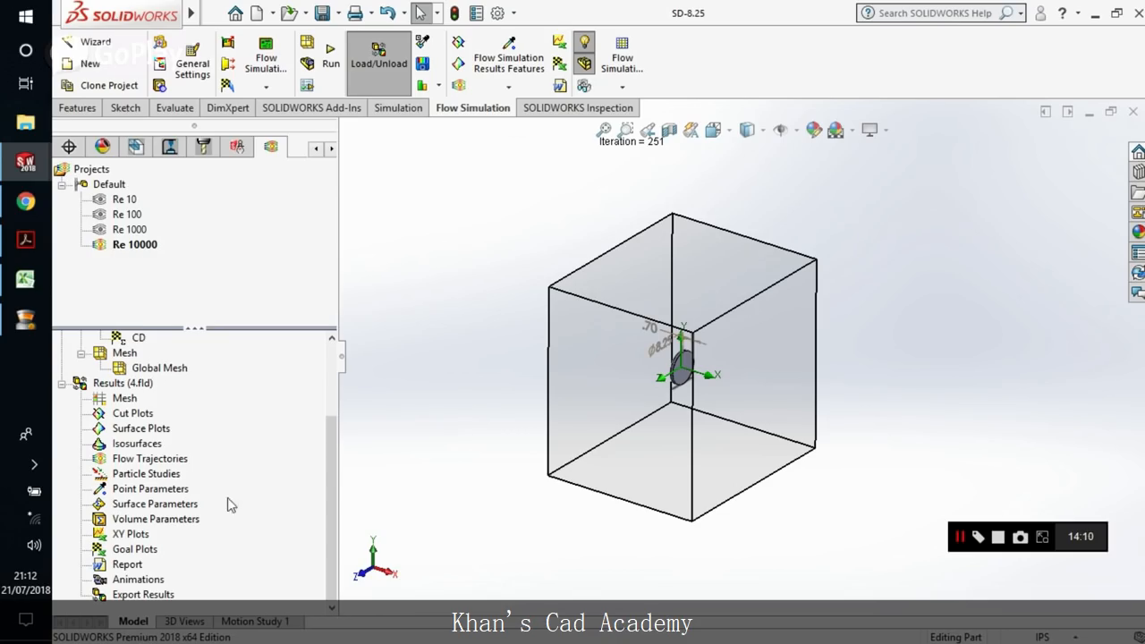
Step: Insert Flow Trajectories 1 with 200 points from the disk faces, pressure-coloured lines with arrows
{"action": "right_click", "coordinate": [150, 457]}
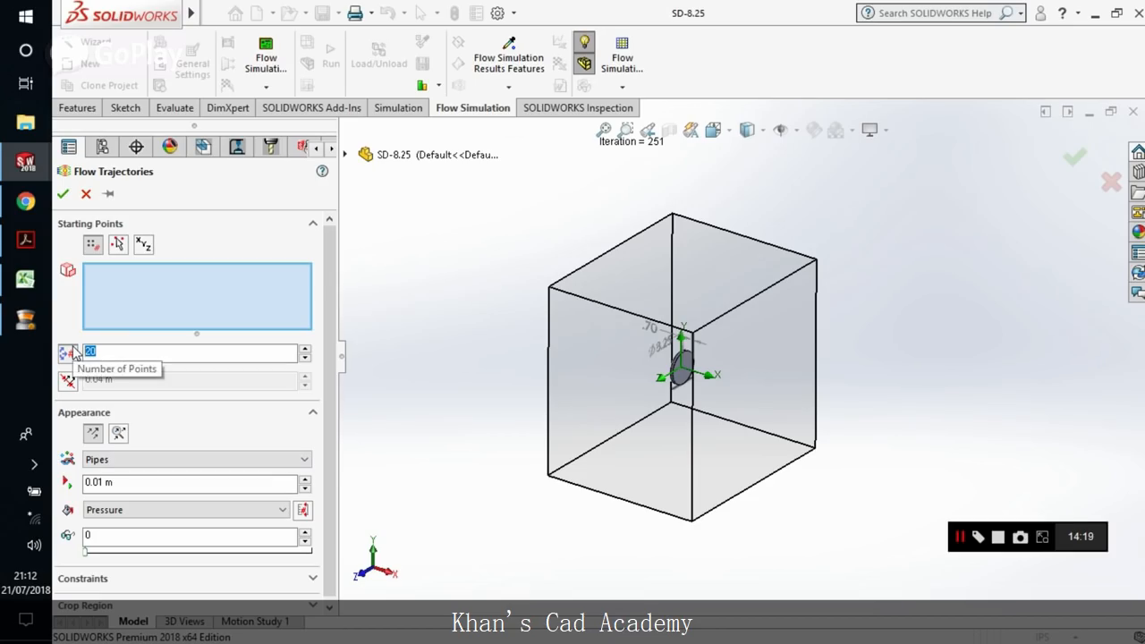
{"action": "type", "text": "200"}
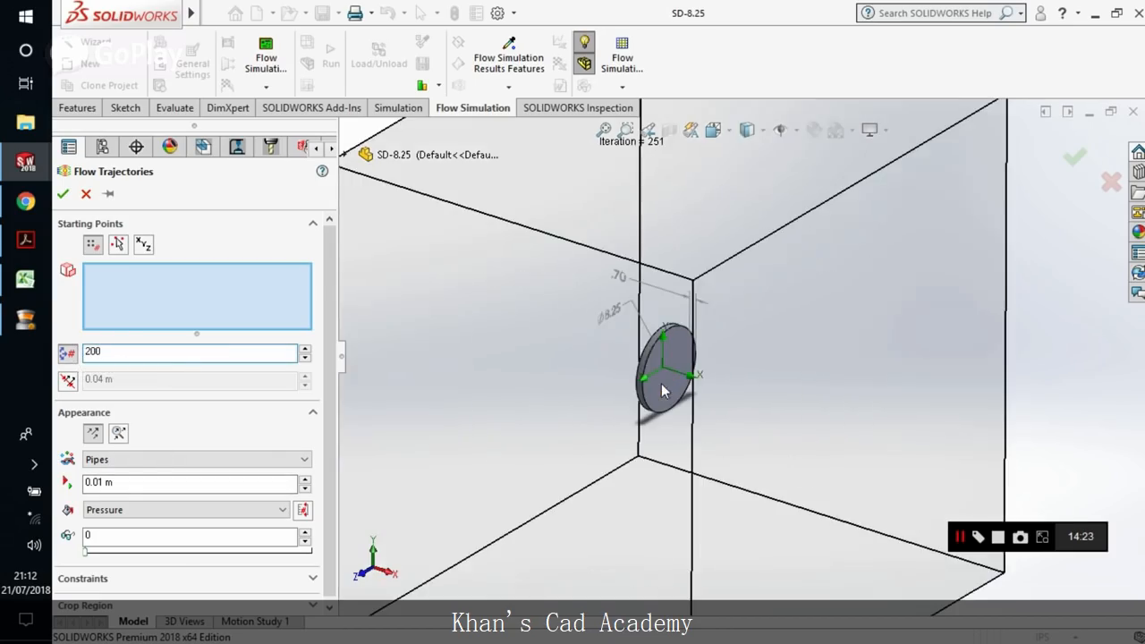
{"action": "left_click", "coordinate": [661, 376]}
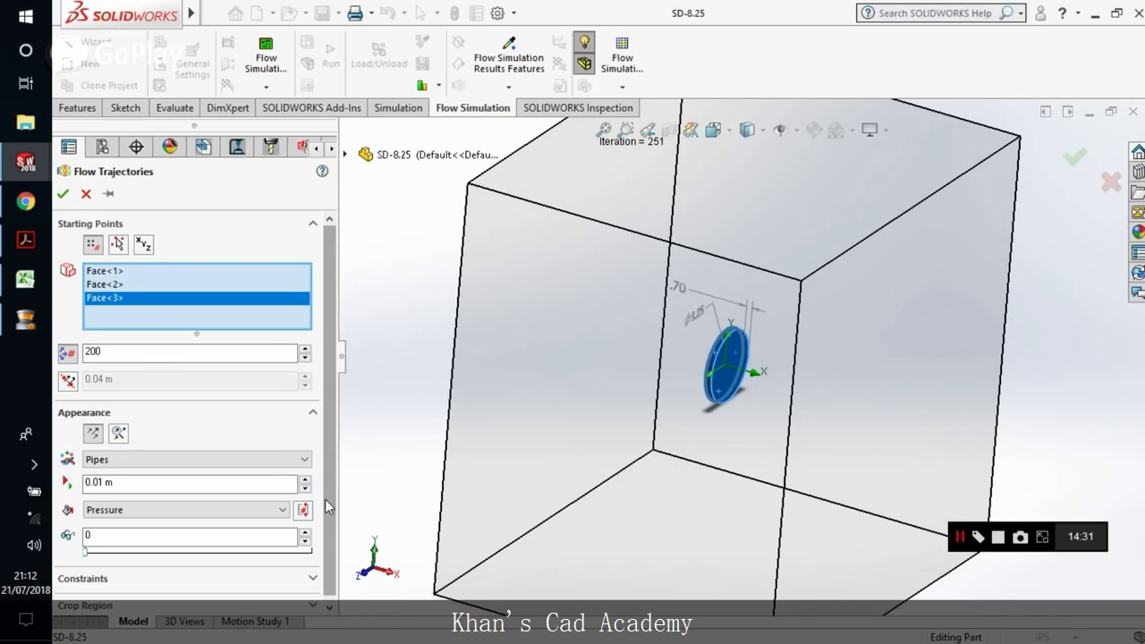
{"action": "left_click", "coordinate": [195, 458]}
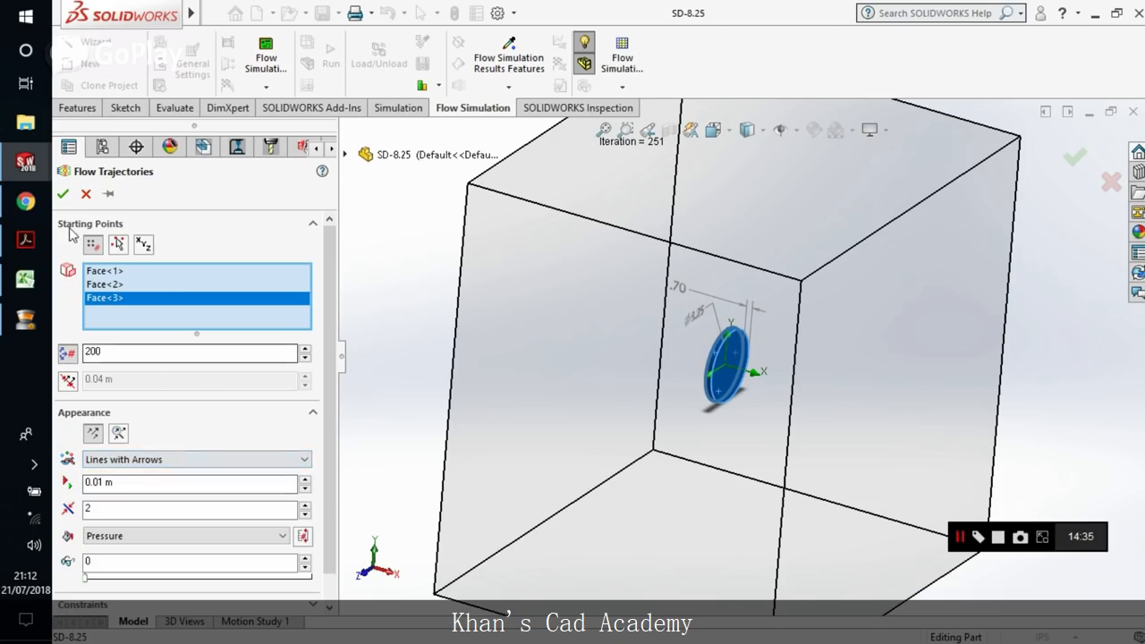
{"action": "left_click", "coordinate": [62, 193]}
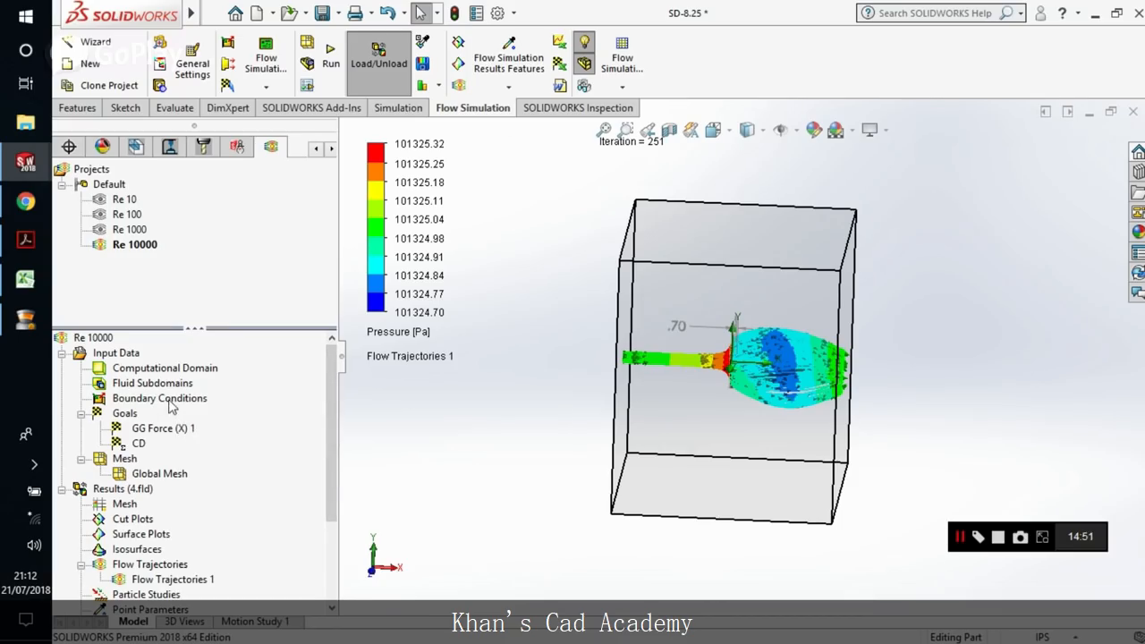
Step: Hide the computational domain and start the Flow Trajectories 1 animation
{"action": "right_click", "coordinate": [164, 368]}
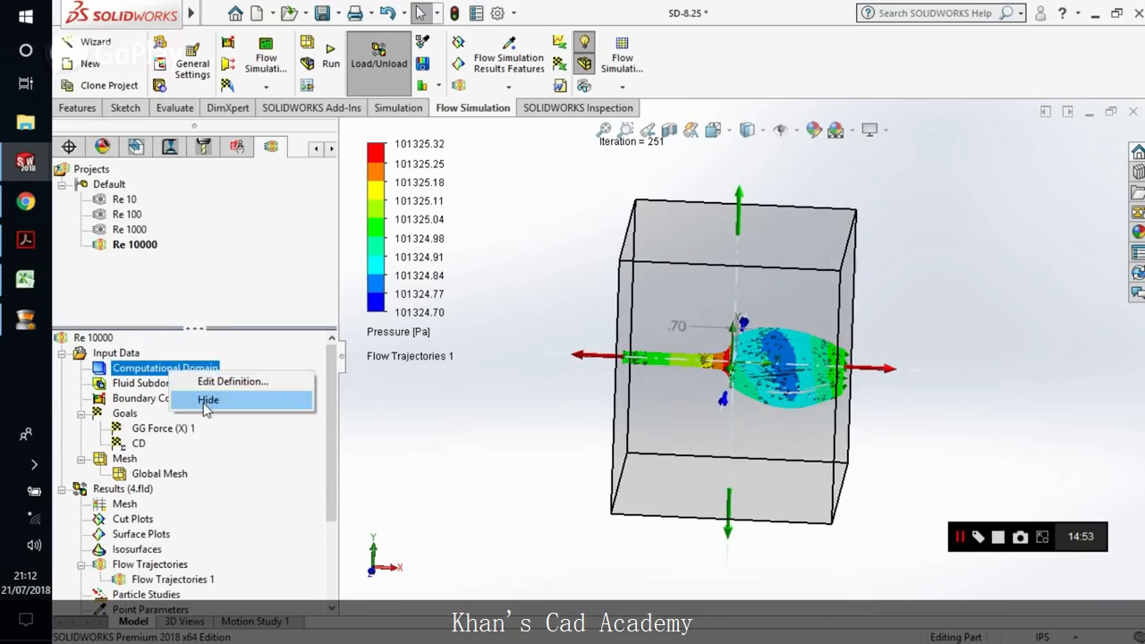
{"action": "left_click", "coordinate": [207, 400]}
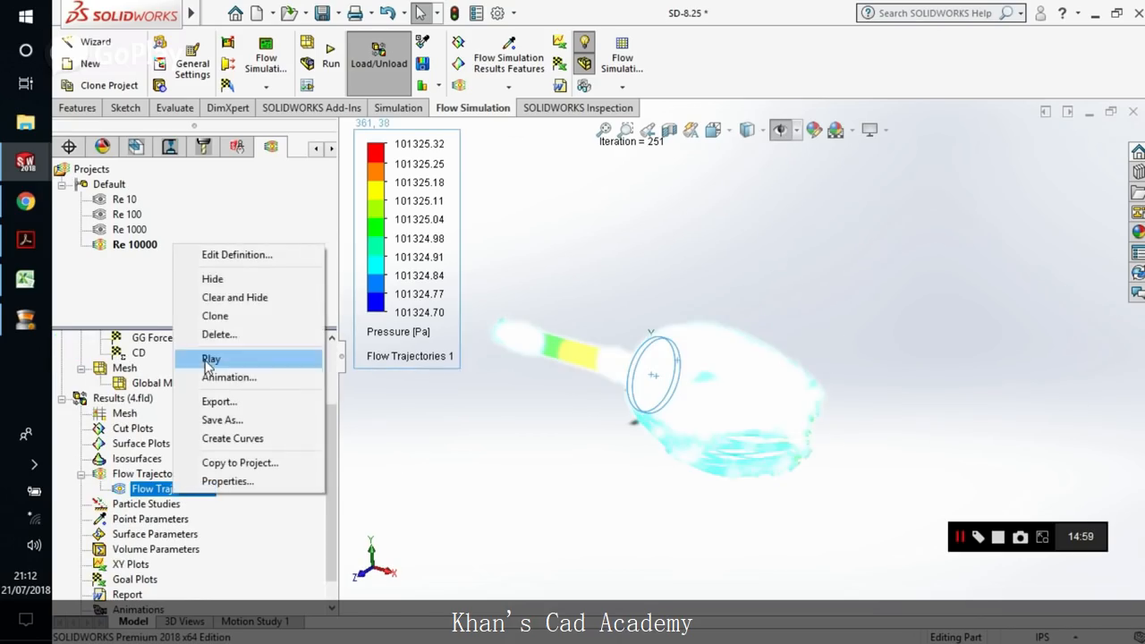
{"action": "left_click", "coordinate": [211, 358]}
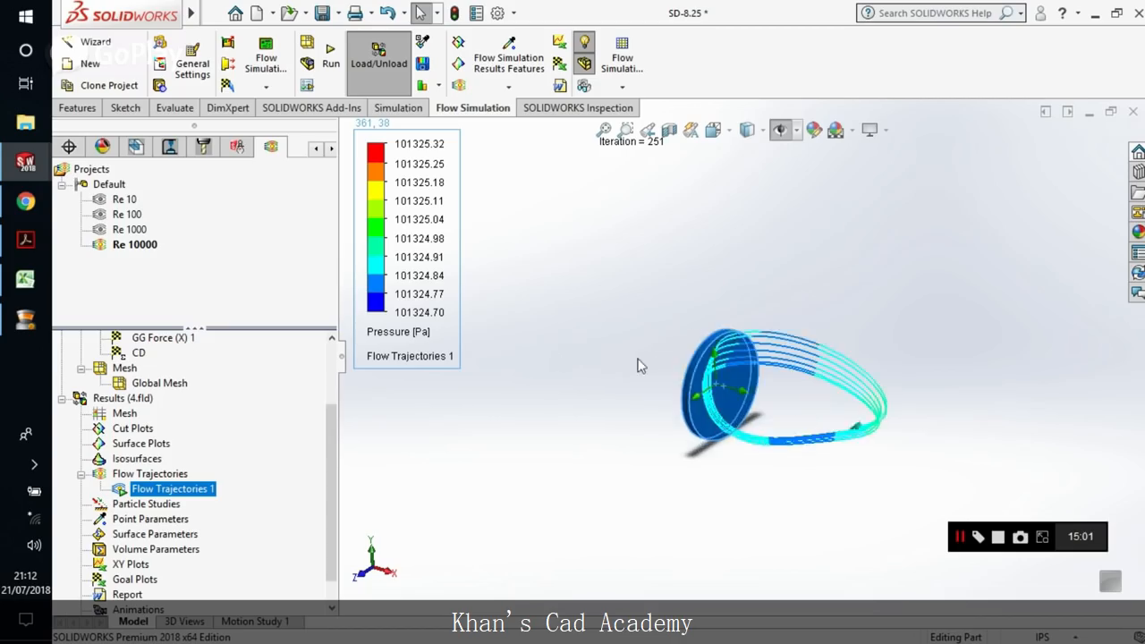
{"action": "mouse_move", "coordinate": [697, 444]}
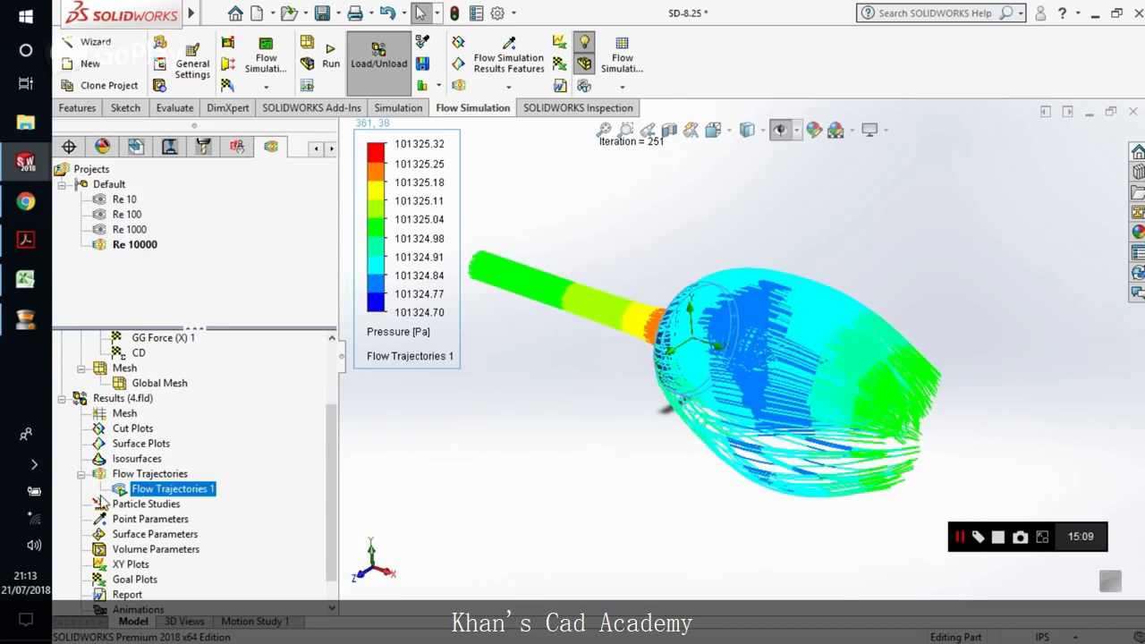
Step: Watch the trajectory animation from an orbited view, then hide Flow Trajectories 1
{"action": "right_click", "coordinate": [172, 488]}
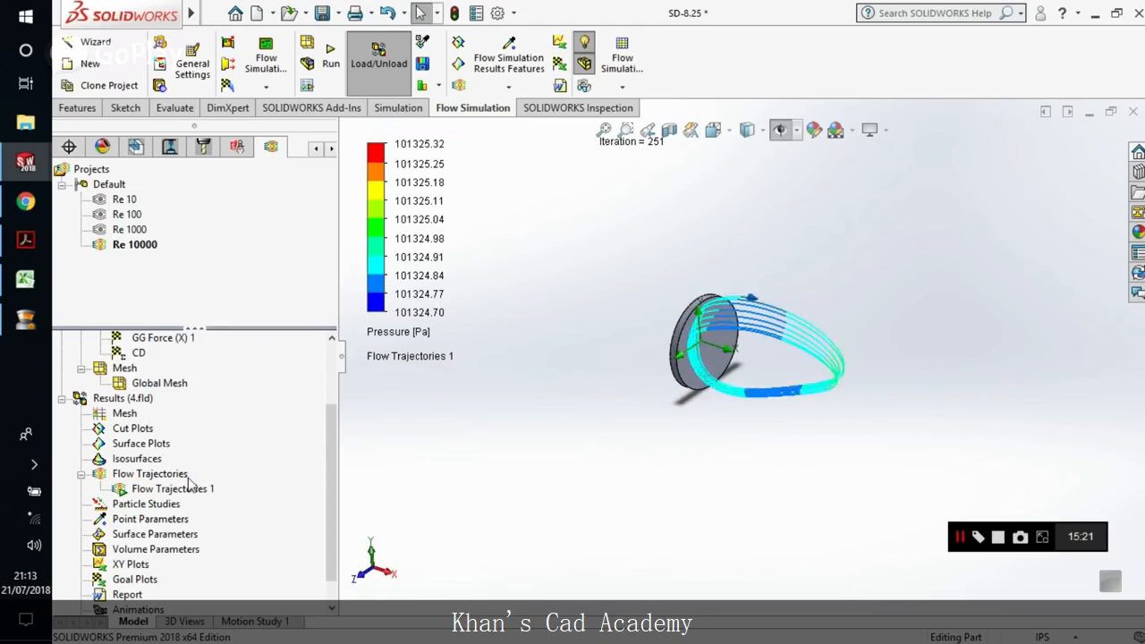
{"action": "left_click", "coordinate": [172, 488]}
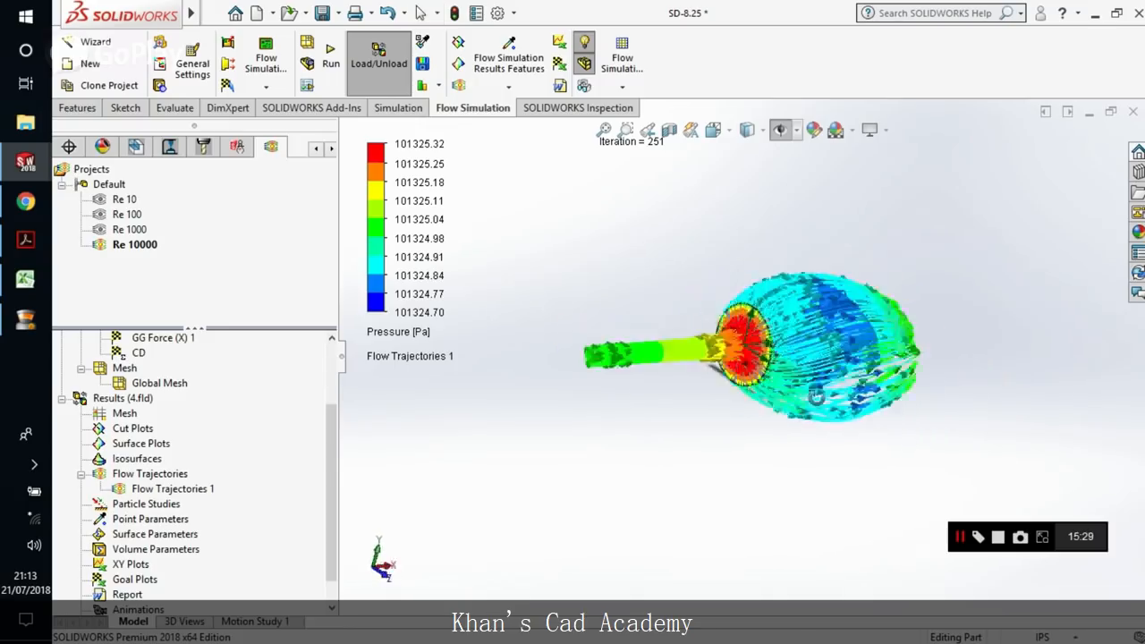
{"action": "left_click_drag", "start_coordinate": [805, 348], "coordinate": [760, 366]}
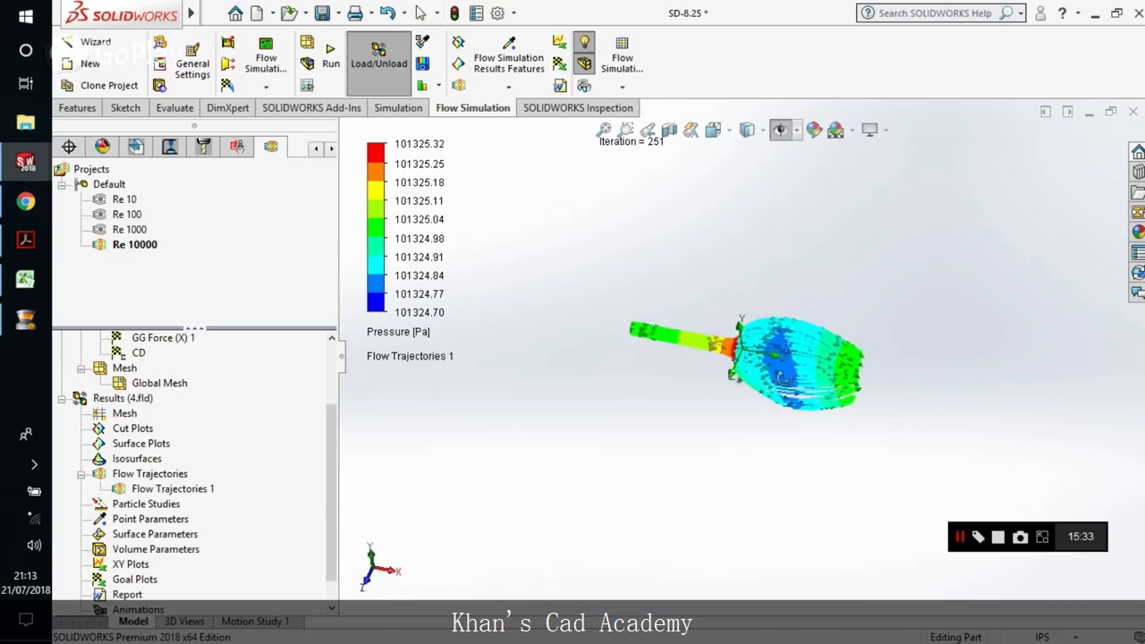
{"action": "right_click", "coordinate": [172, 488]}
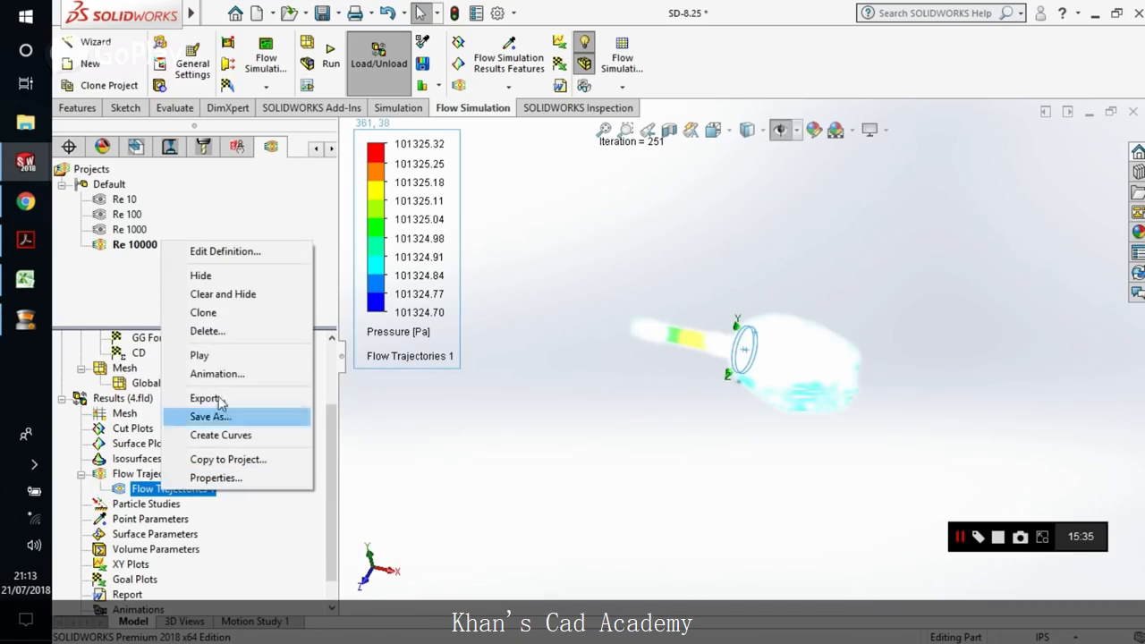
{"action": "mouse_move", "coordinate": [226, 354]}
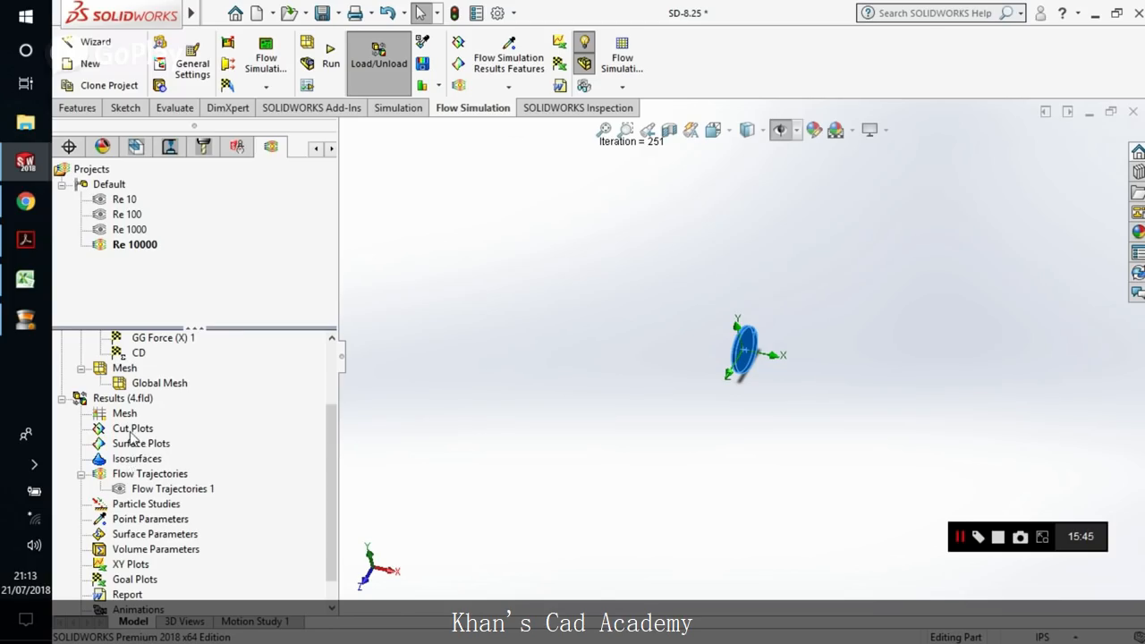
{"action": "mouse_move", "coordinate": [165, 437]}
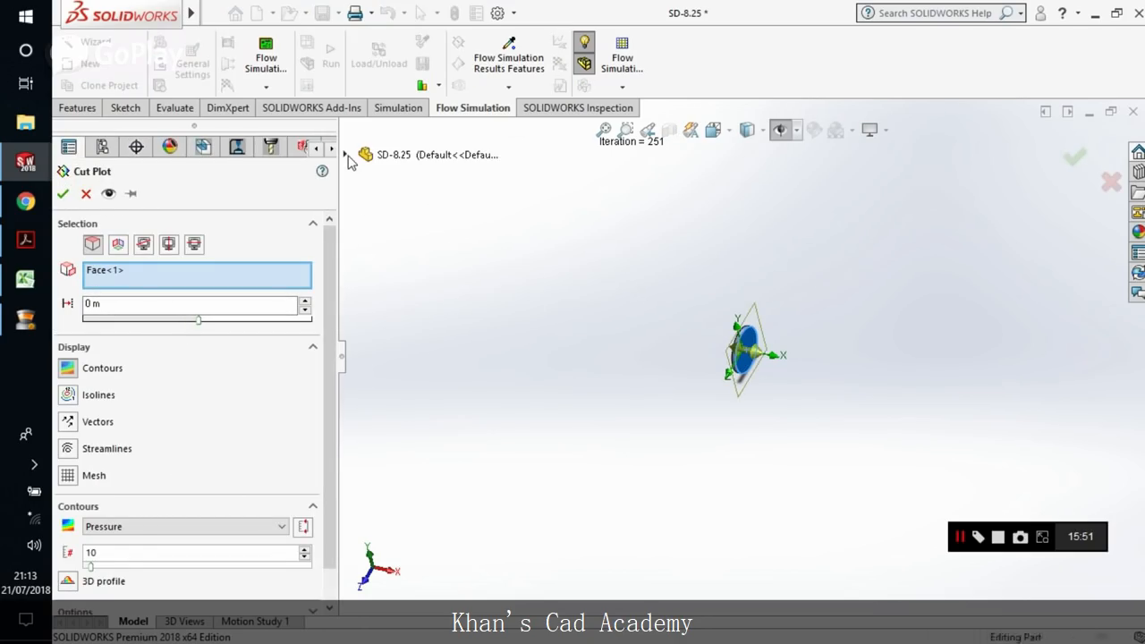
Step: Create velocity Cut Plot 1 on the Top Plane through the disk, then hide it
{"action": "left_click", "coordinate": [343, 154]}
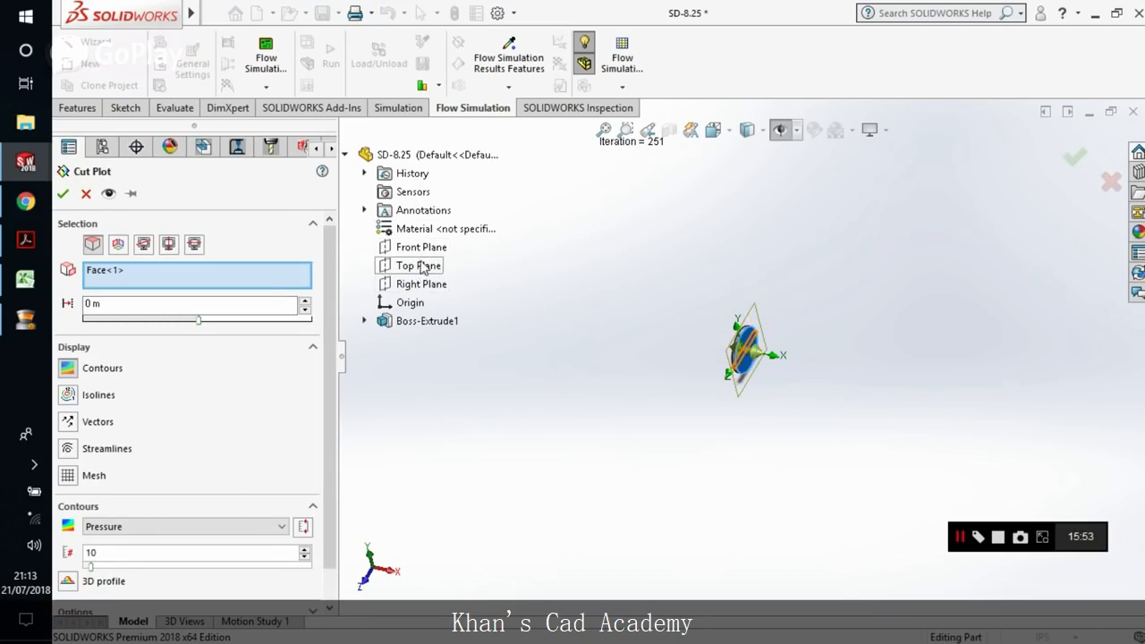
{"action": "left_click", "coordinate": [420, 247]}
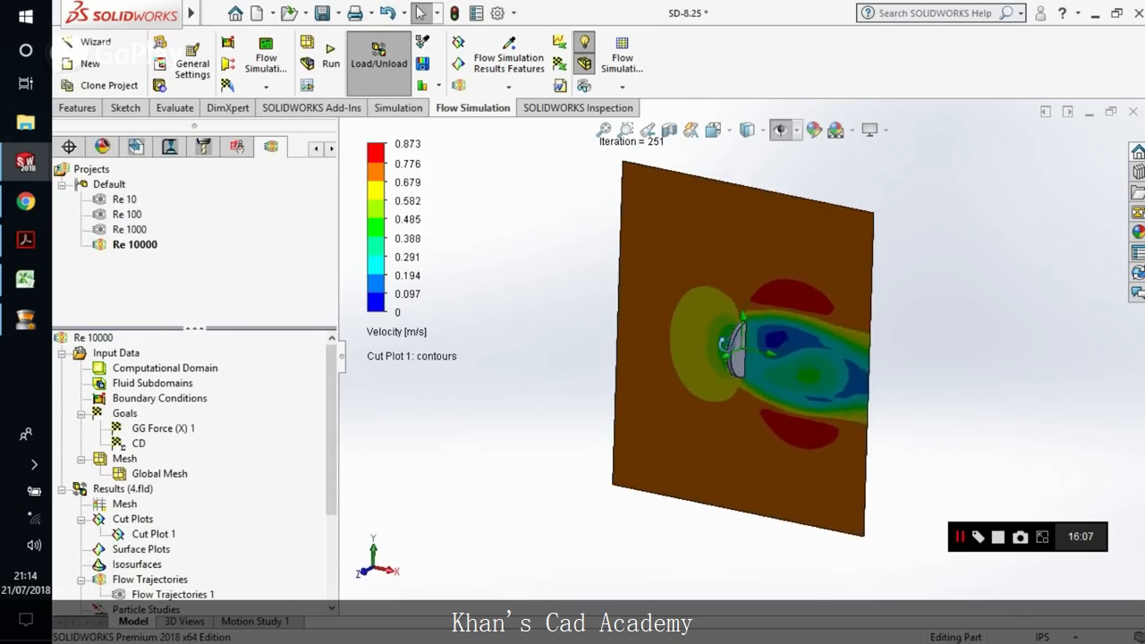
{"action": "scroll", "scroll_direction": "up", "scroll_amount": 3}
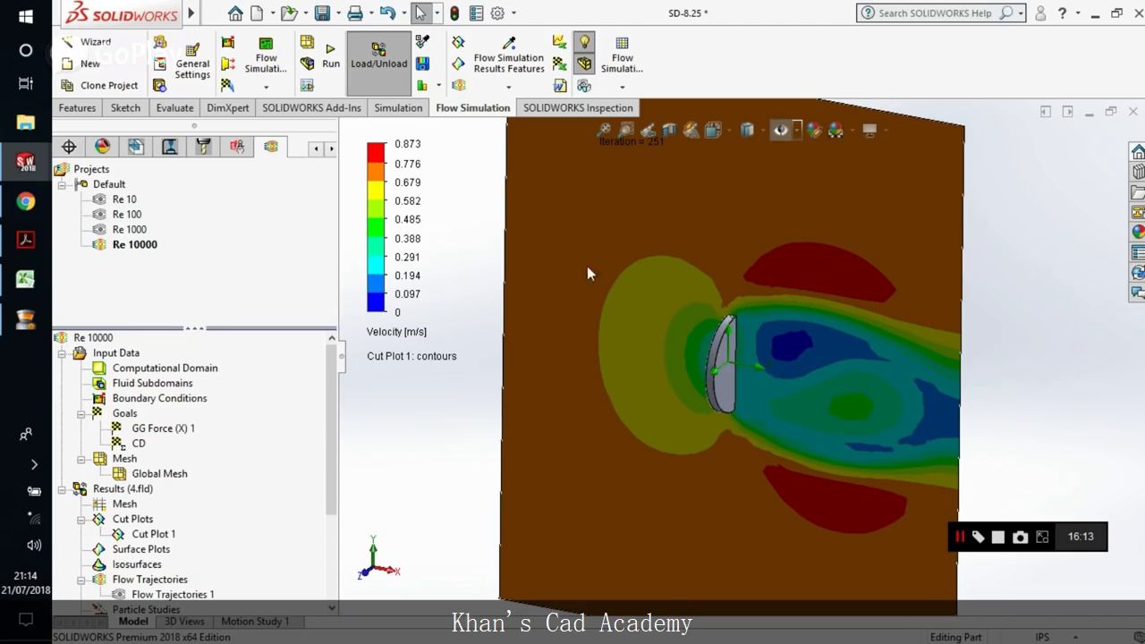
{"action": "mouse_move", "coordinate": [640, 225]}
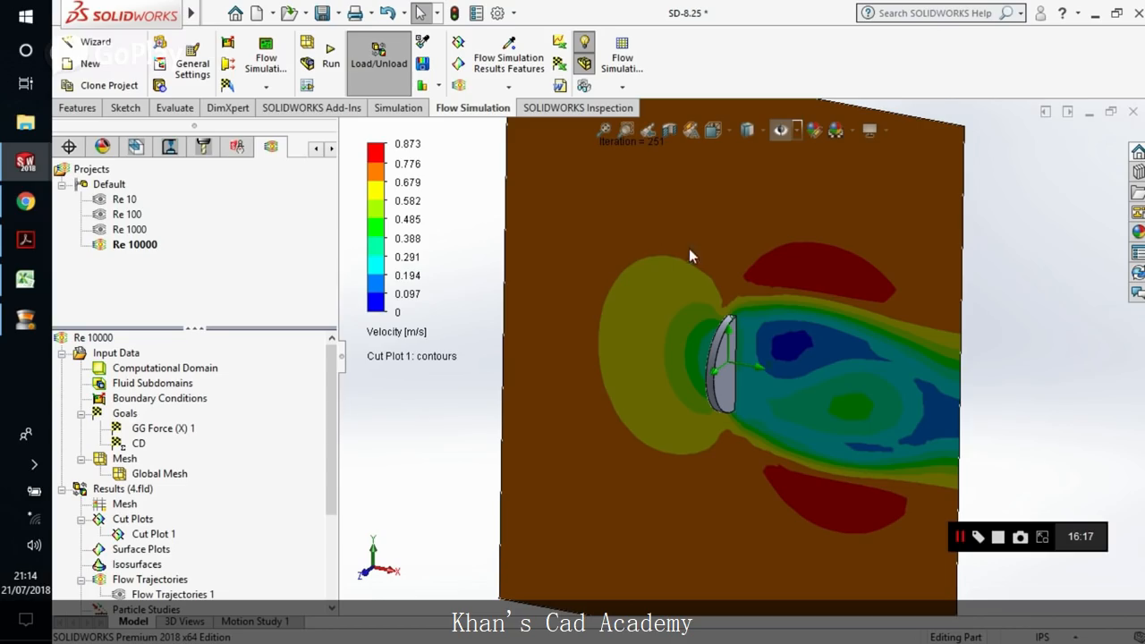
{"action": "mouse_move", "coordinate": [654, 344]}
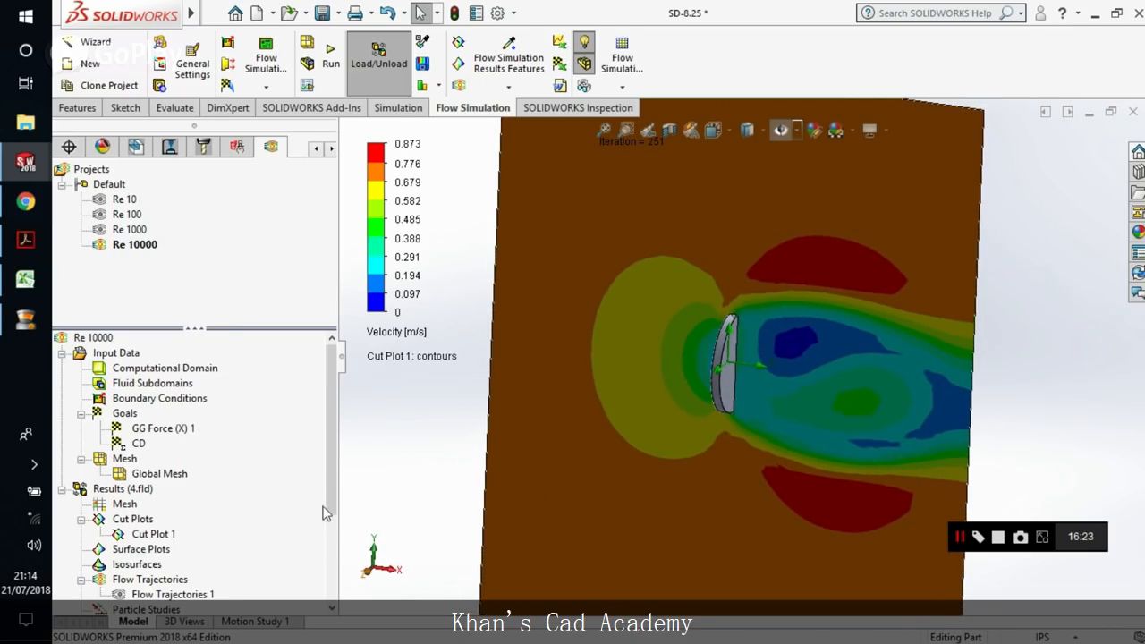
{"action": "right_click", "coordinate": [152, 488]}
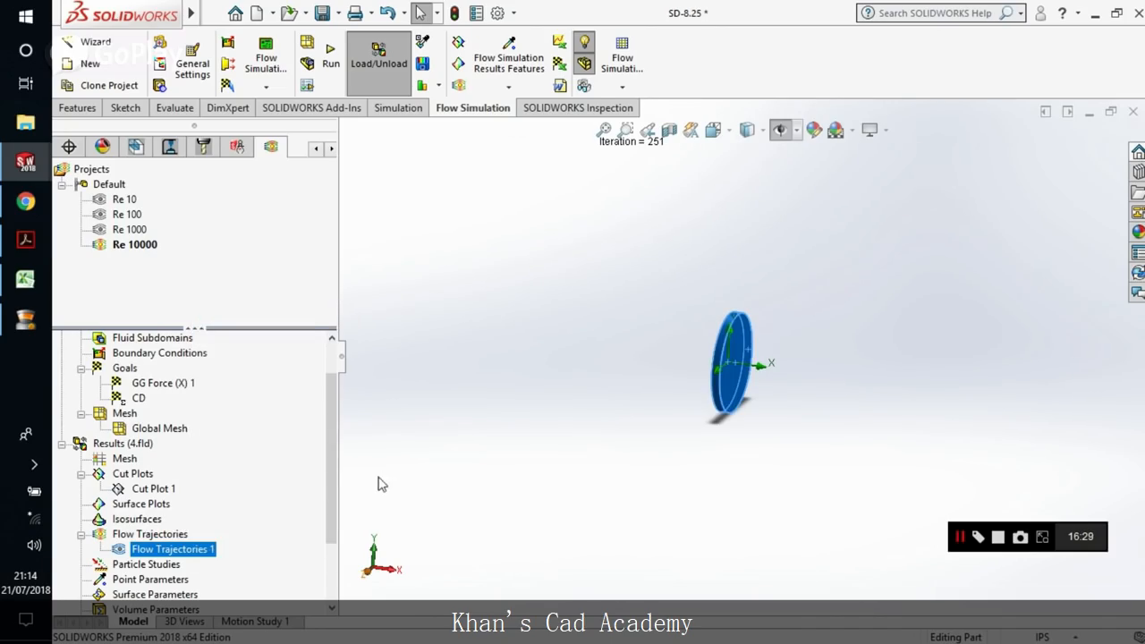
Step: Recolour Flow Trajectories 1 by velocity and play its animation around the disk
{"action": "double_click", "coordinate": [171, 547]}
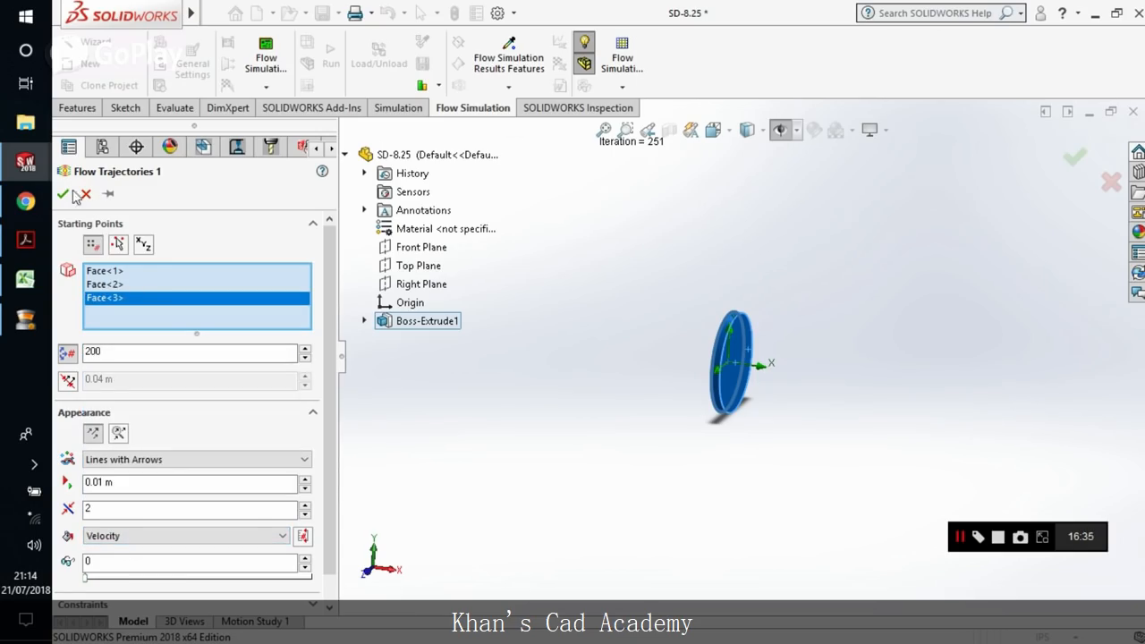
{"action": "left_click", "coordinate": [63, 193]}
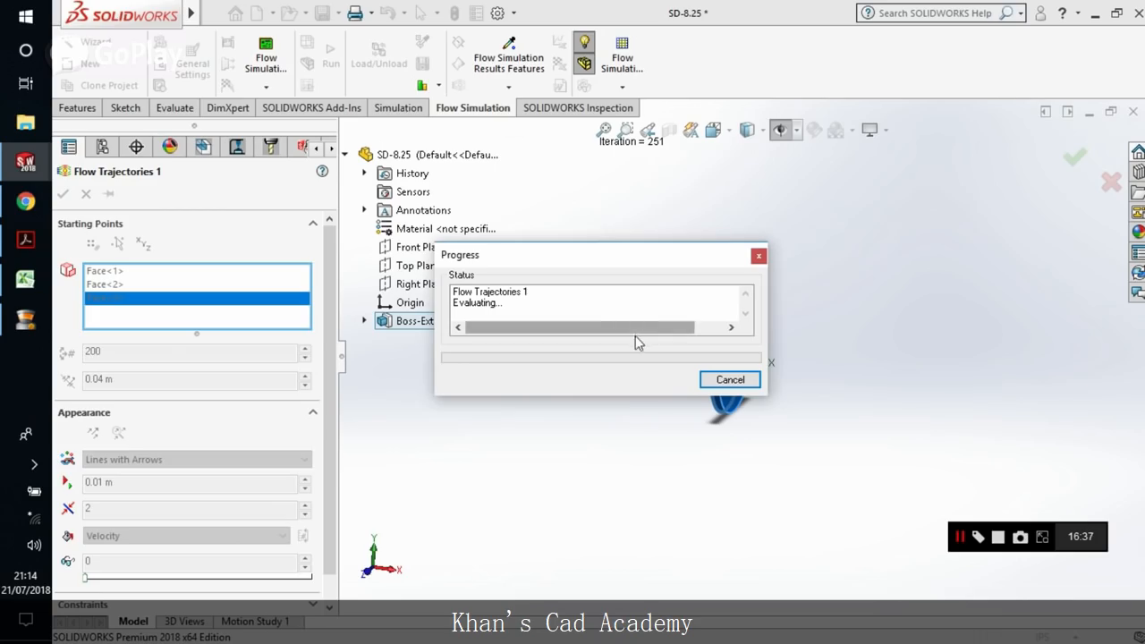
{"action": "mouse_move", "coordinate": [644, 412]}
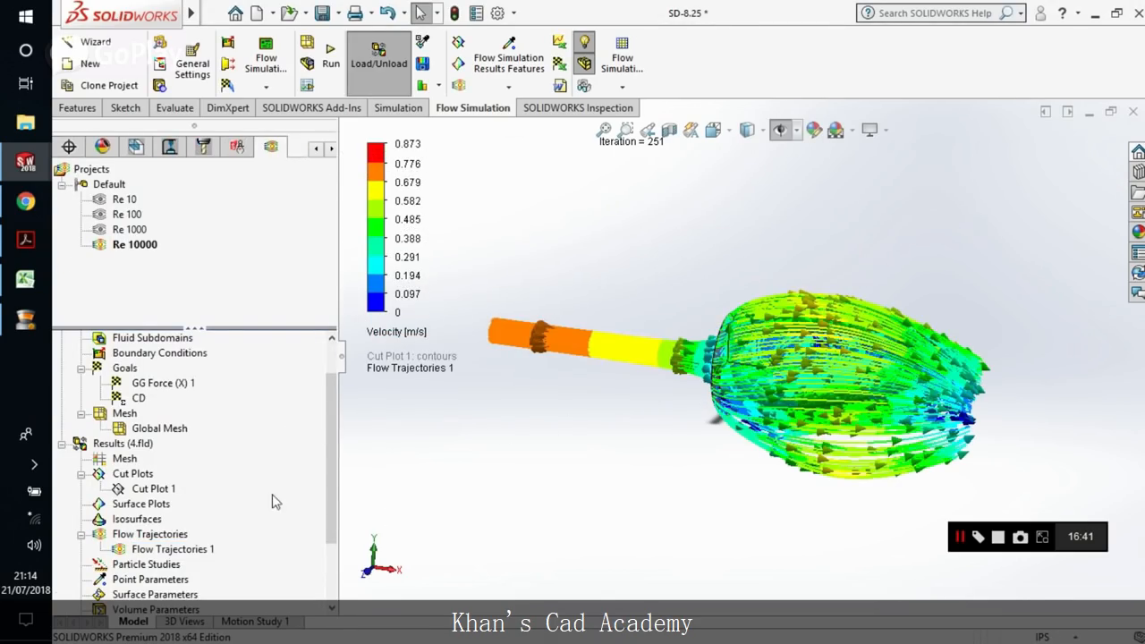
{"action": "right_click", "coordinate": [172, 548]}
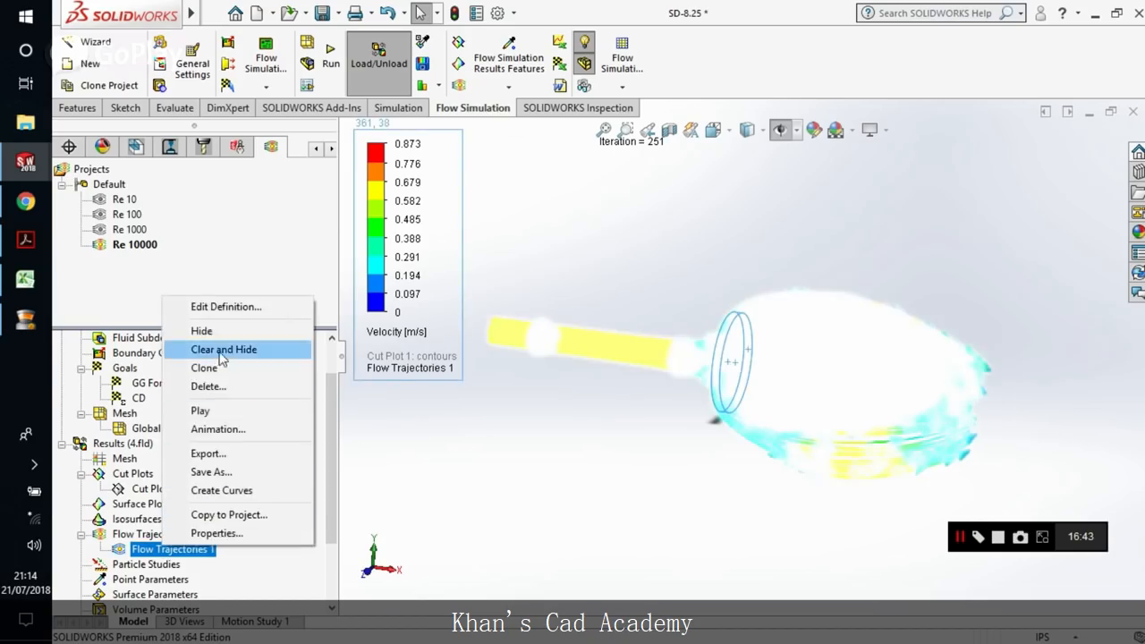
{"action": "left_click", "coordinate": [224, 348]}
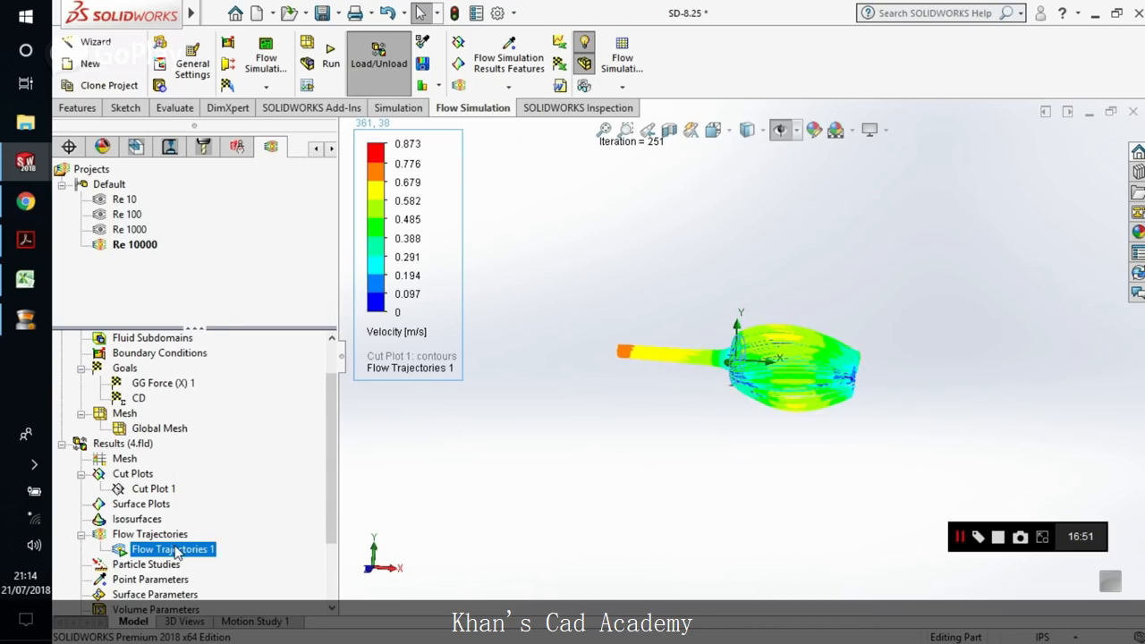
Step: Hide Flow Trajectories 1 again after the replay
{"action": "right_click", "coordinate": [172, 547]}
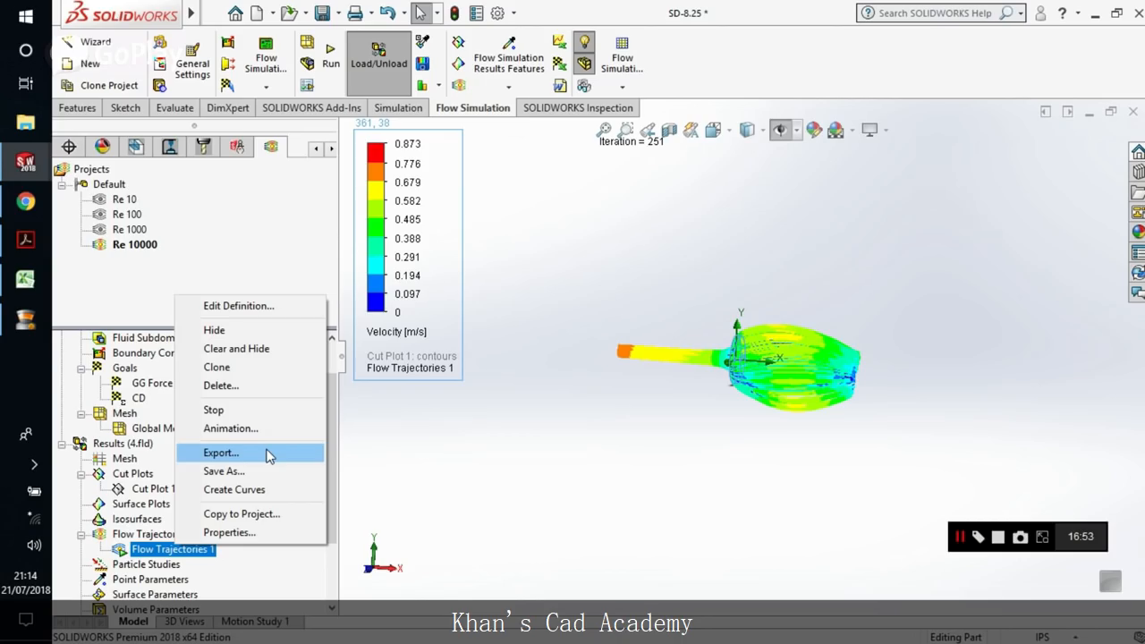
{"action": "mouse_move", "coordinate": [254, 386]}
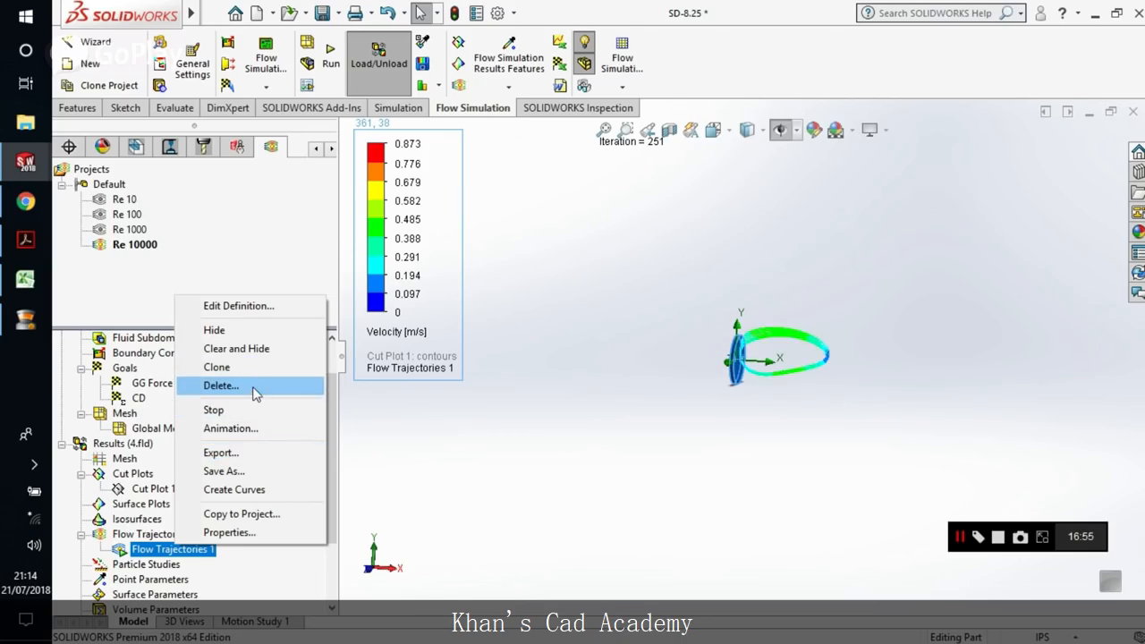
{"action": "left_click", "coordinate": [222, 387]}
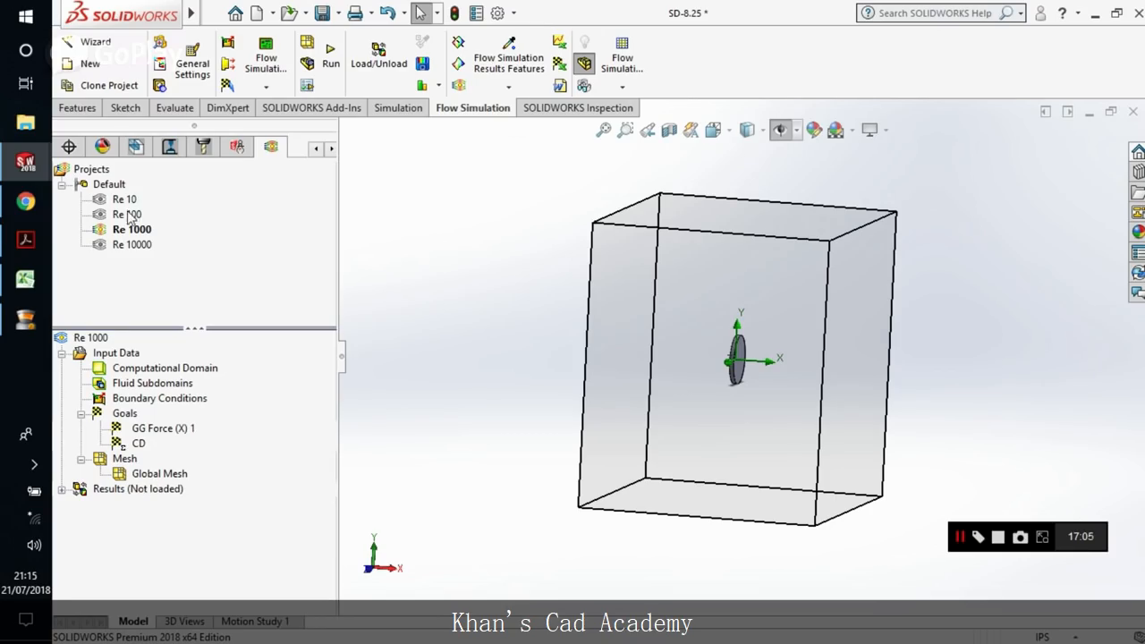
Step: Activate the Re 100 project and load its results from 2.fld
{"action": "left_click", "coordinate": [129, 214]}
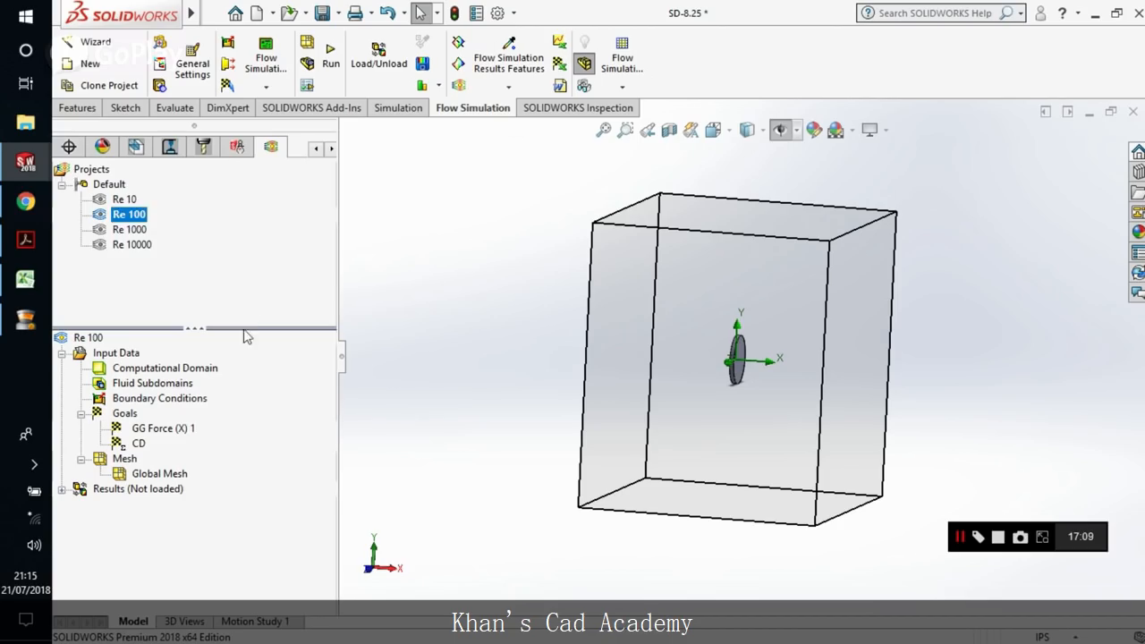
{"action": "left_click", "coordinate": [129, 229]}
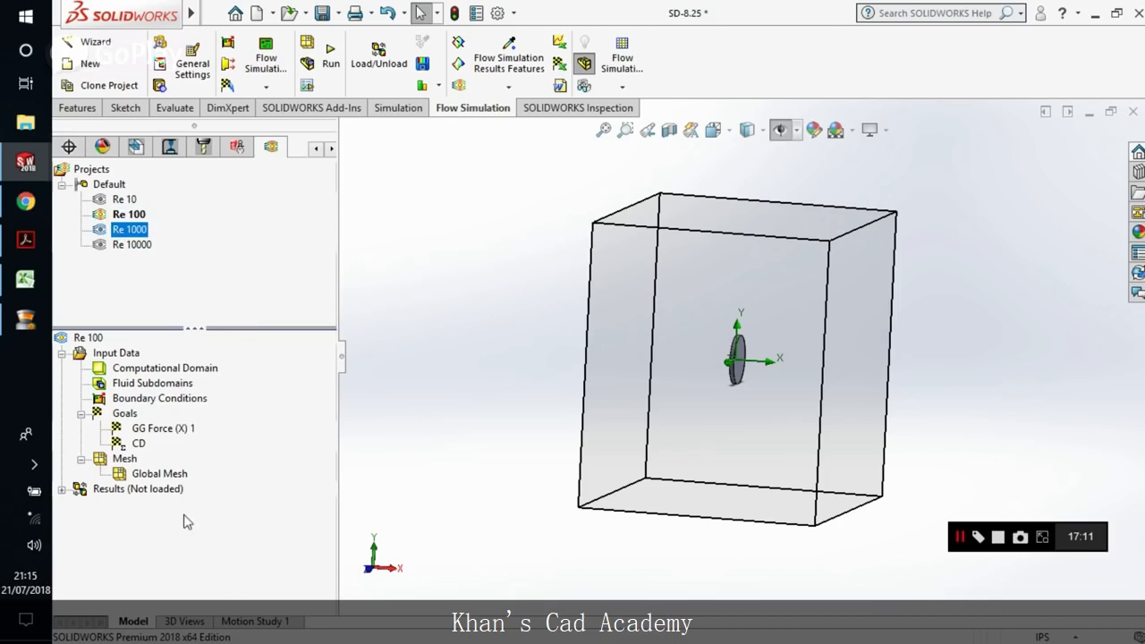
{"action": "right_click", "coordinate": [138, 489]}
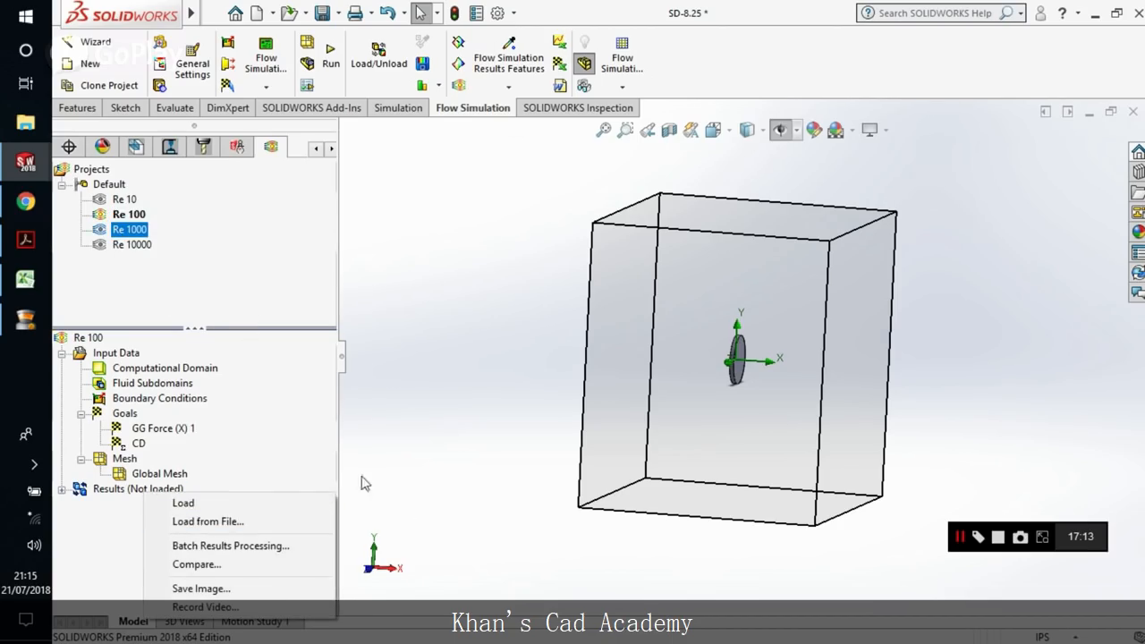
{"action": "left_click", "coordinate": [208, 522]}
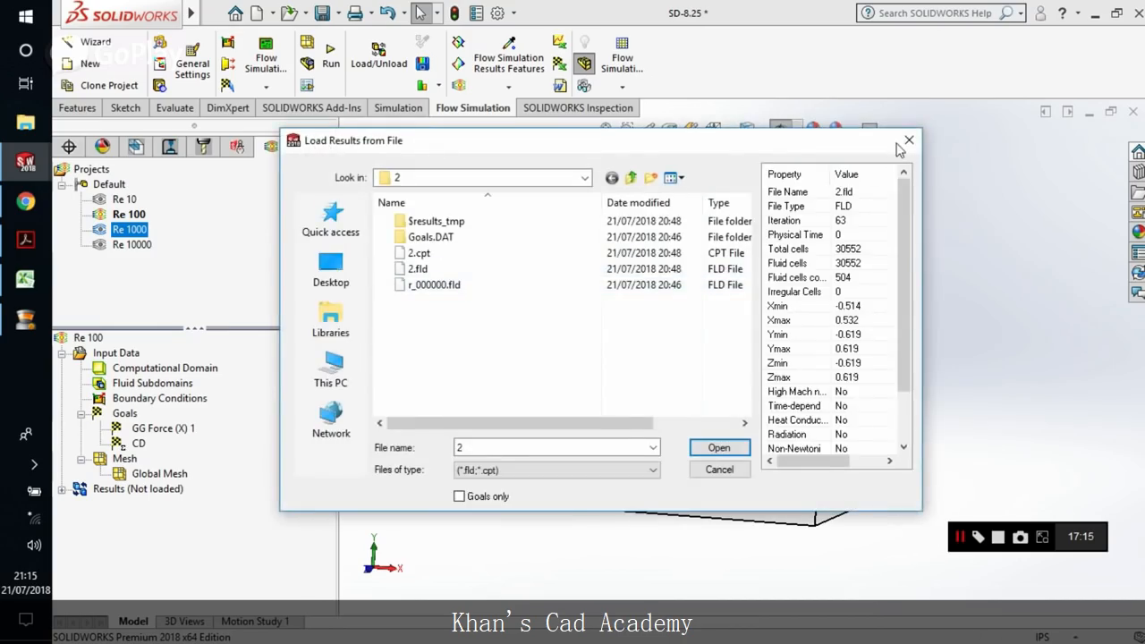
{"action": "left_click", "coordinate": [718, 447]}
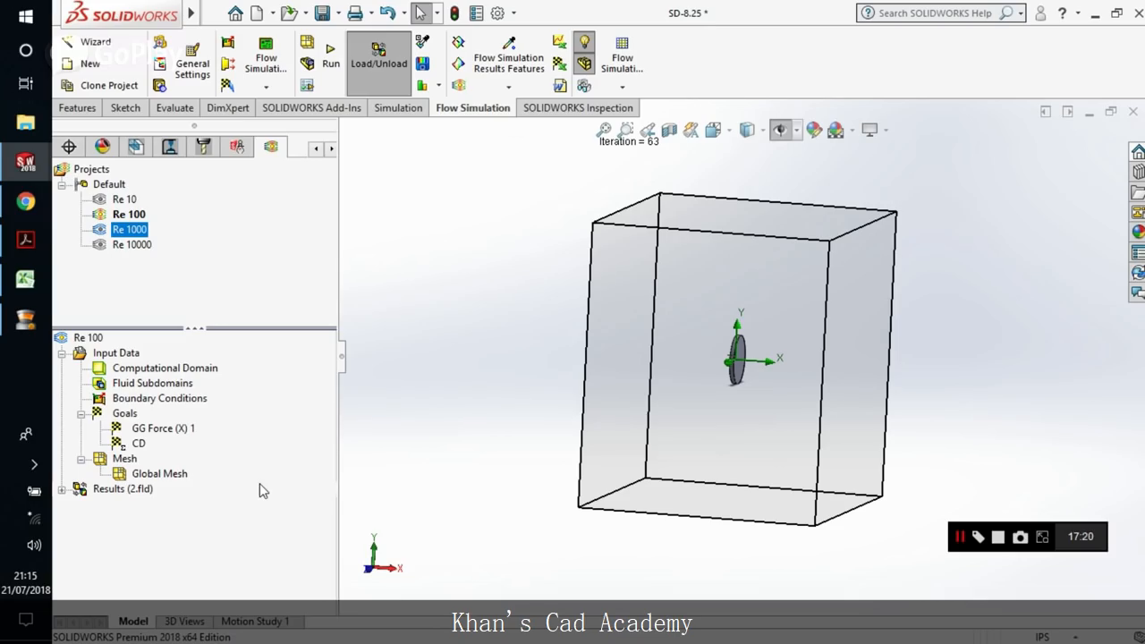
{"action": "scroll", "scroll_direction": "down", "scroll_amount": 3}
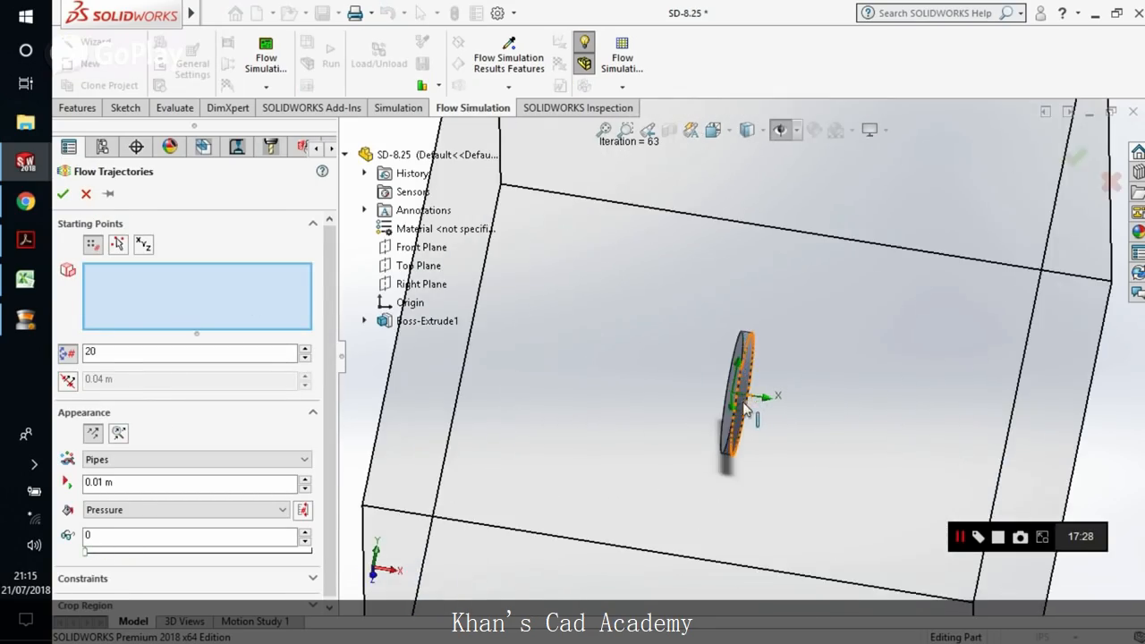
Step: Define Re 100 flow trajectories from the disk faces, velocity-coloured, 200 points
{"action": "left_click", "coordinate": [742, 402]}
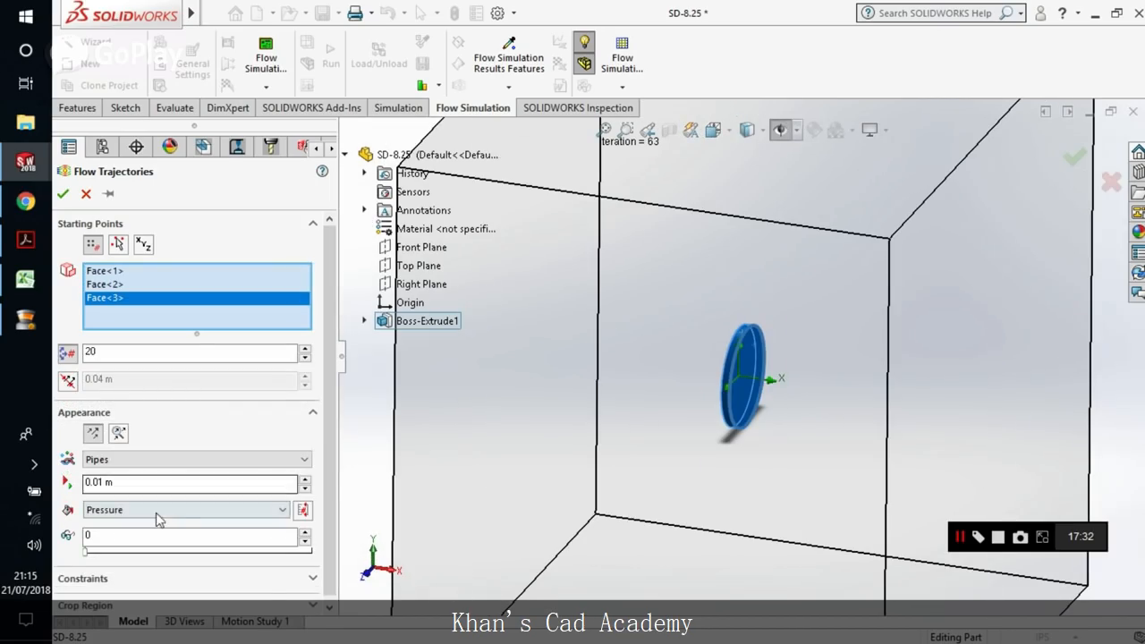
{"action": "left_click", "coordinate": [195, 458]}
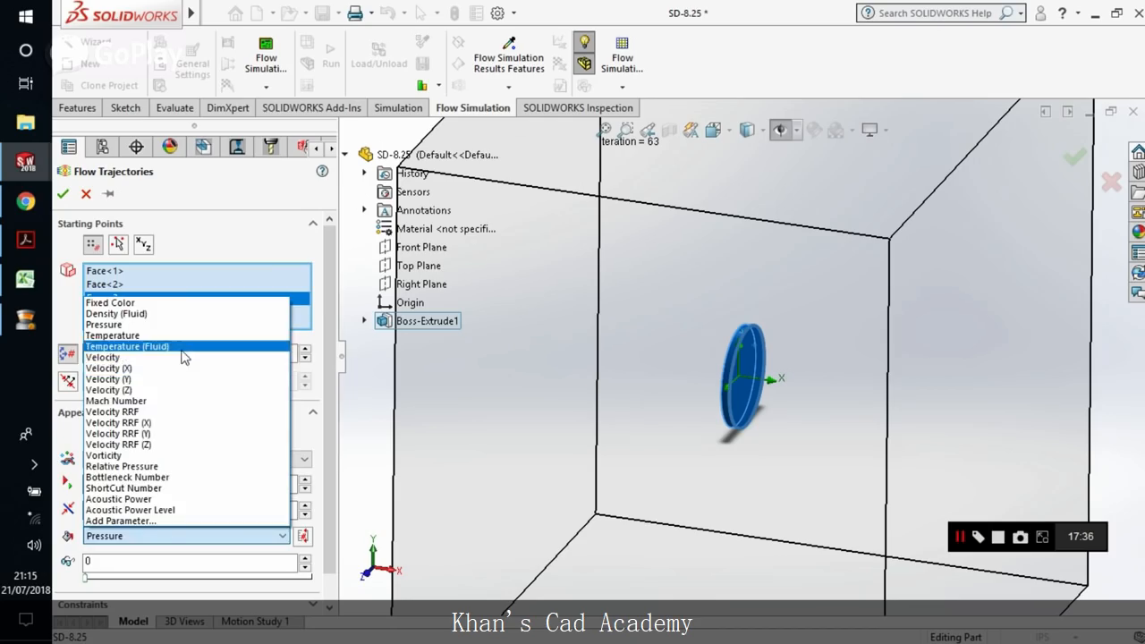
{"action": "left_click", "coordinate": [102, 358]}
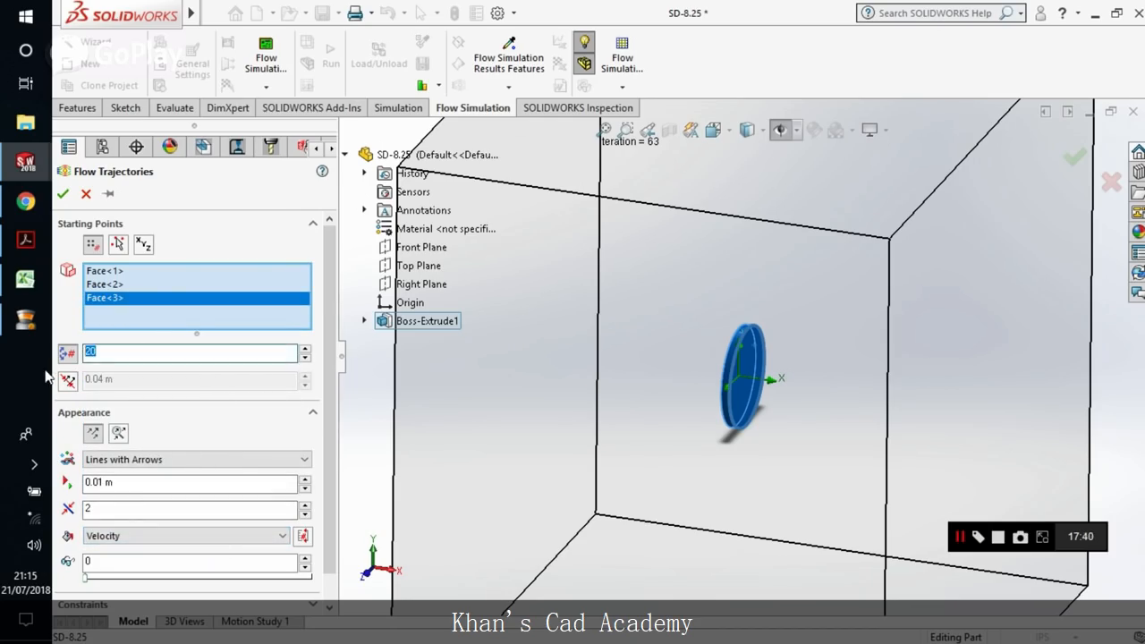
{"action": "type", "text": "200"}
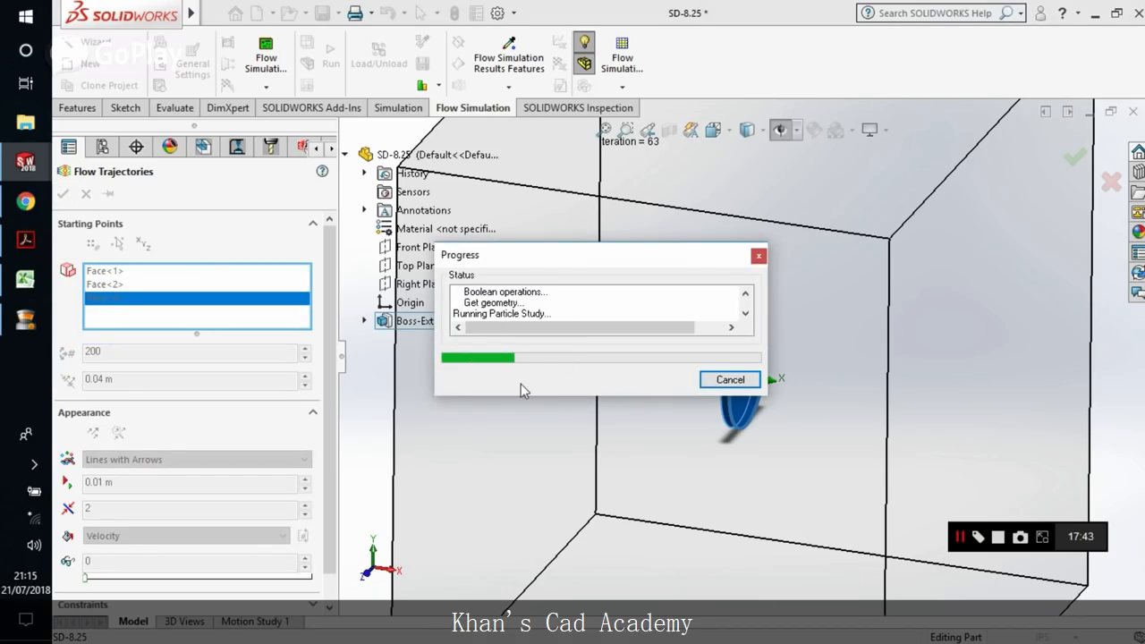
{"action": "mouse_move", "coordinate": [512, 462]}
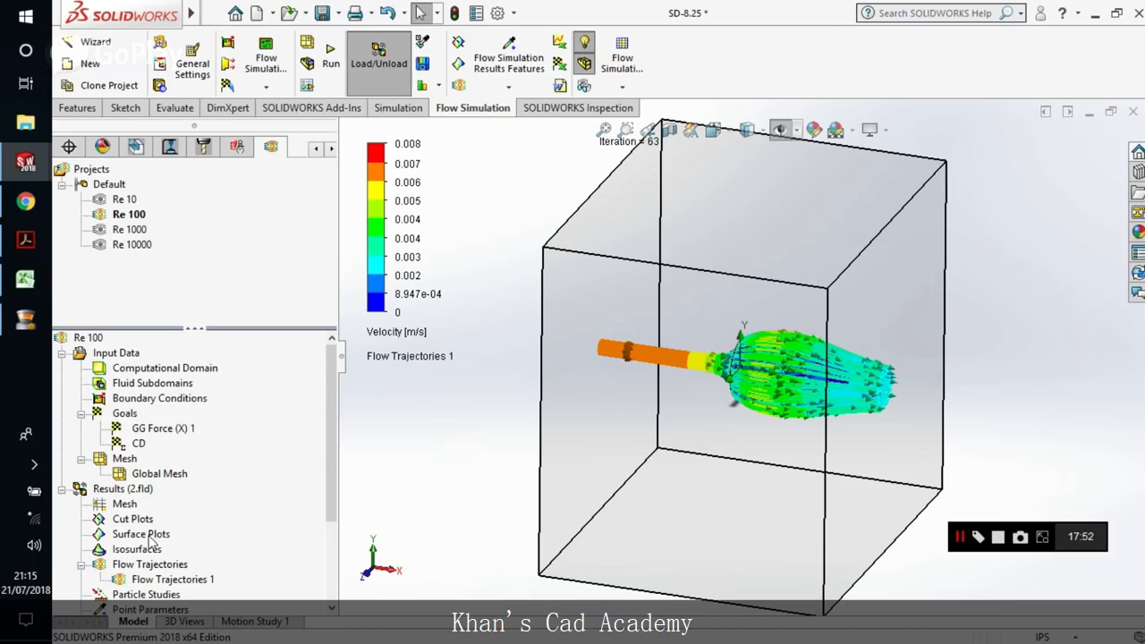
Step: Play the Re 100 Flow Trajectories 1 animation around the disk
{"action": "right_click", "coordinate": [172, 579]}
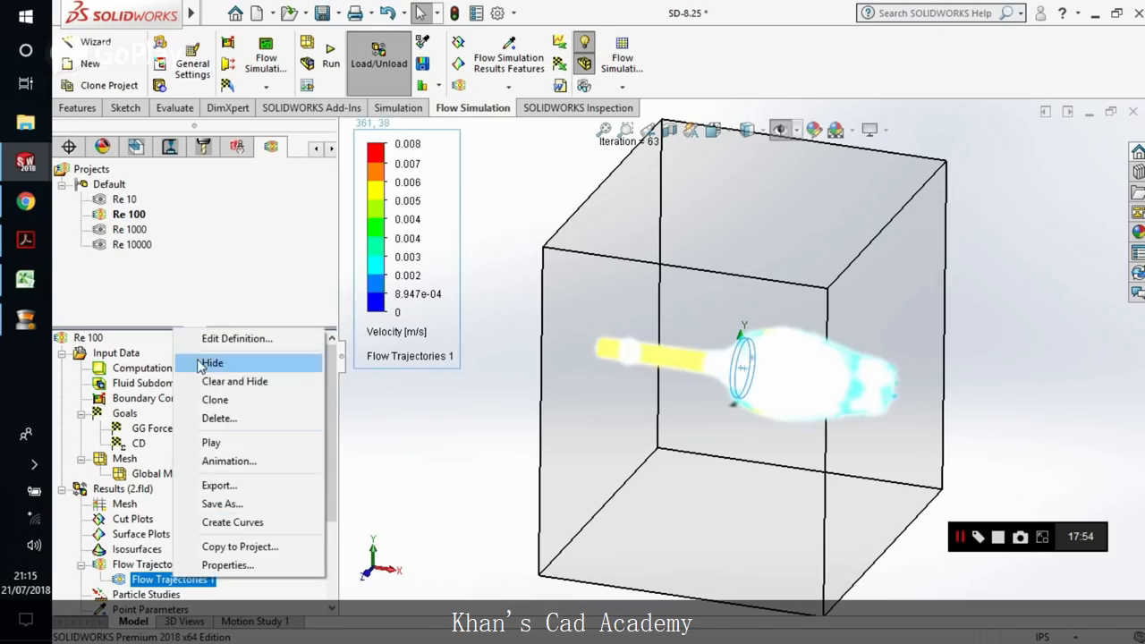
{"action": "left_click", "coordinate": [211, 361]}
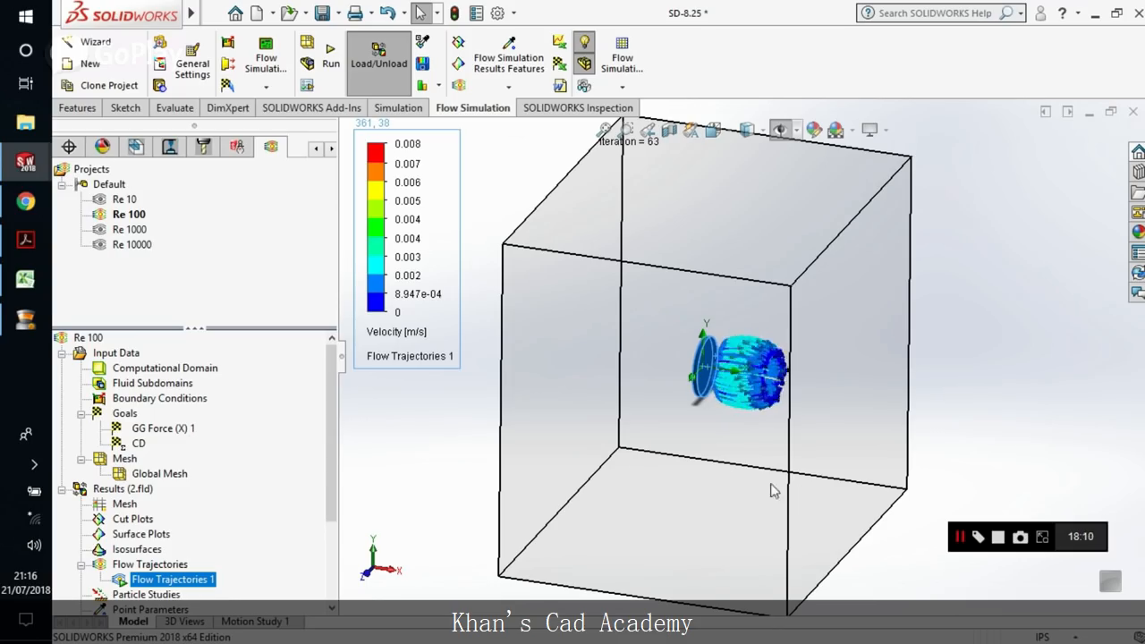
{"action": "right_click", "coordinate": [172, 580]}
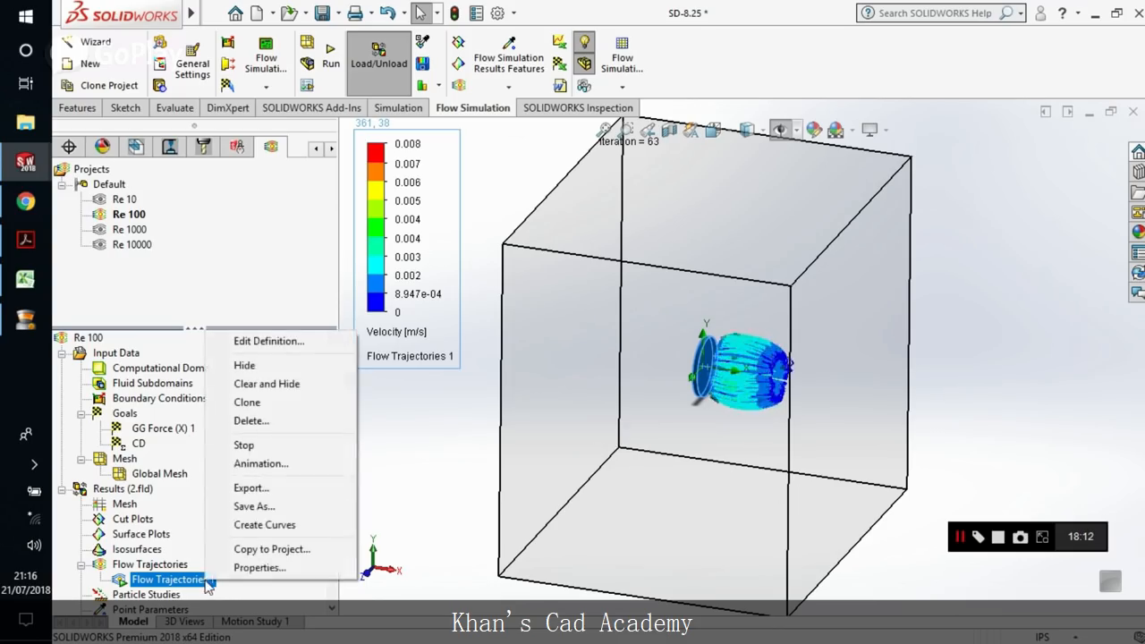